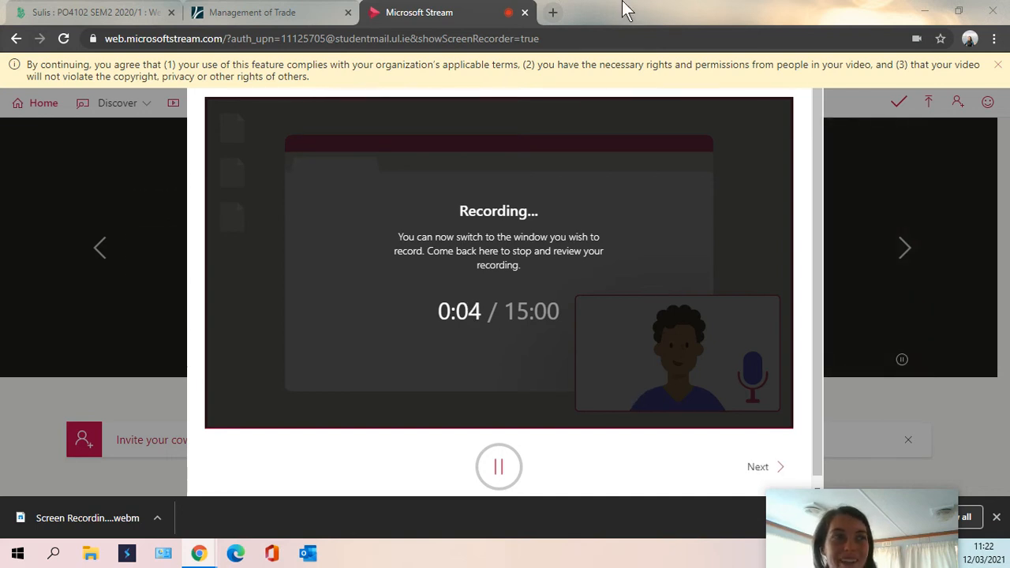
Load the Google homepage in a new browser tab while the Stream recording runs
type("google.com")
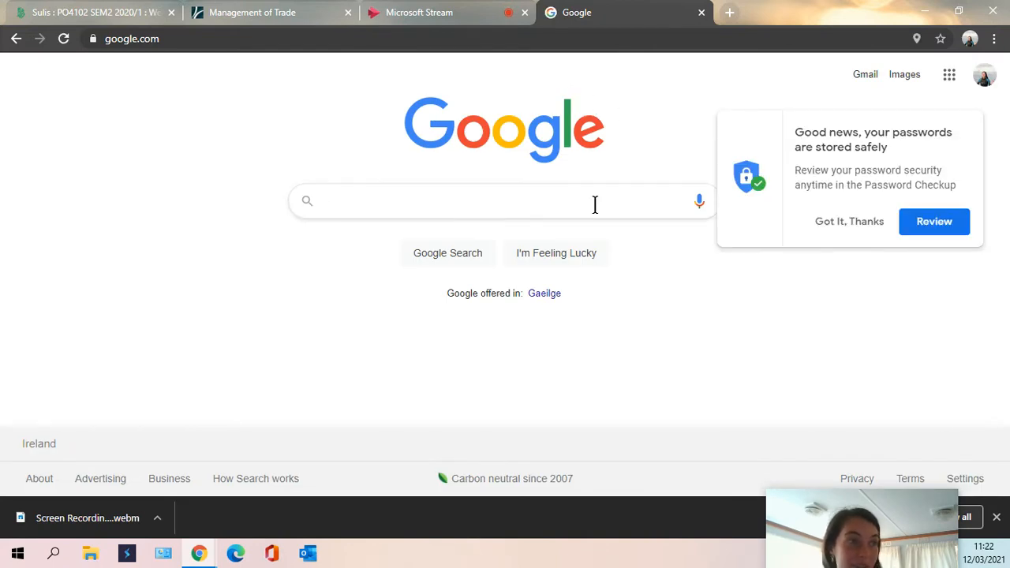
mouse_move(550, 223)
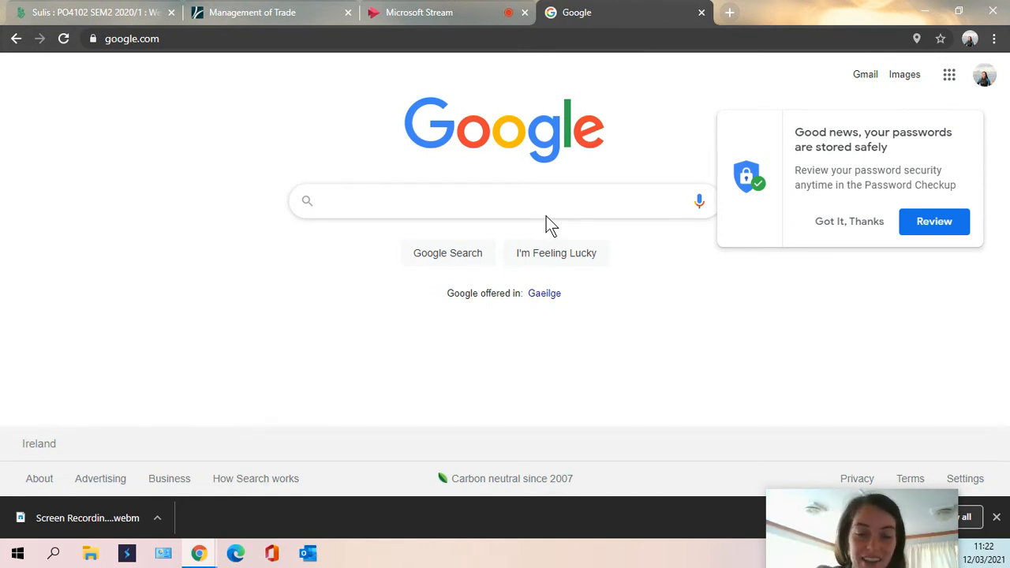
Search Google for 'memory machine photobooth'
type("memory")
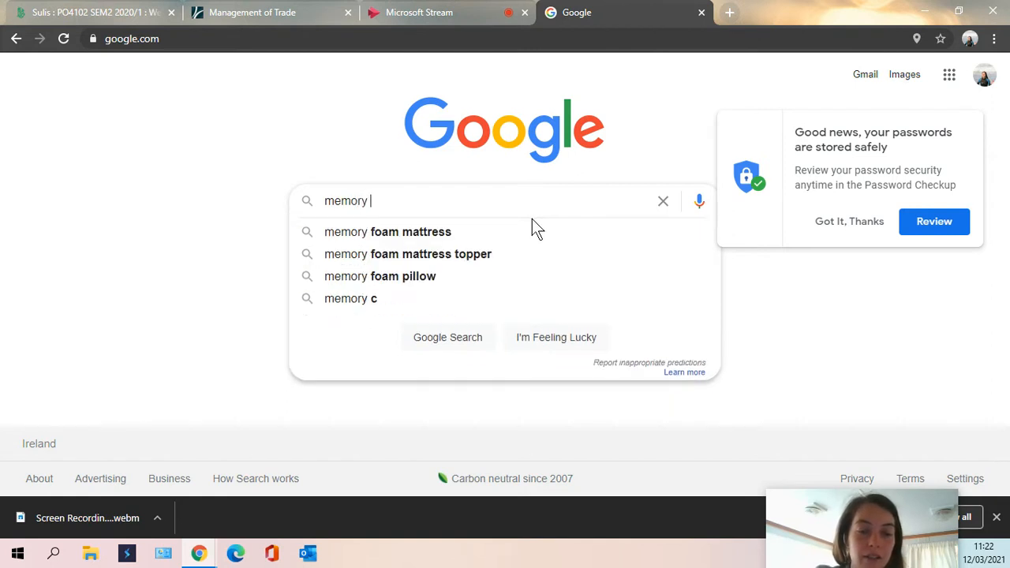
type("machine")
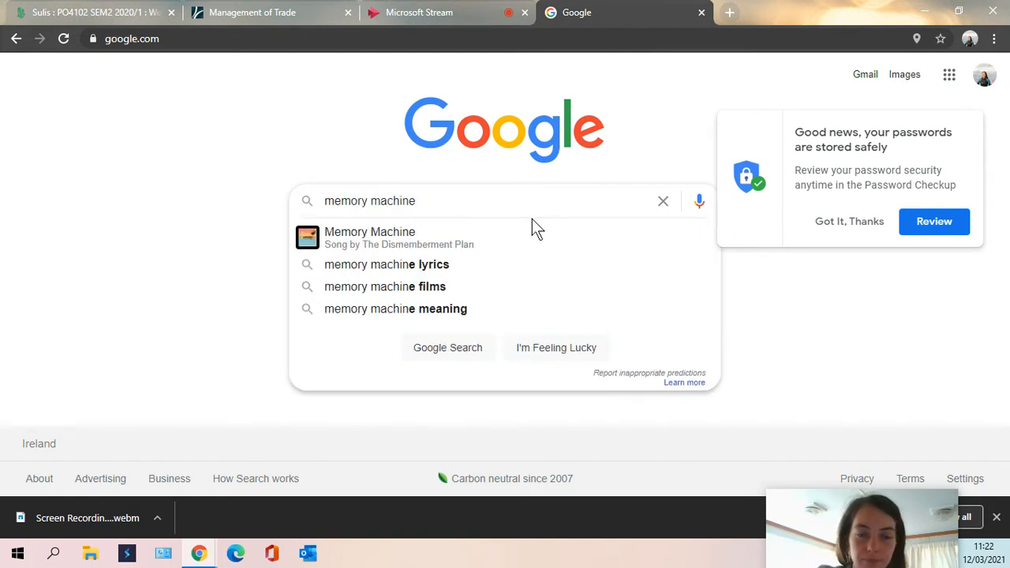
type("photobooth")
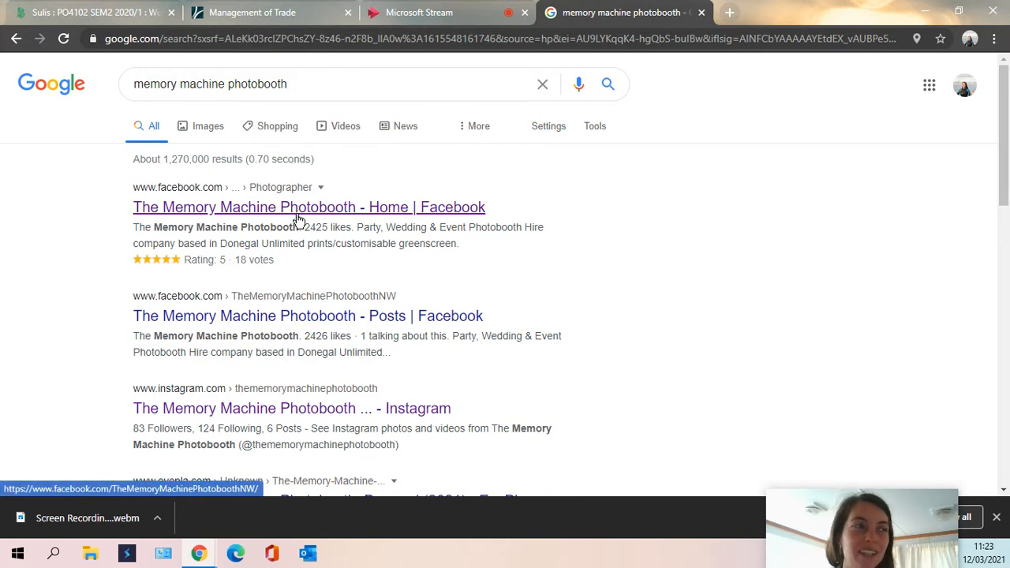
left_click(308, 207)
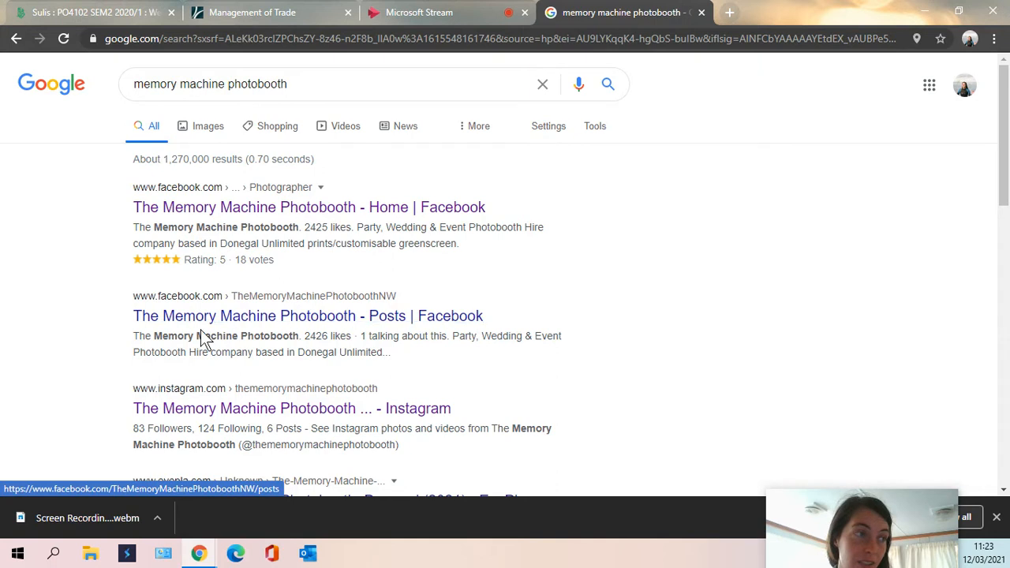
mouse_move(233, 296)
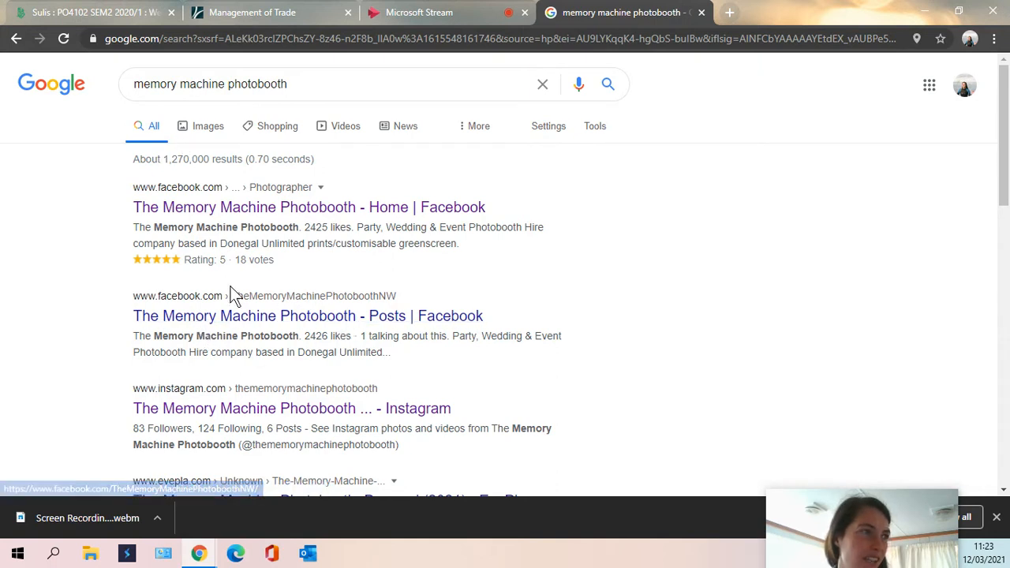
mouse_move(386, 335)
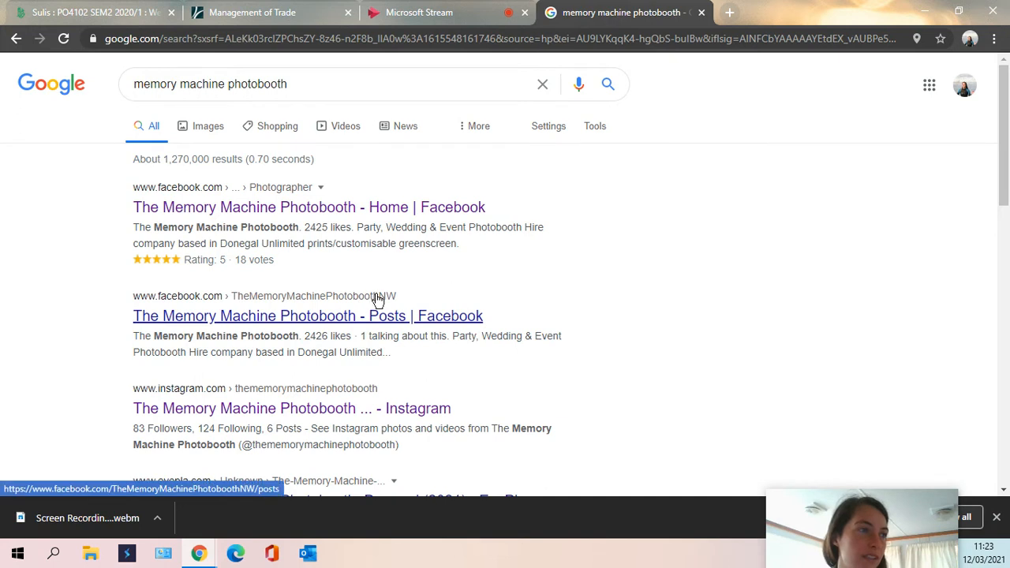
mouse_move(305, 307)
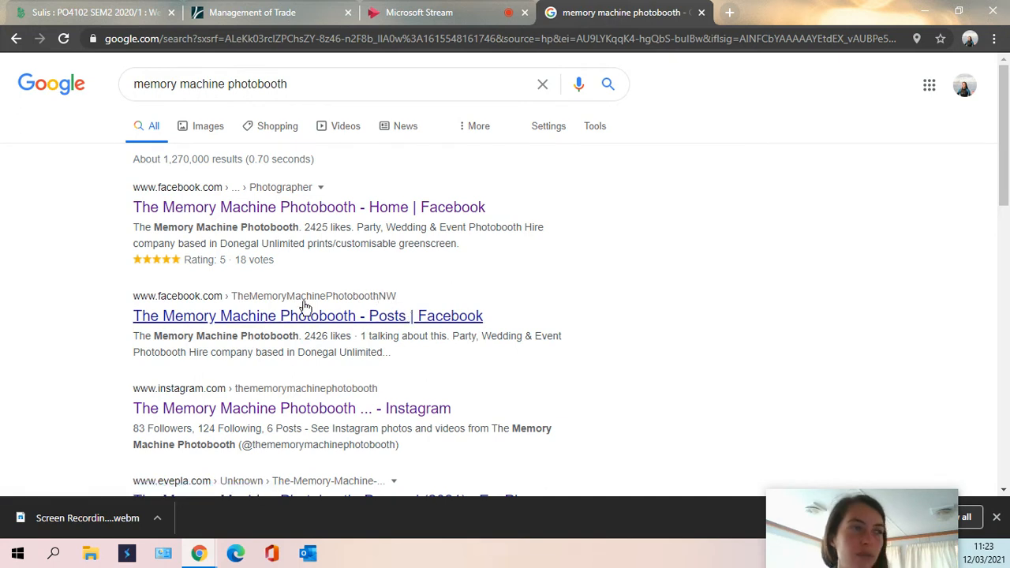
mouse_move(350, 297)
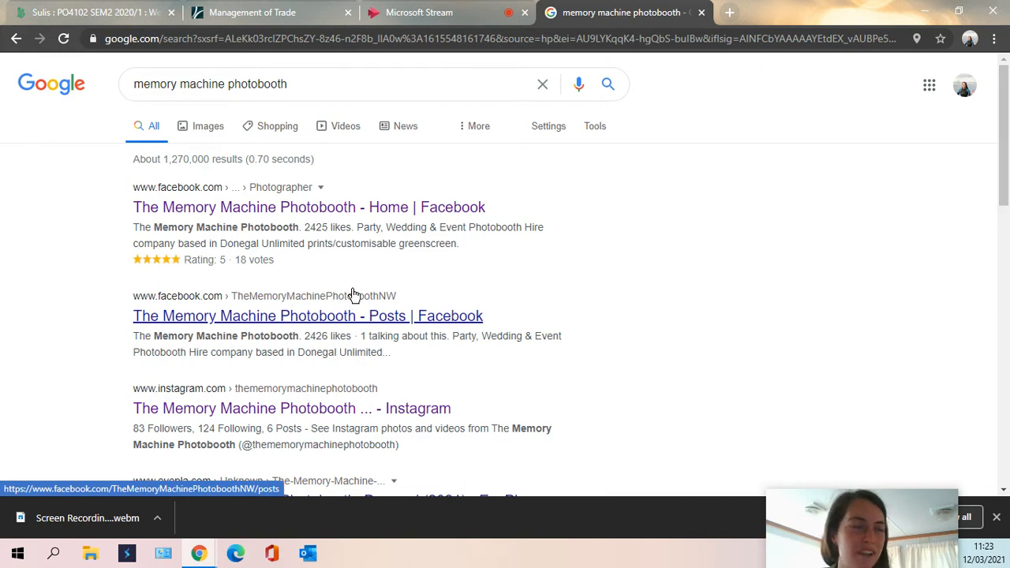
mouse_move(353, 294)
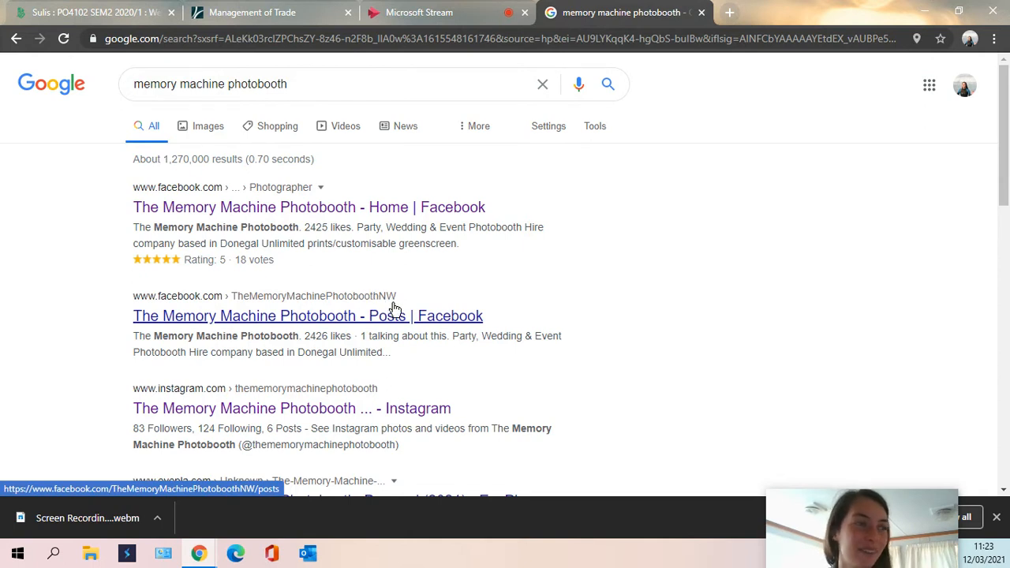
mouse_move(392, 295)
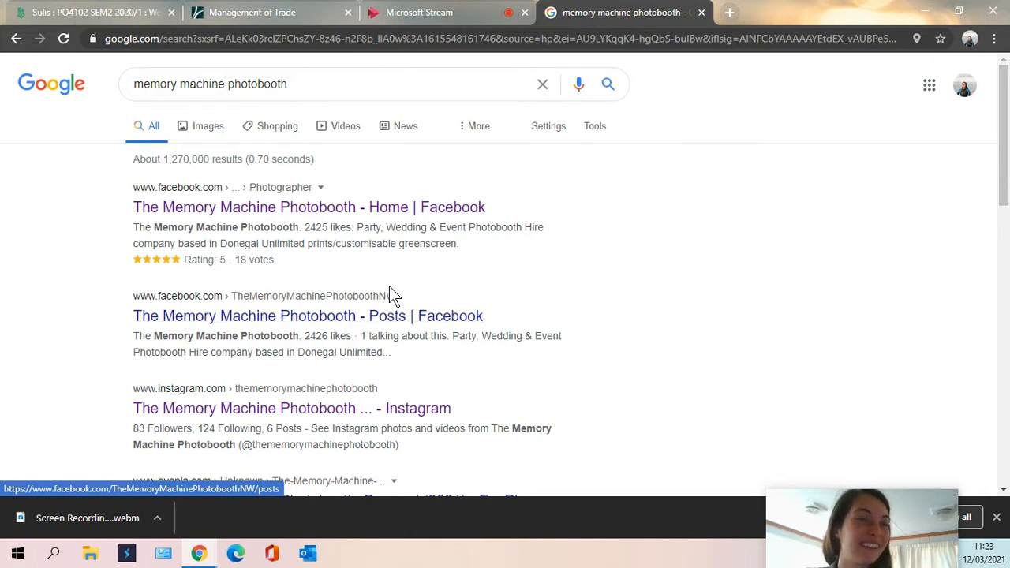
mouse_move(881, 154)
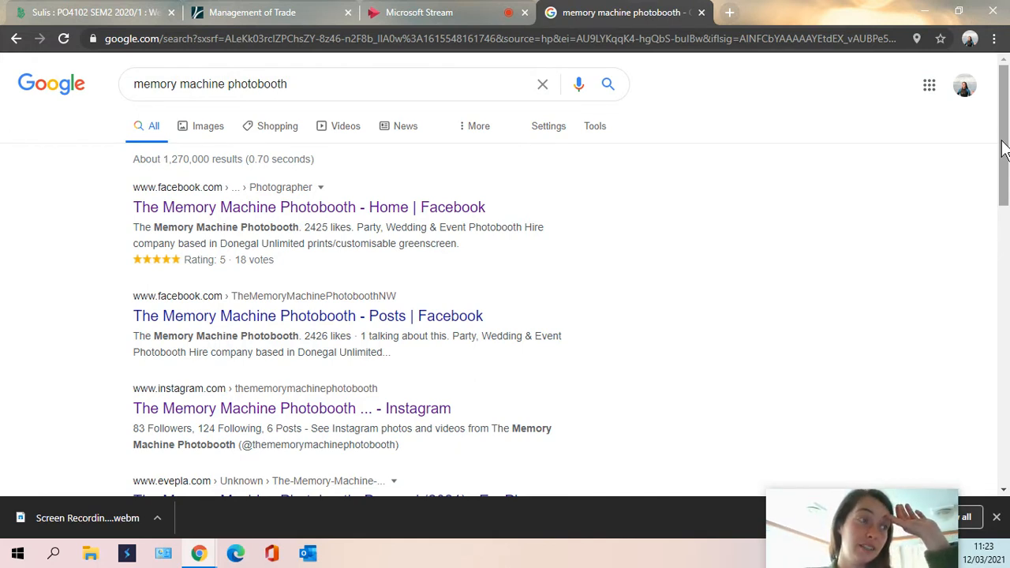
mouse_move(1001, 153)
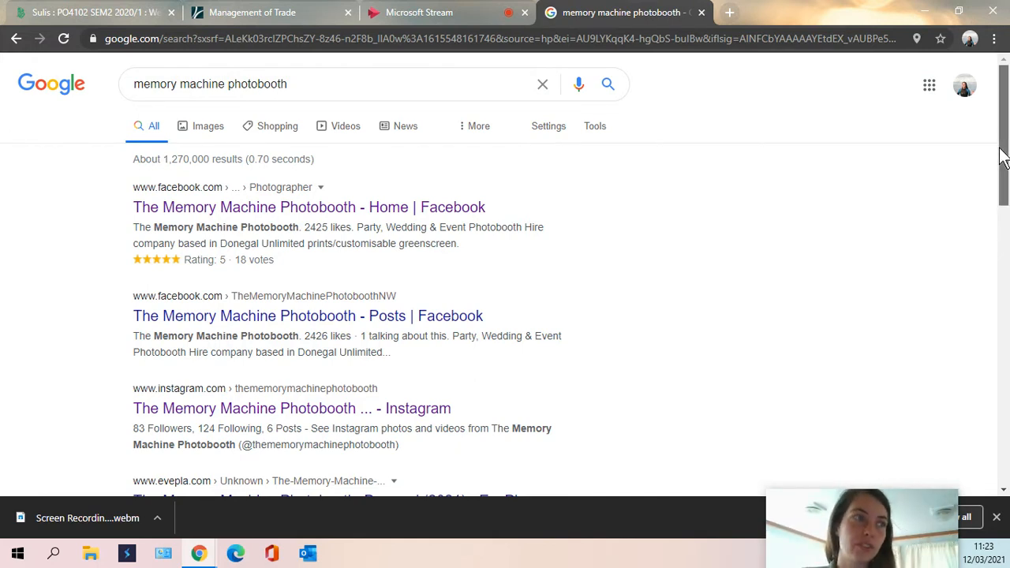
Scroll down the results and open the EvePla Donegal listing in a new tab
left_click(17, 38)
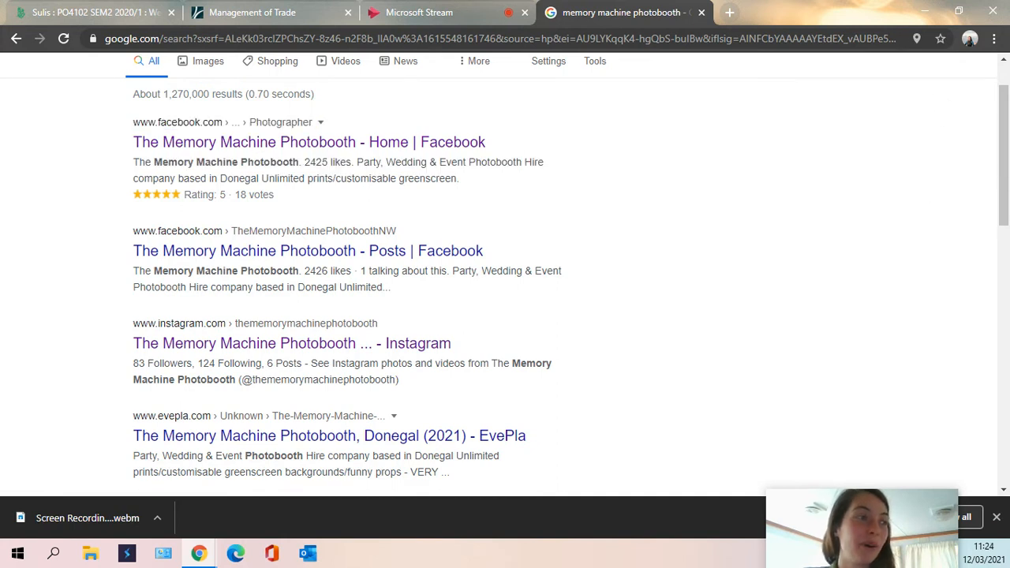
mouse_move(245, 363)
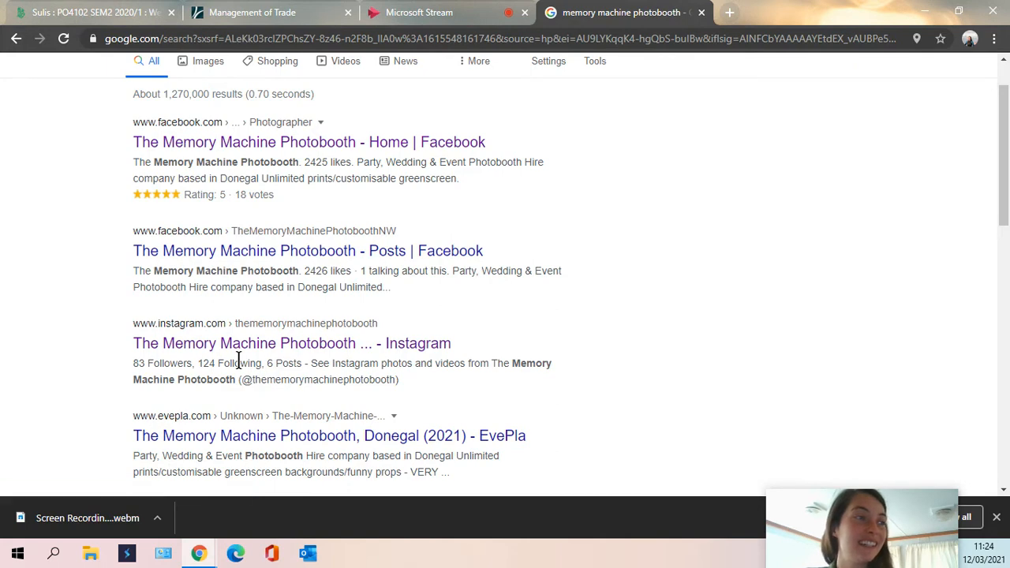
mouse_move(445, 345)
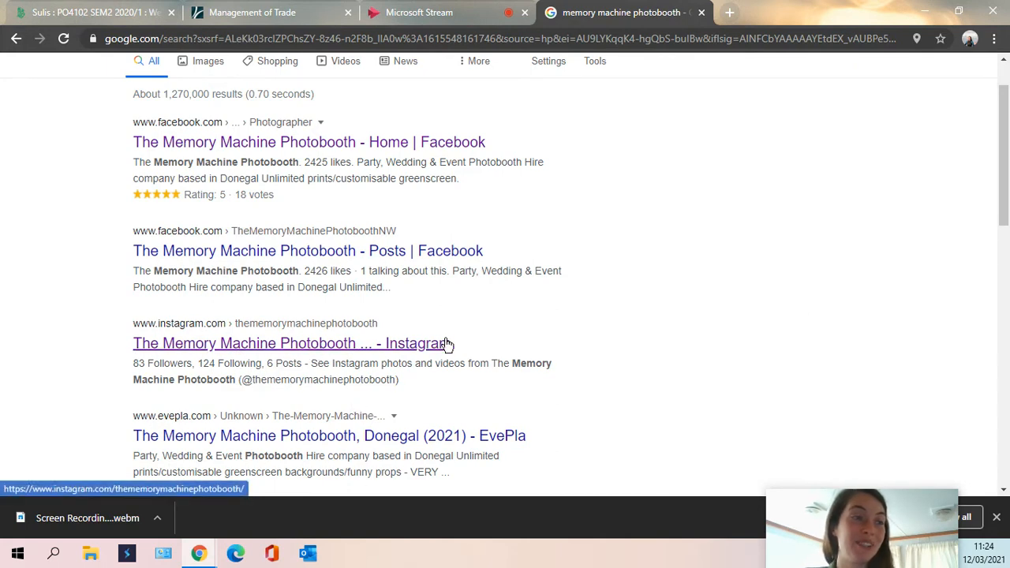
scroll("down", 3)
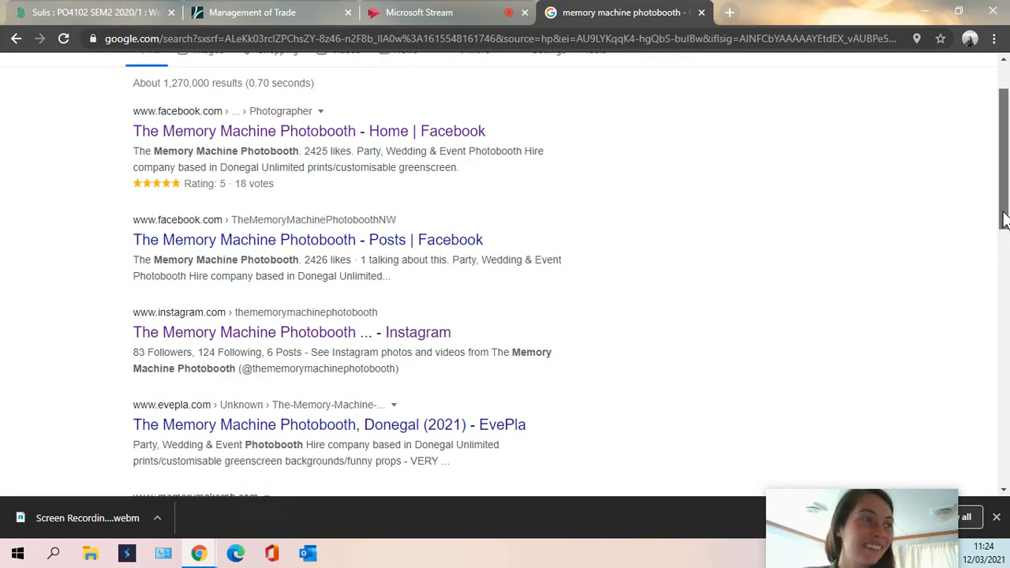
scroll("down", 3)
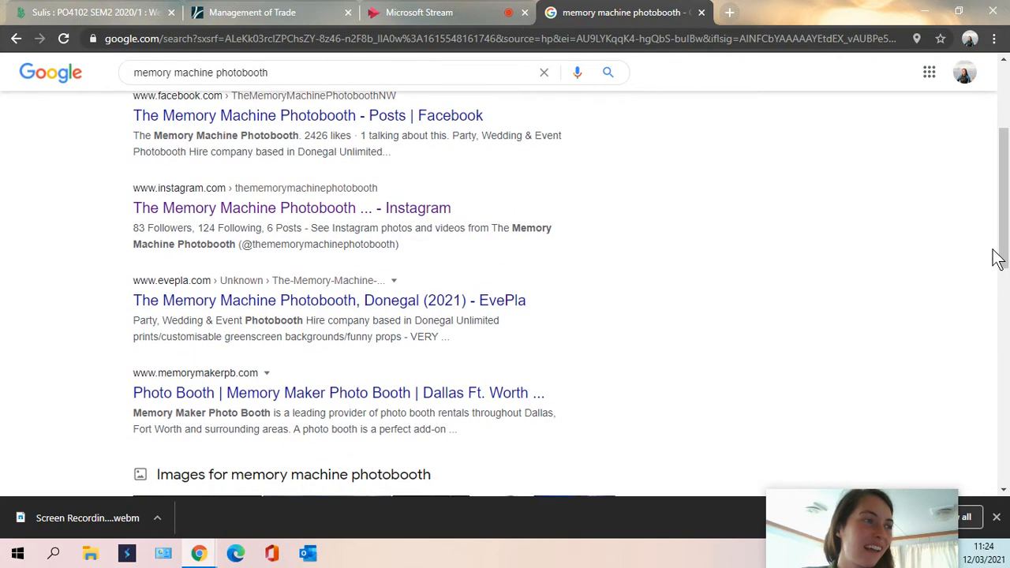
mouse_move(972, 245)
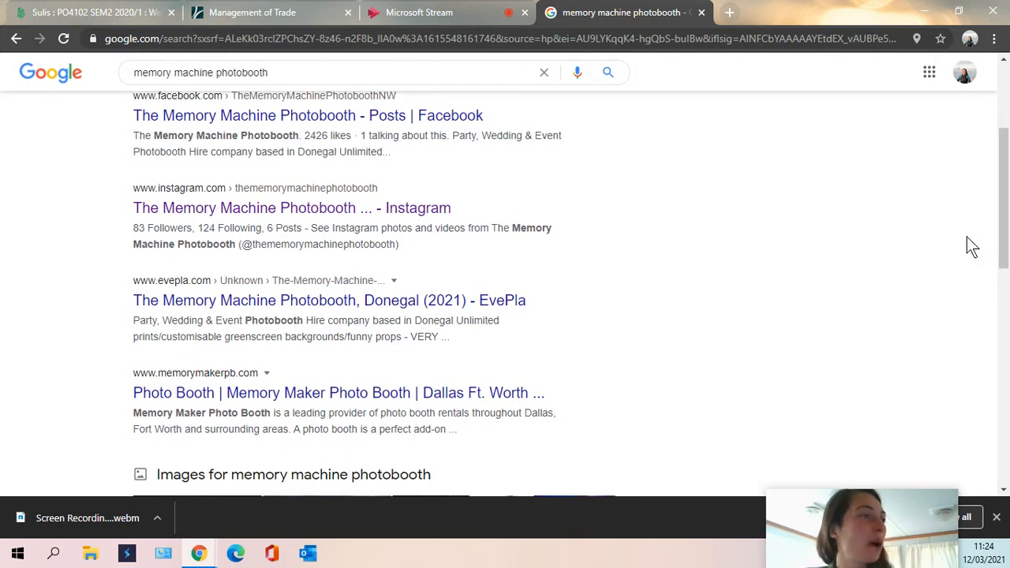
mouse_move(296, 332)
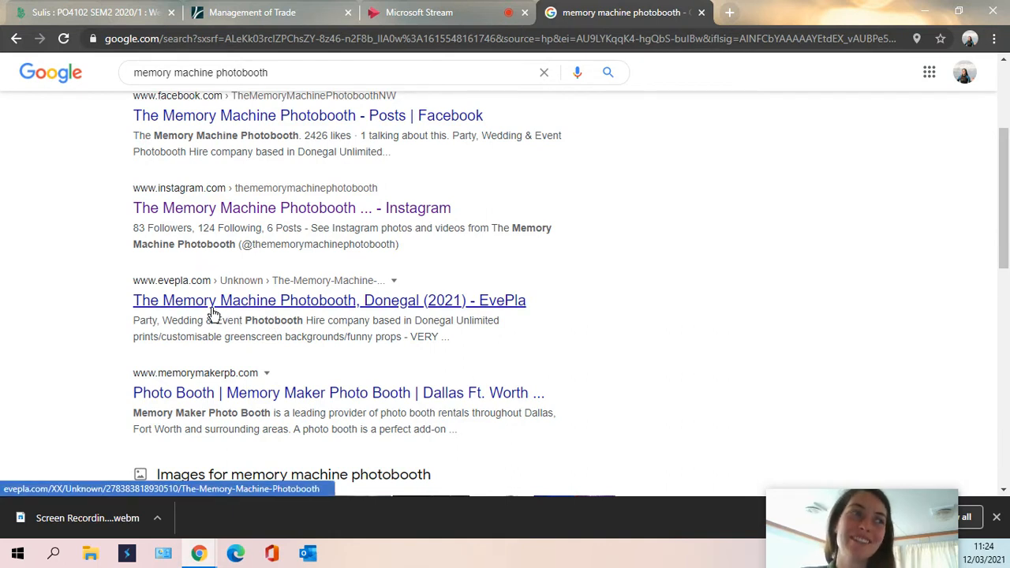
mouse_move(448, 308)
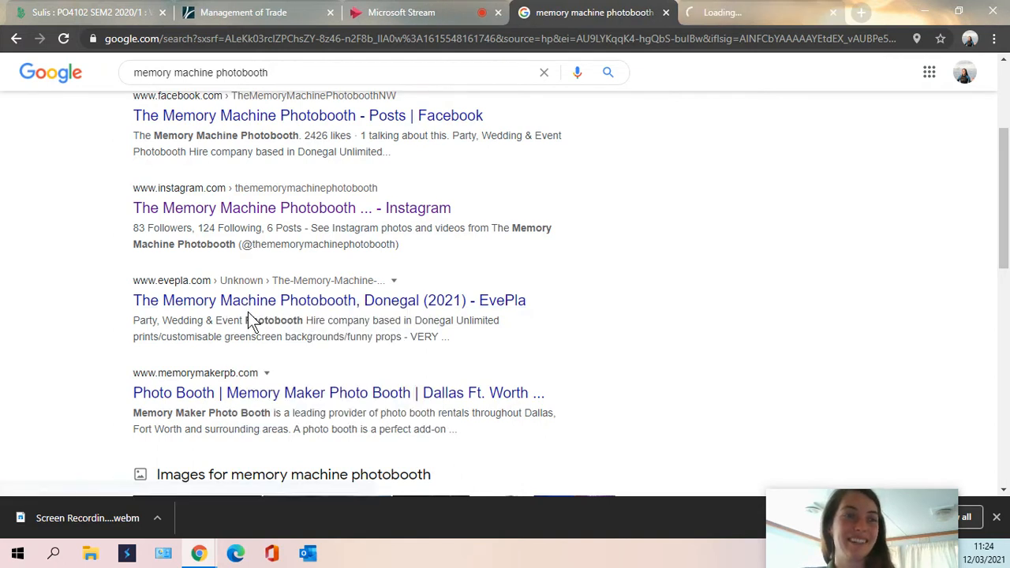
Switch to the EvePla Memory Machine Photobooth tab and agree to its privacy notice
left_click(329, 300)
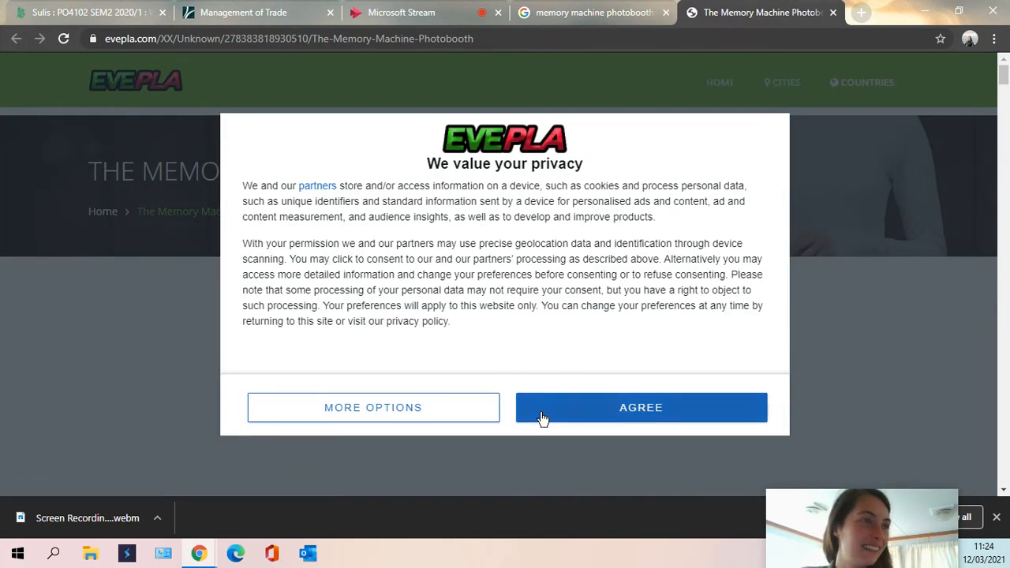
left_click(640, 407)
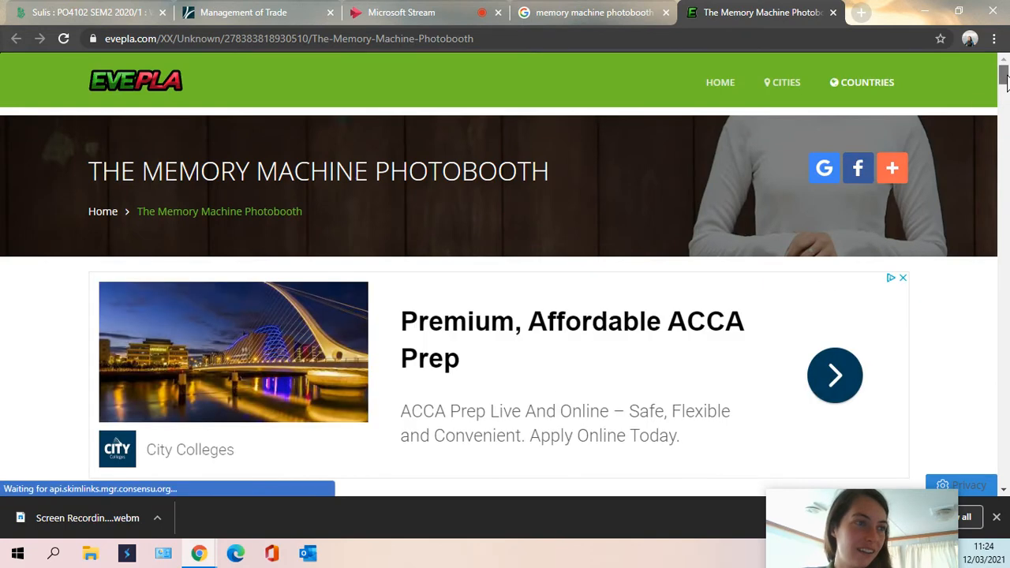
Read down the listing to the green screen and 2022 bookings posts
scroll("down", 3)
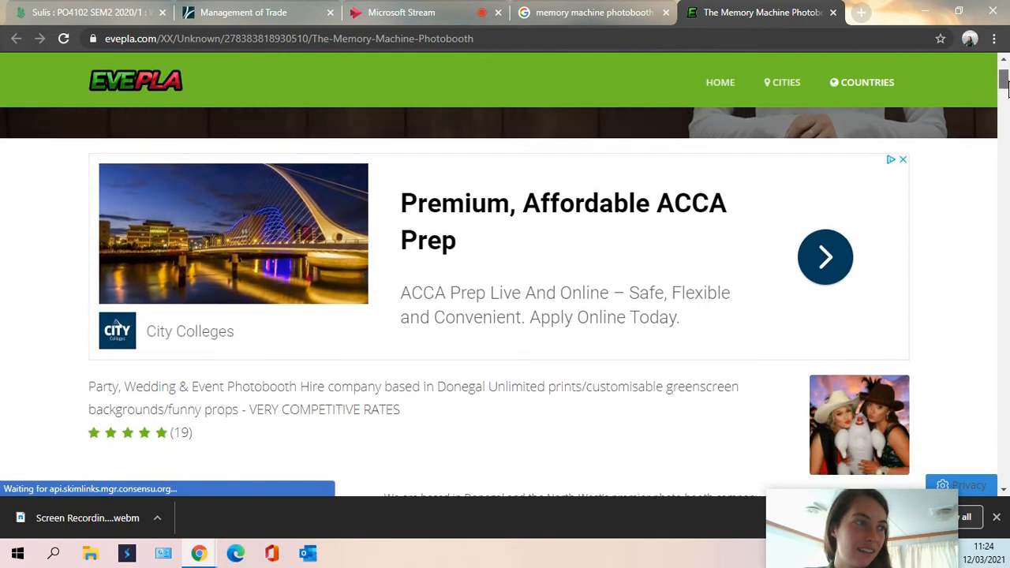
scroll("down", 3)
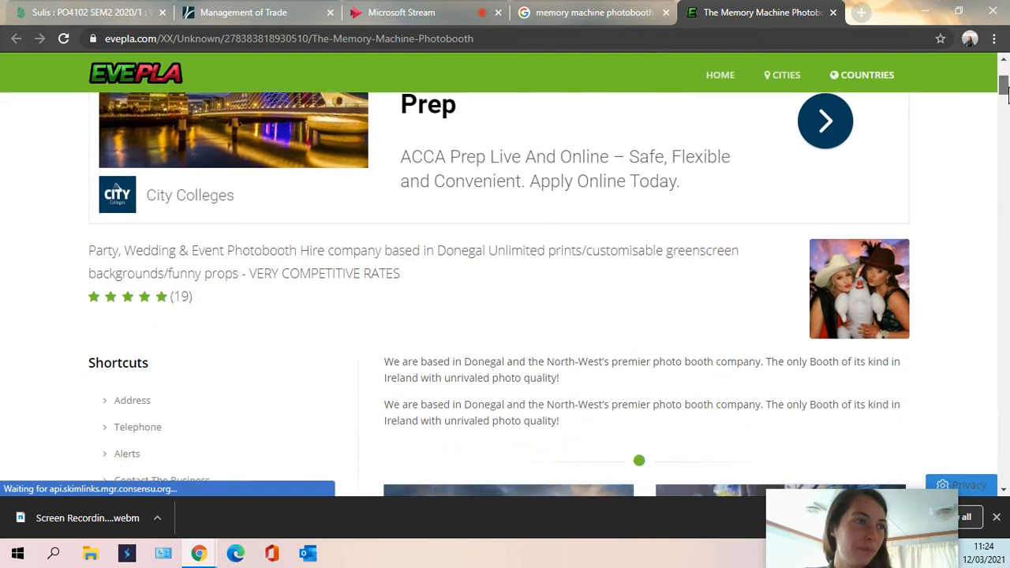
scroll("down", 3)
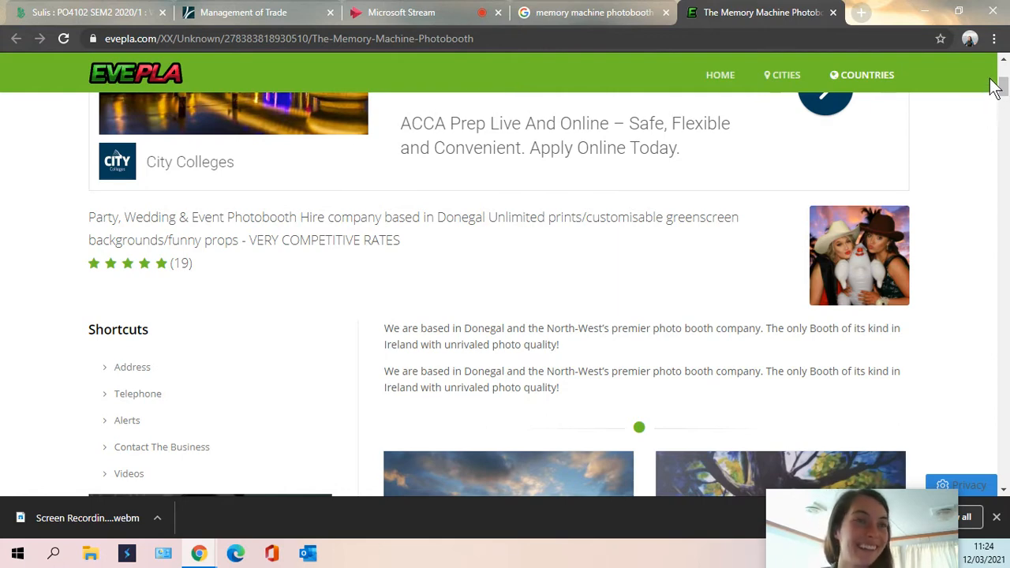
scroll("down", 3)
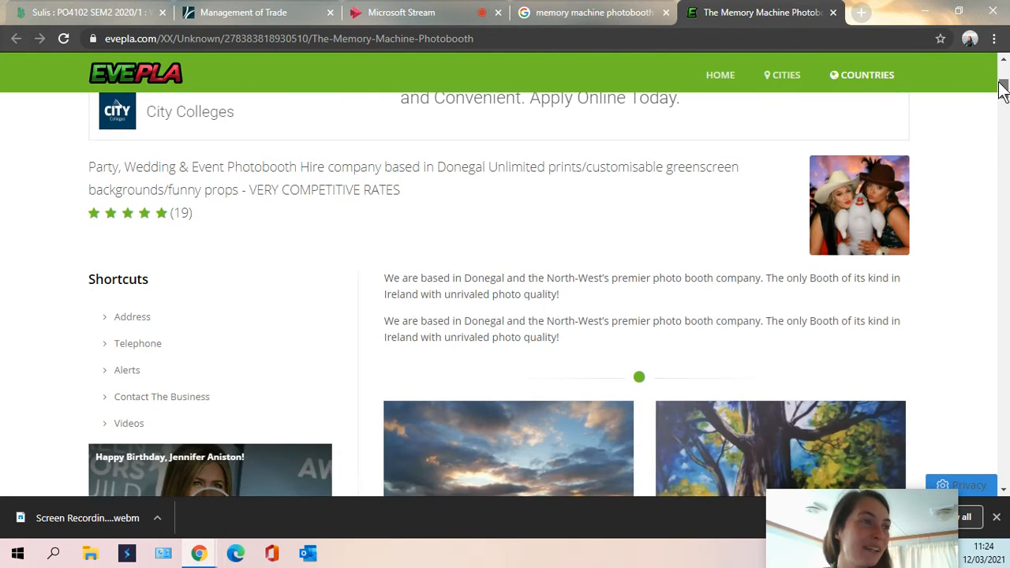
scroll("down", 3)
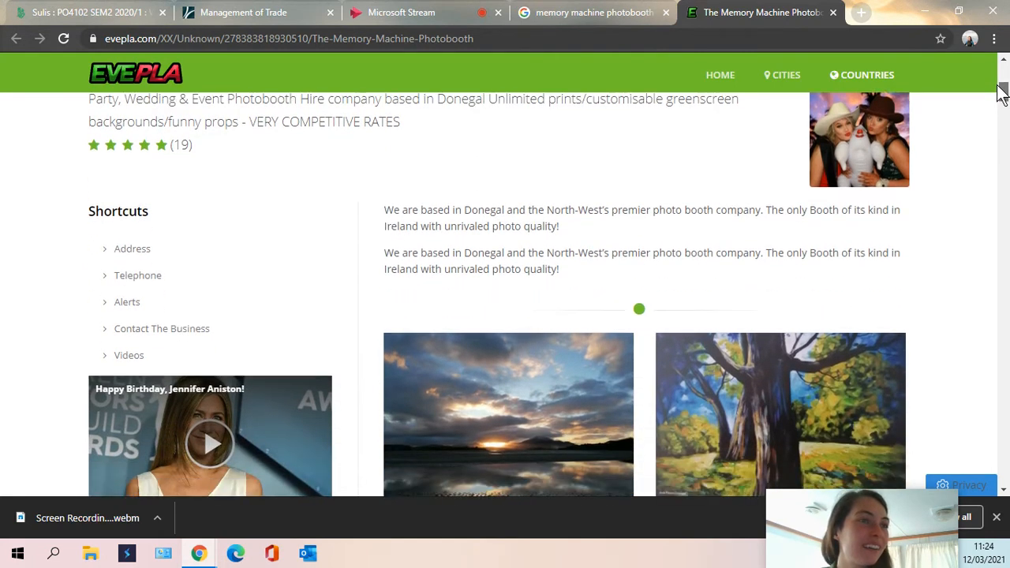
scroll("down", 3)
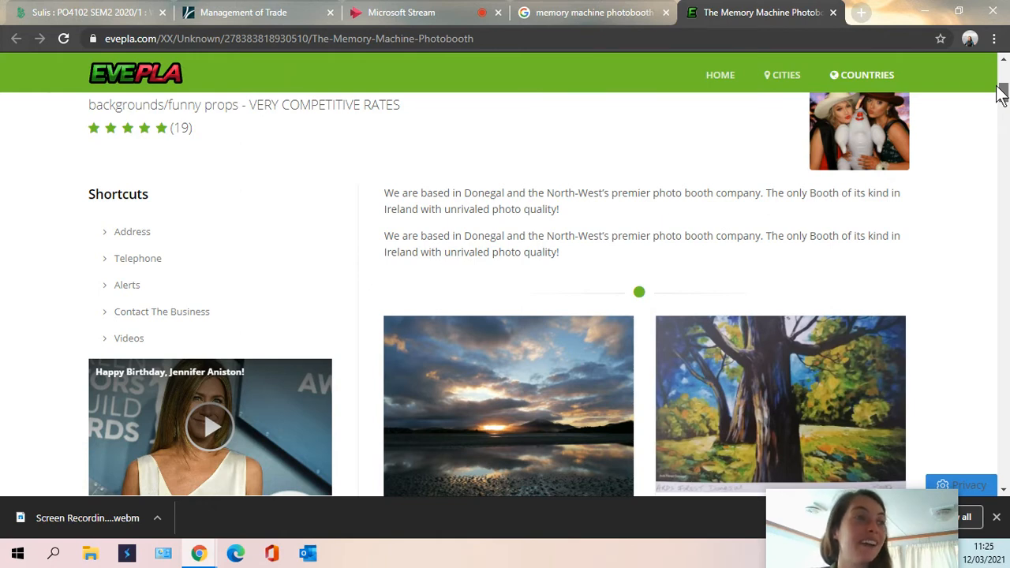
scroll("down", 3)
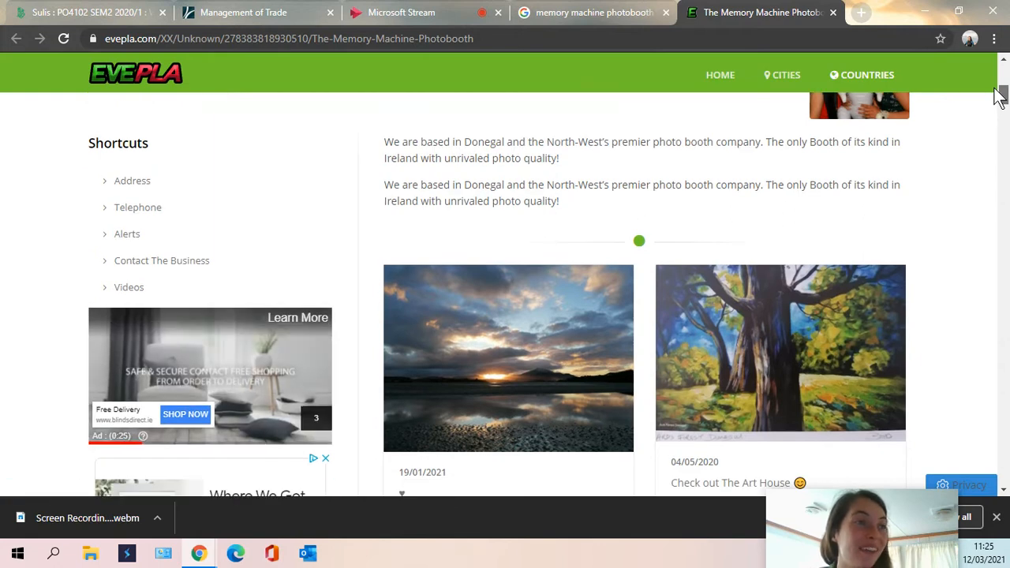
scroll("down", 3)
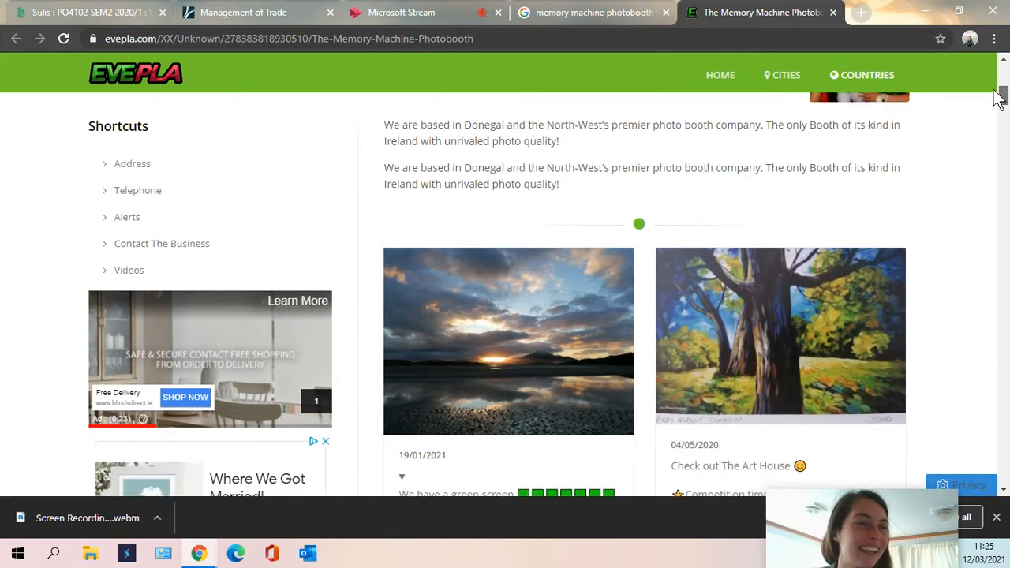
scroll("down", 3)
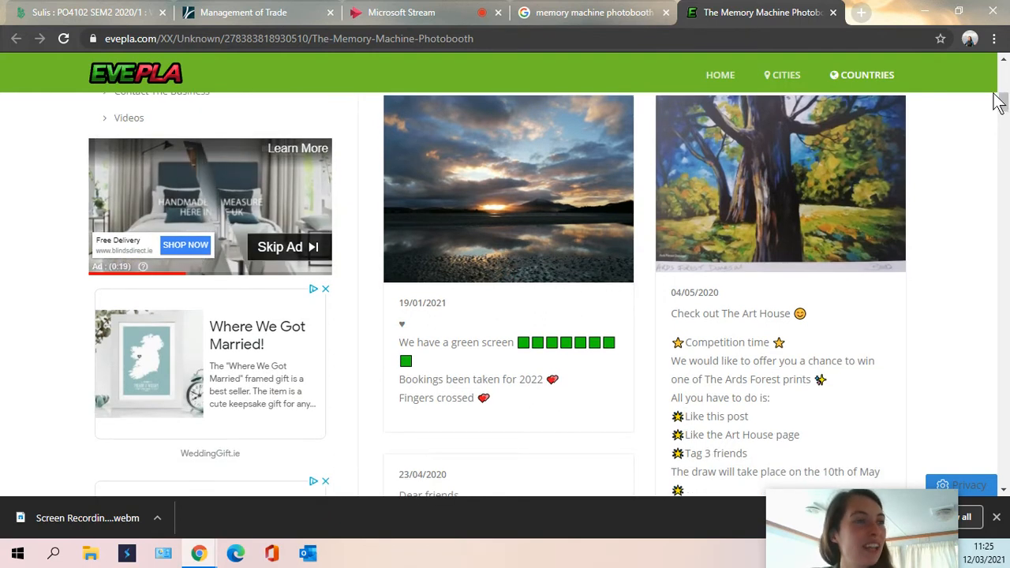
mouse_move(651, 78)
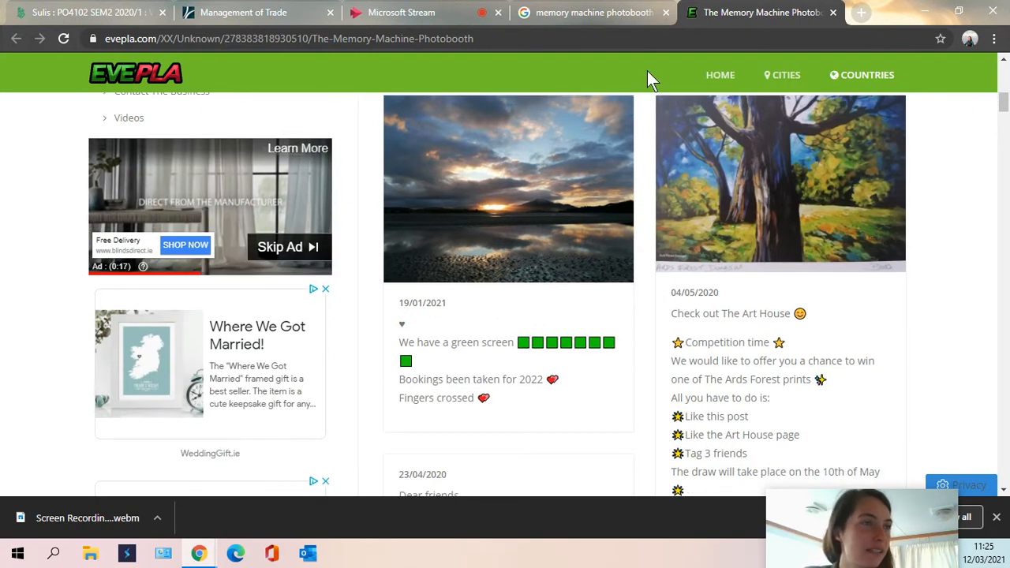
mouse_move(462, 197)
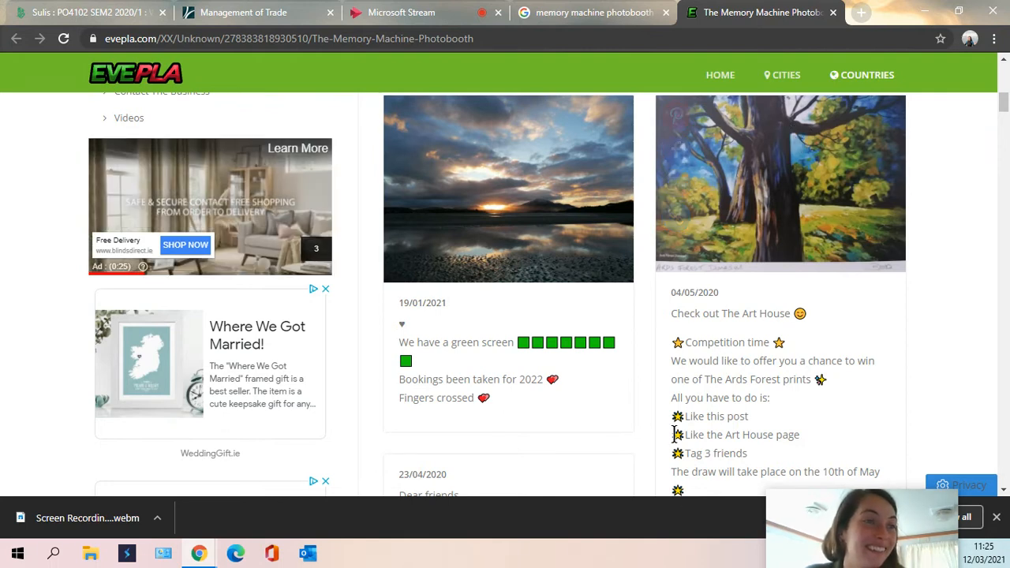
double_click(753, 313)
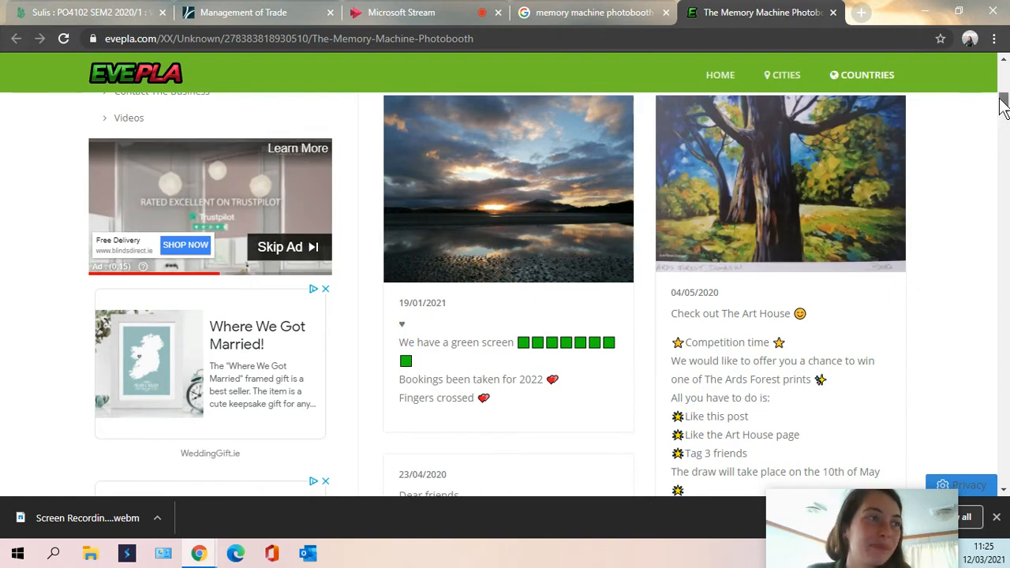
Scroll further down the EvePla listing to the older 2019 wedding posts
scroll("down", 3)
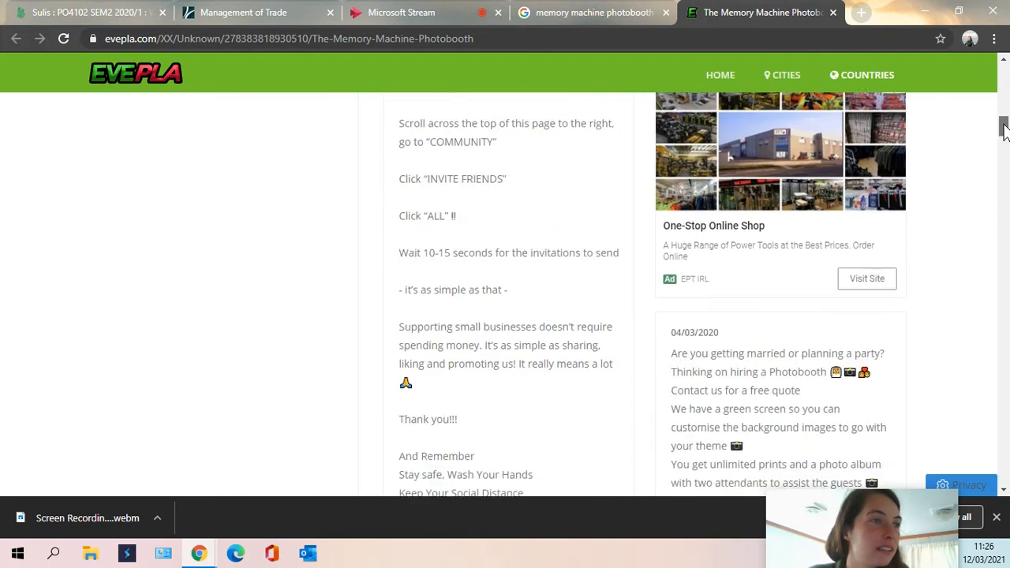
scroll("down", 3)
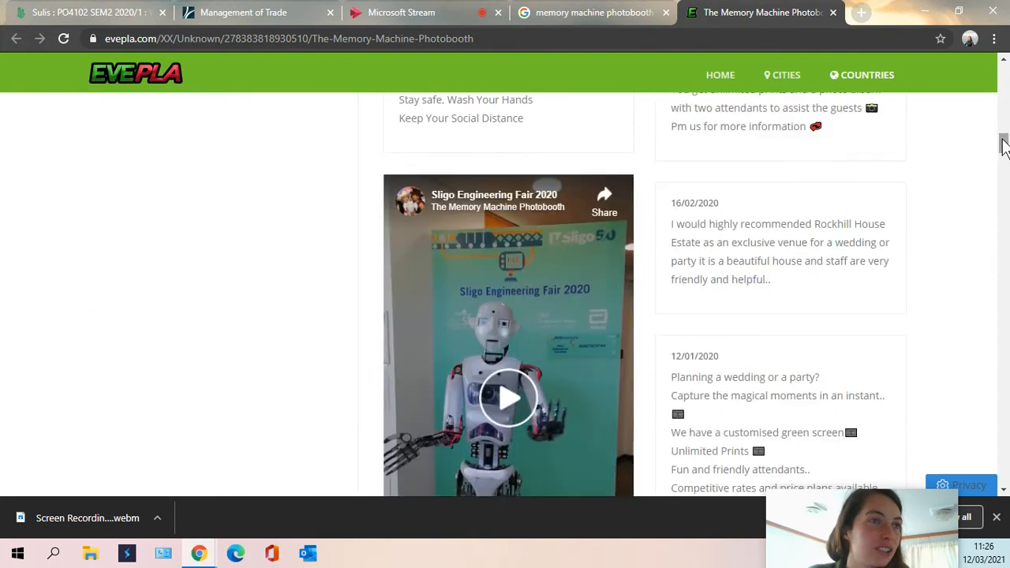
scroll("down", 3)
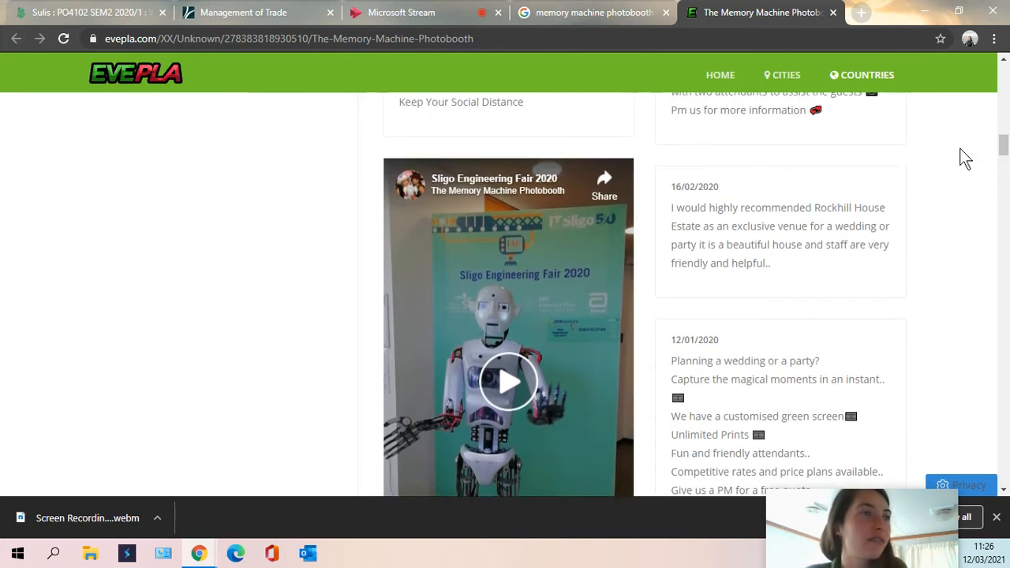
mouse_move(991, 102)
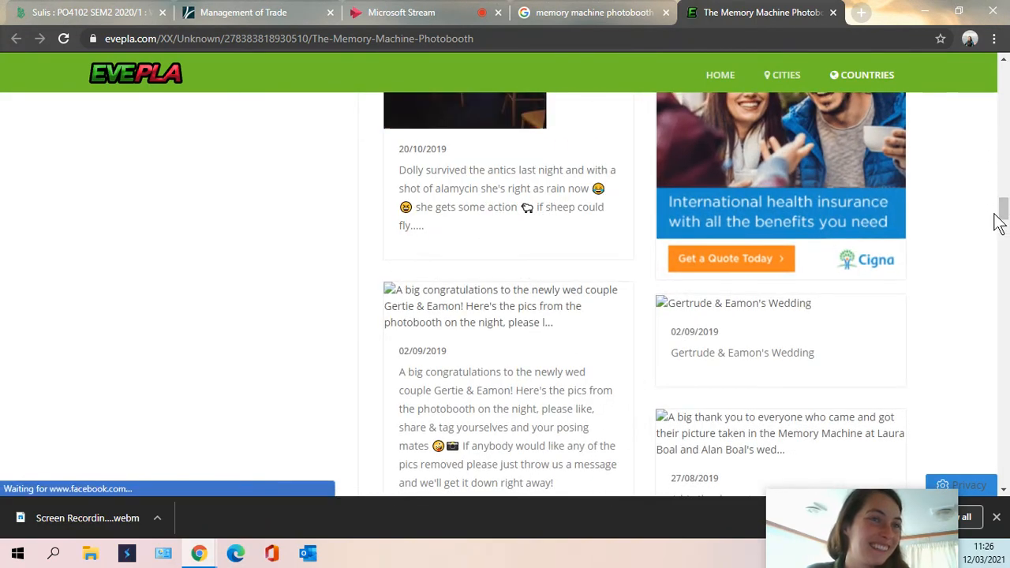
scroll("down", 3)
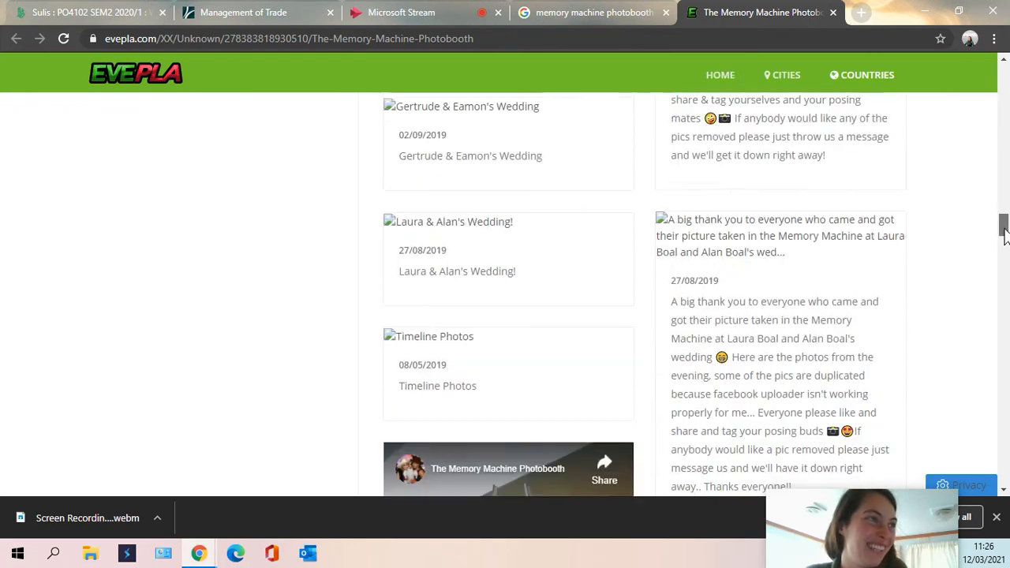
scroll("down", 3)
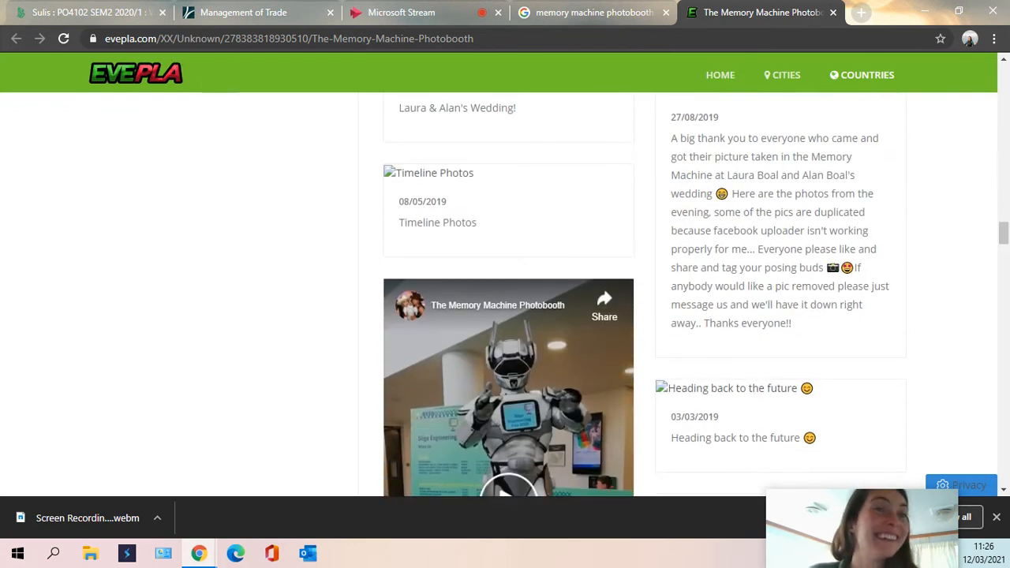
Scroll back up and return to the 'memory machine photobooth' Google results
scroll("up", 3)
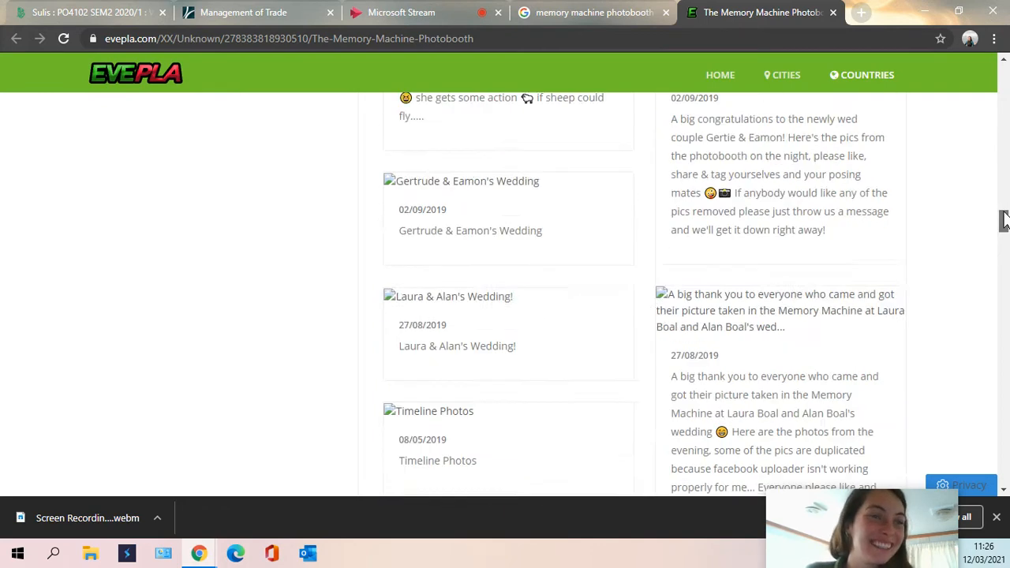
scroll("up", 3)
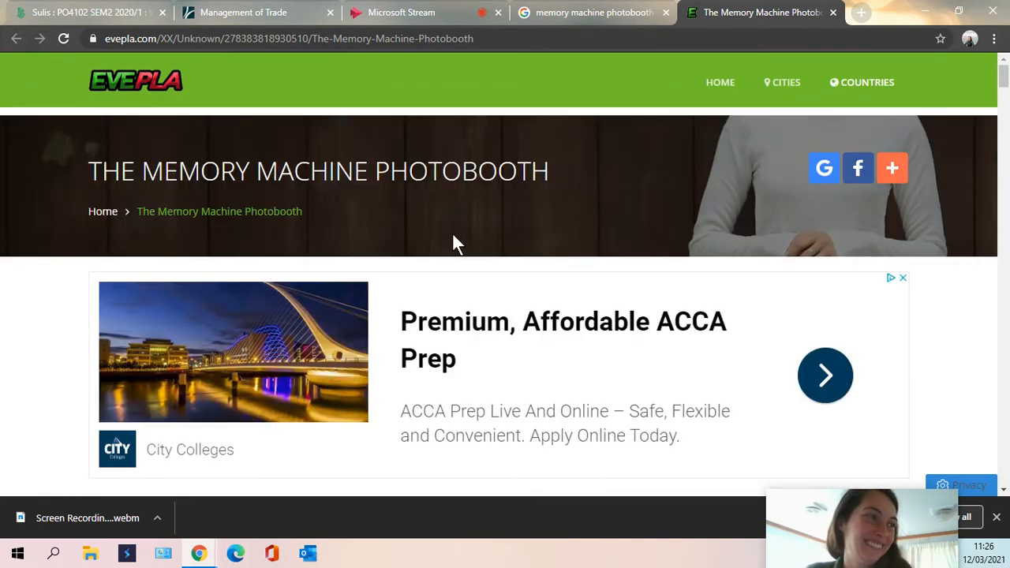
left_click(587, 12)
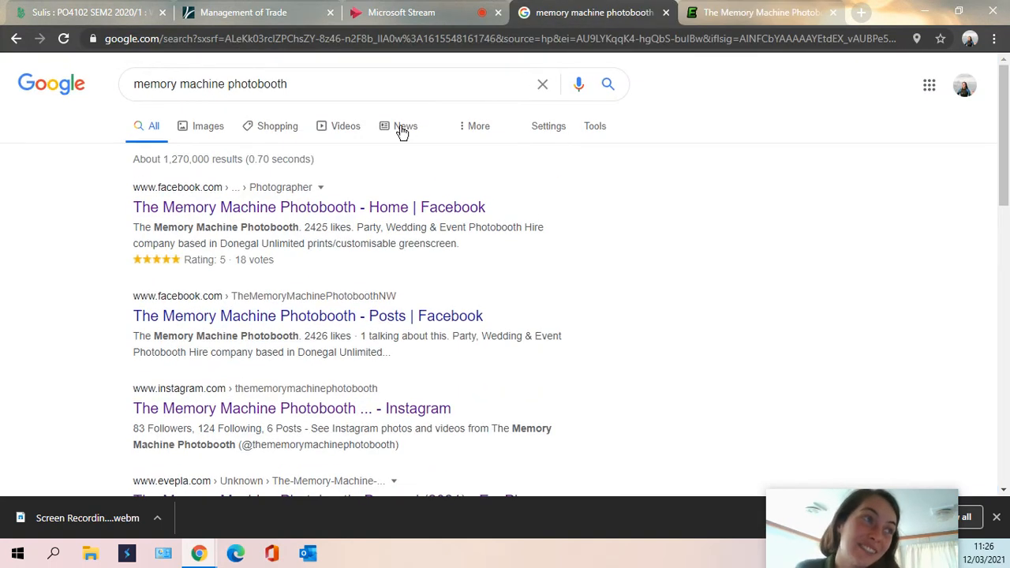
mouse_move(307, 315)
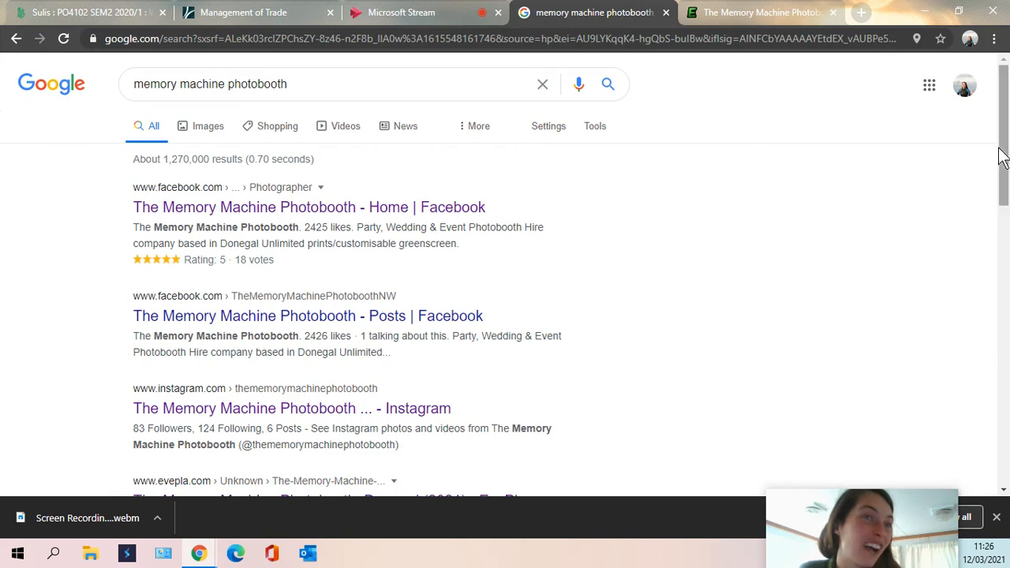
Scan results past the image pack, noting EvePla ranks below Facebook and Instagram
scroll("down", 3)
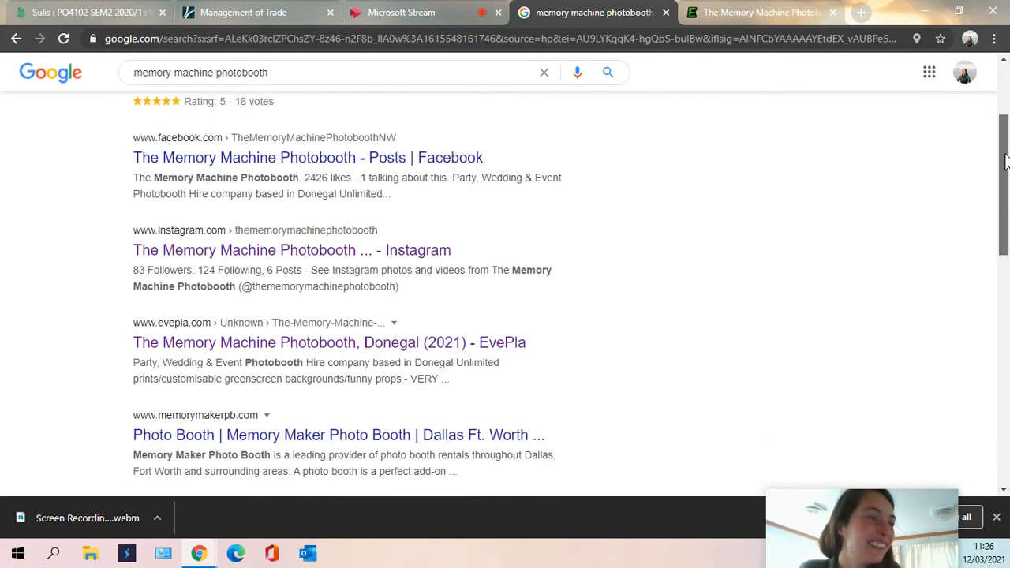
scroll("down", 3)
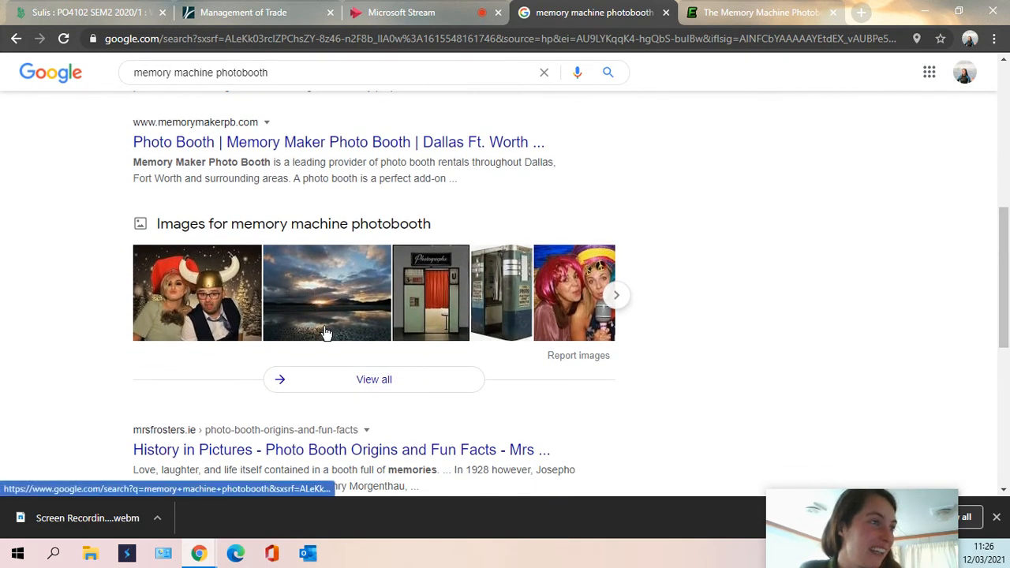
mouse_move(576, 331)
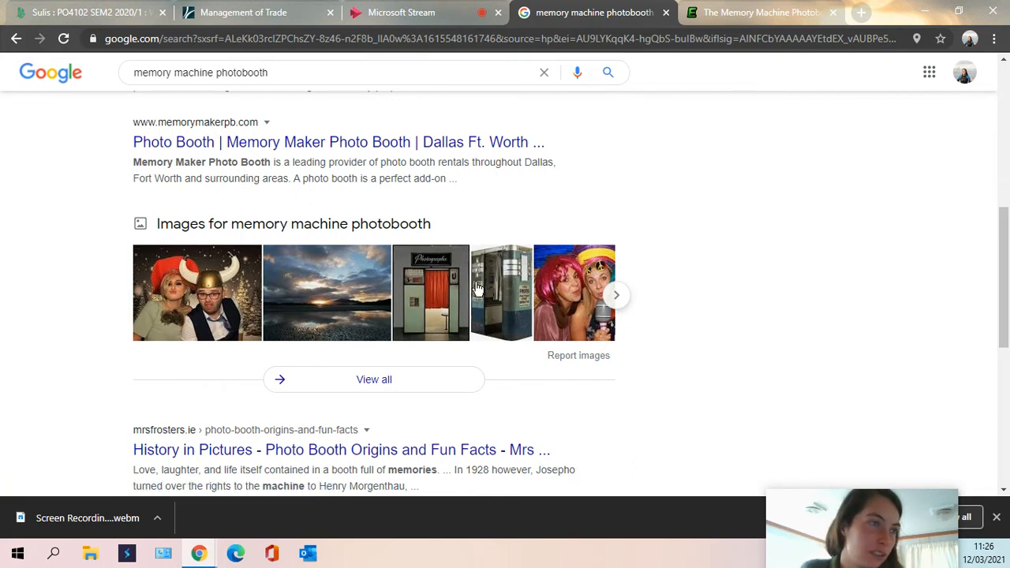
scroll("down", 3)
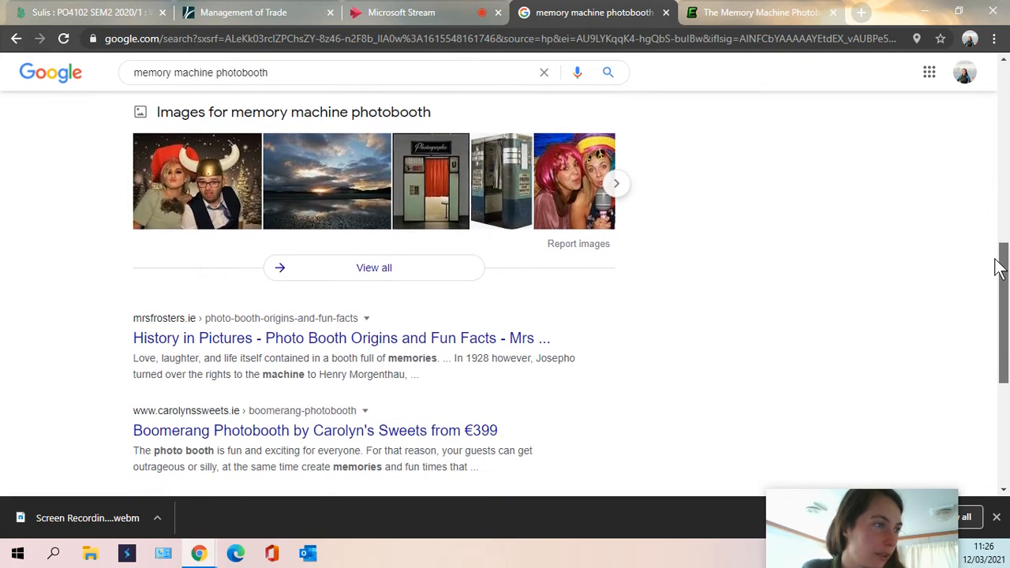
scroll("down", 3)
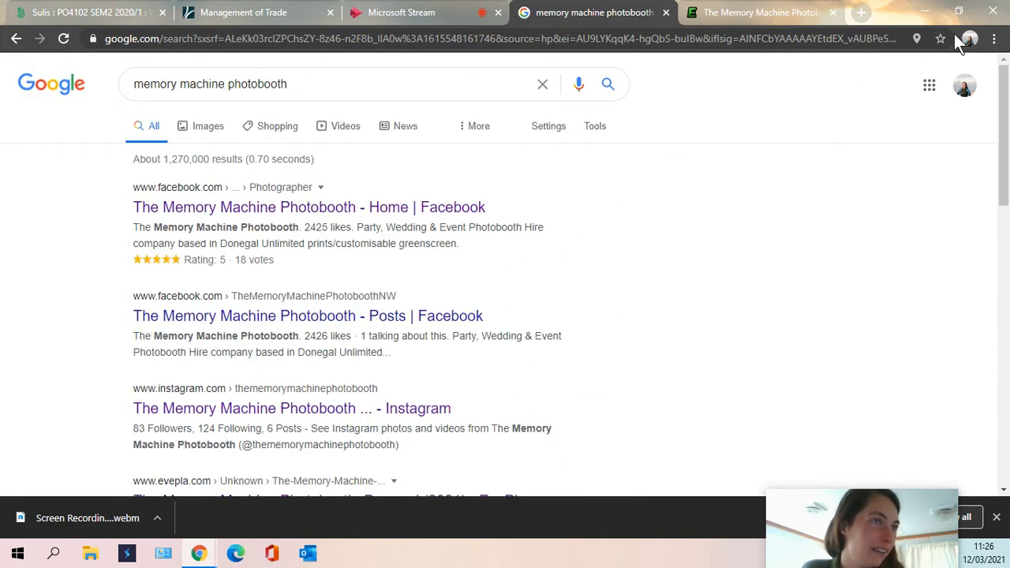
left_click(315, 84)
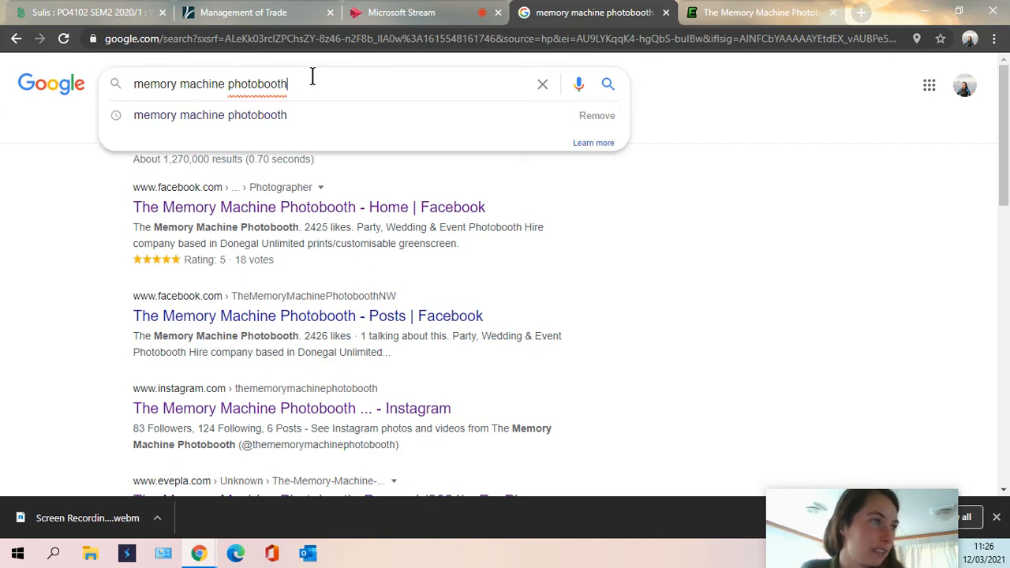
mouse_move(301, 91)
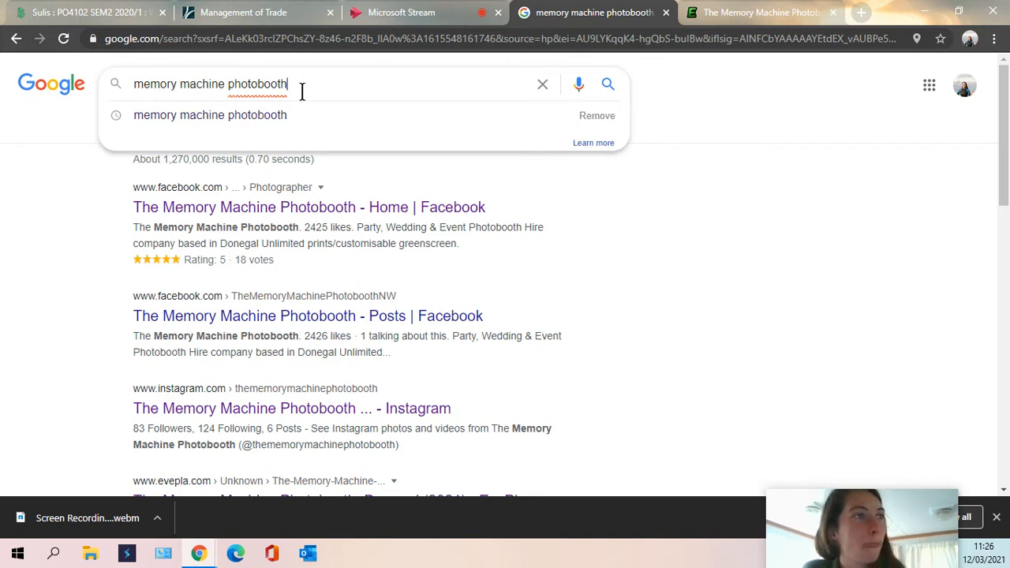
Search just 'memory machine' and scroll through the song and album results
double_click(257, 84)
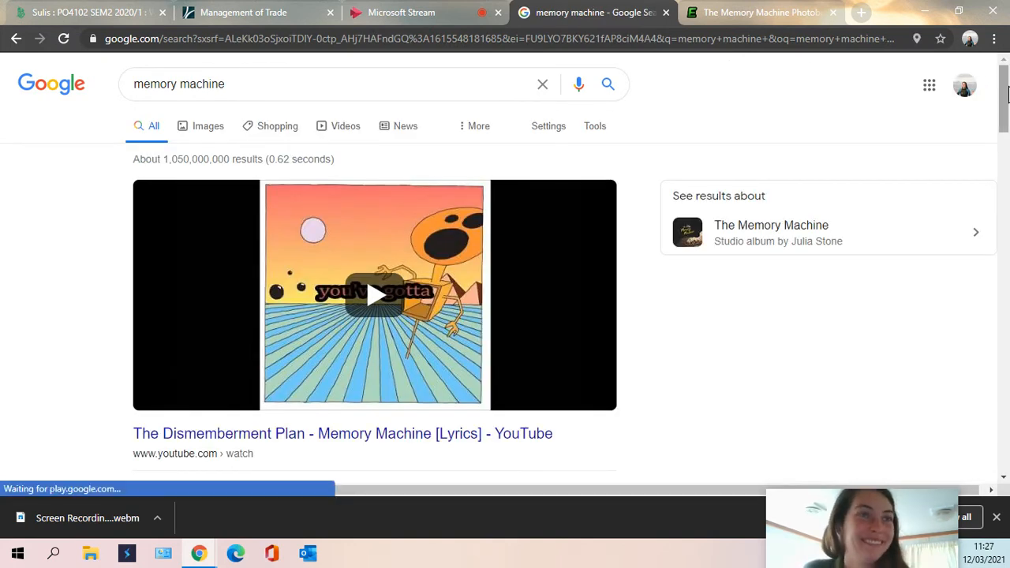
scroll("down", 3)
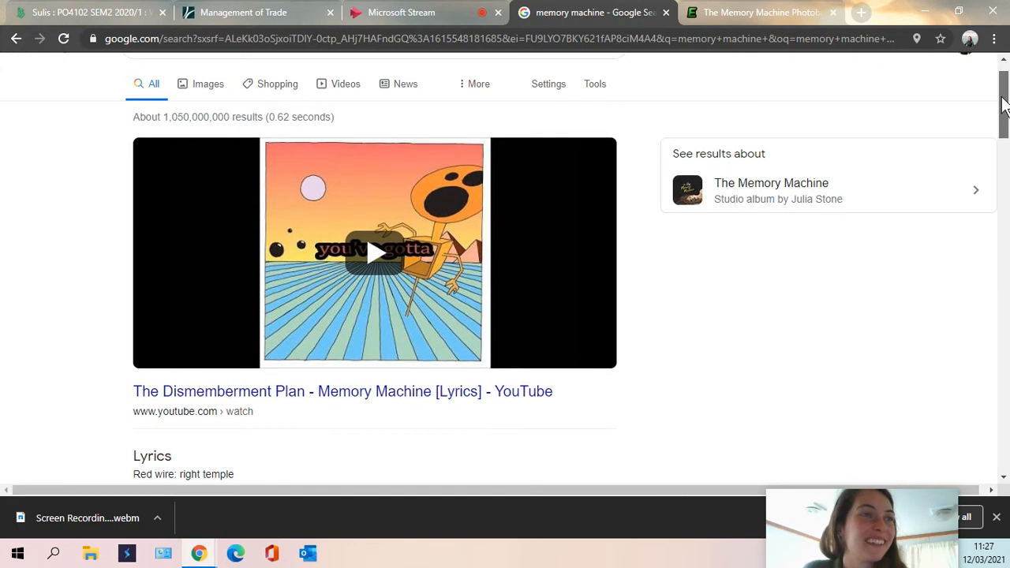
scroll("down", 3)
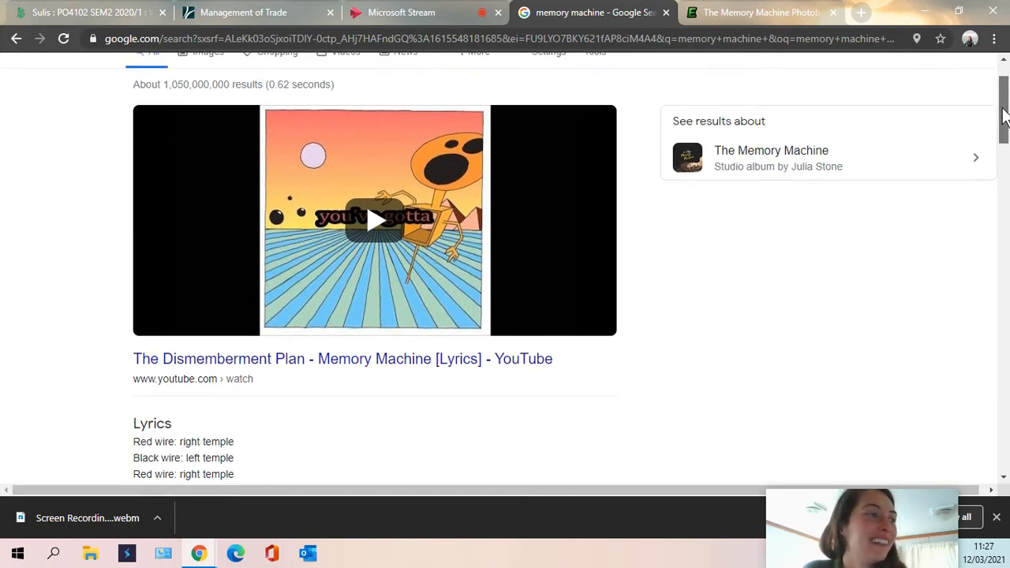
scroll("down", 3)
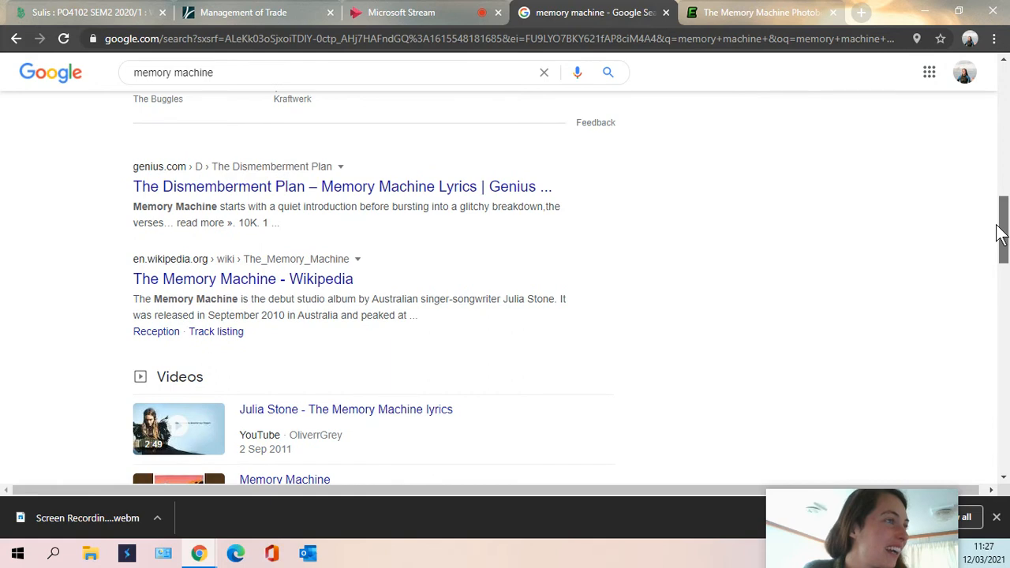
scroll("down", 3)
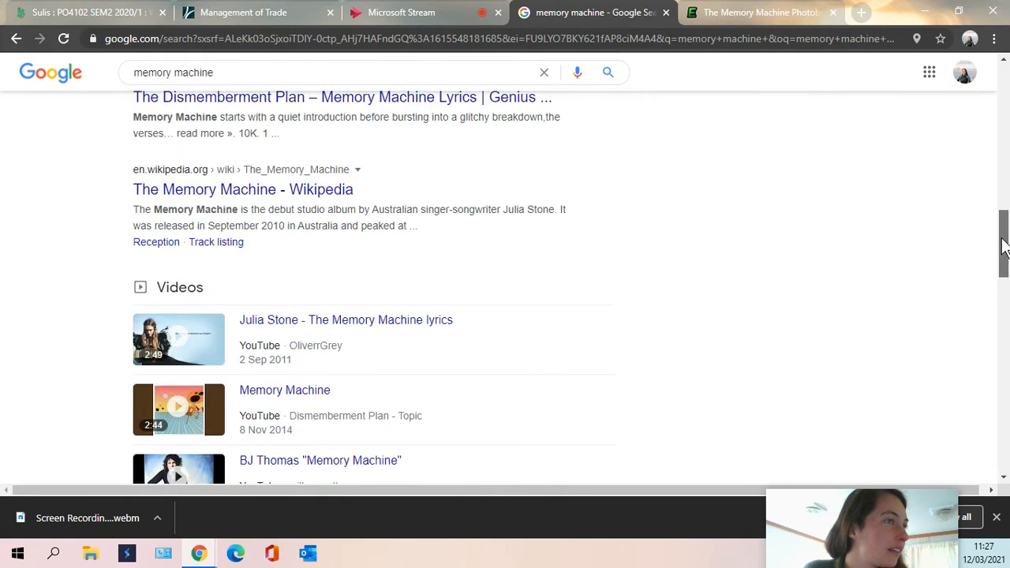
scroll("down", 3)
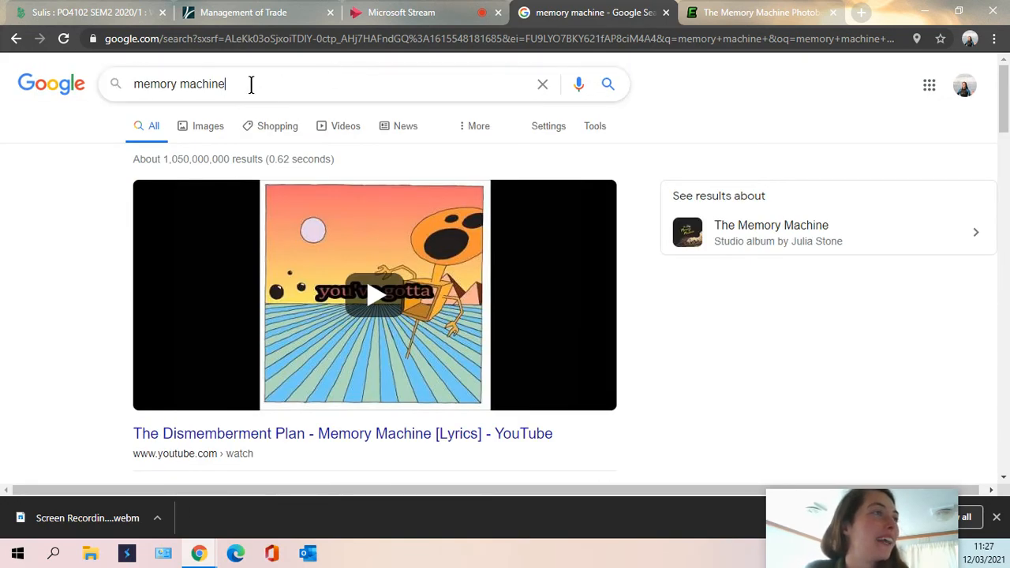
type("p")
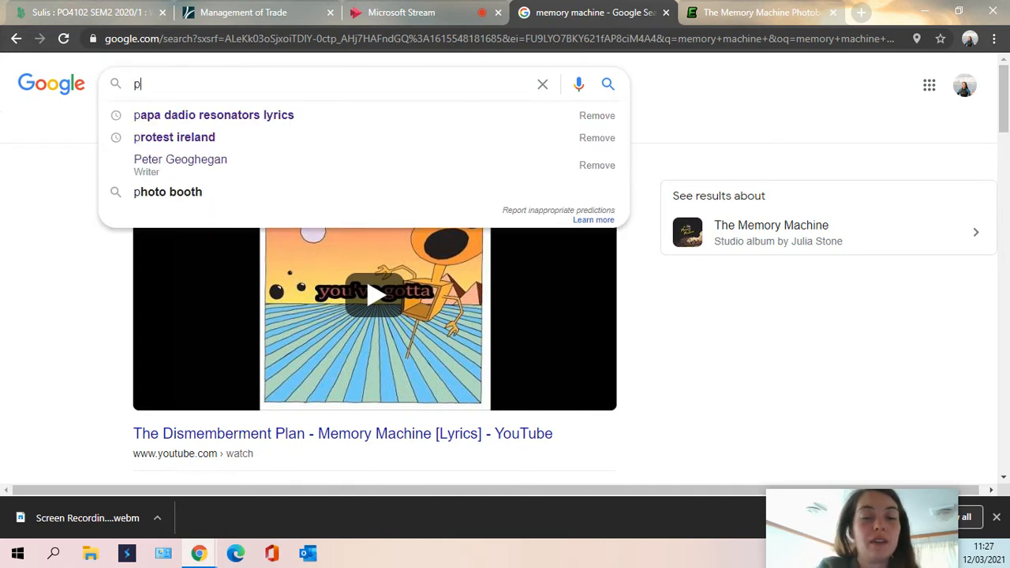
type("hotobooth do")
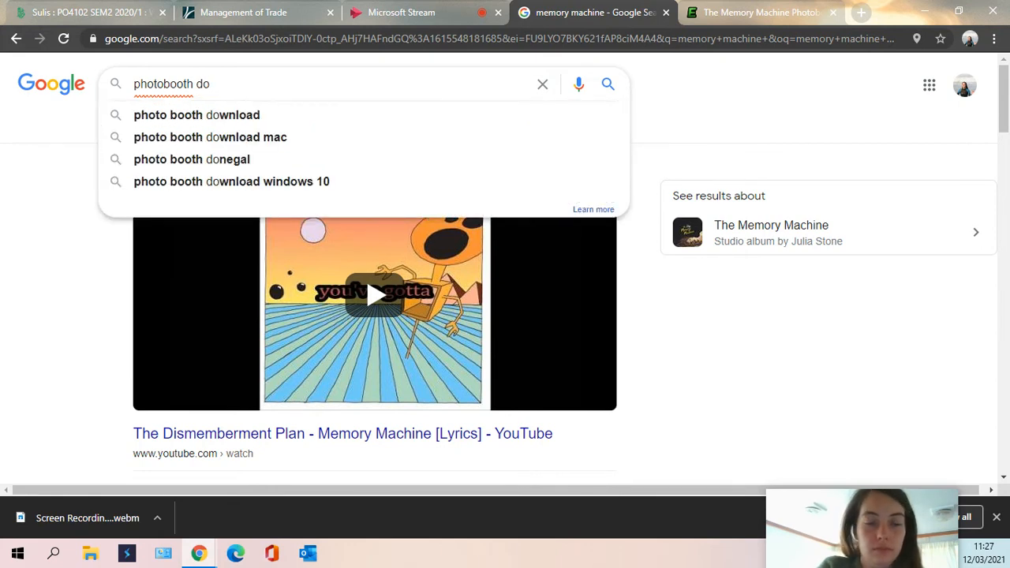
left_click(191, 159)
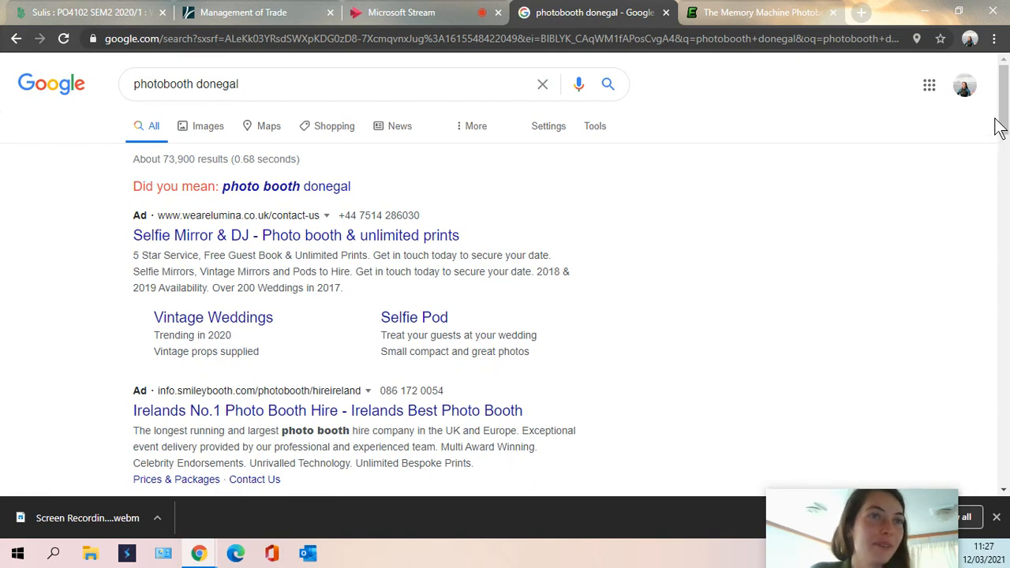
scroll("down", 3)
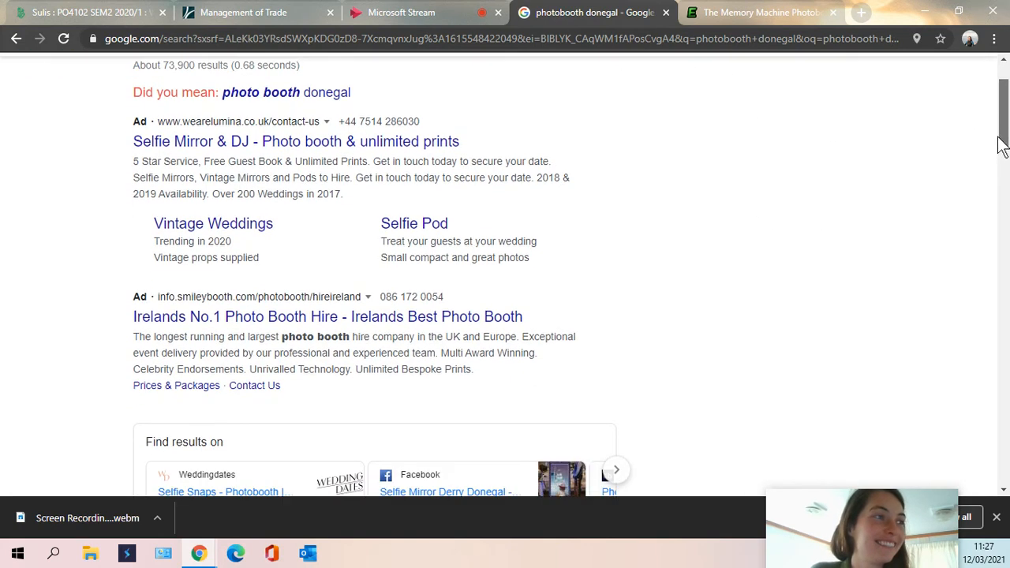
scroll("down", 3)
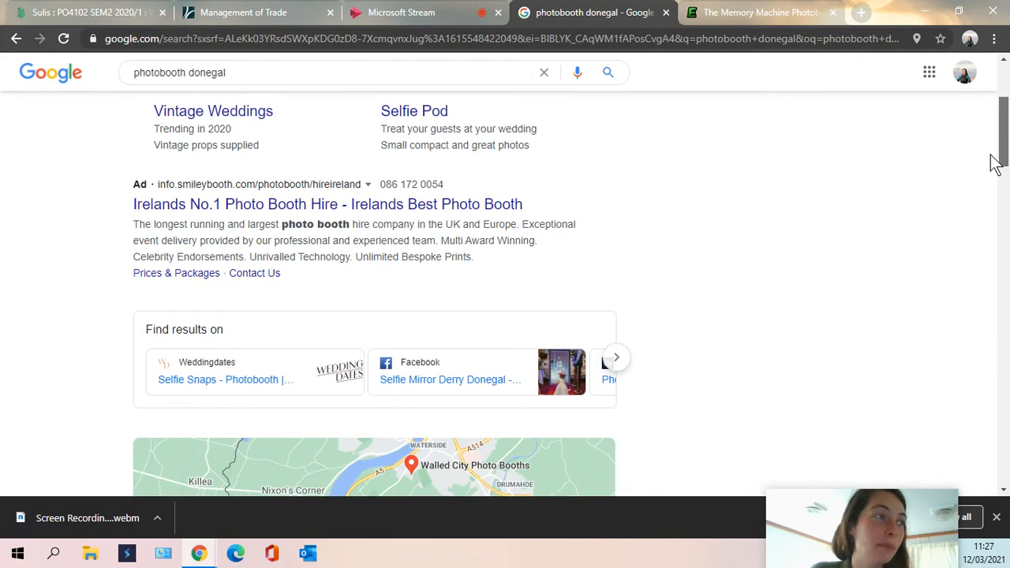
scroll("down", 3)
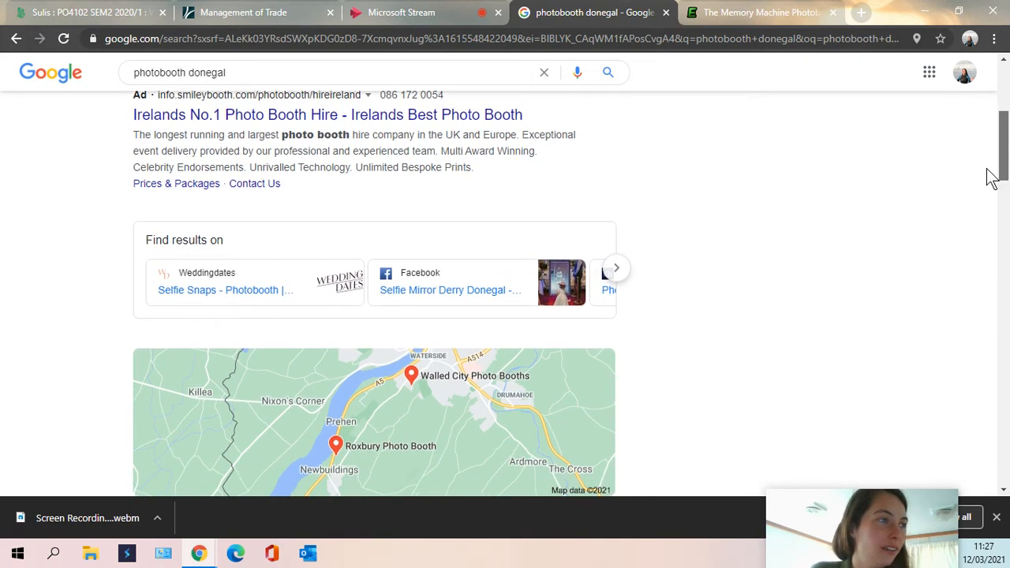
scroll("down", 3)
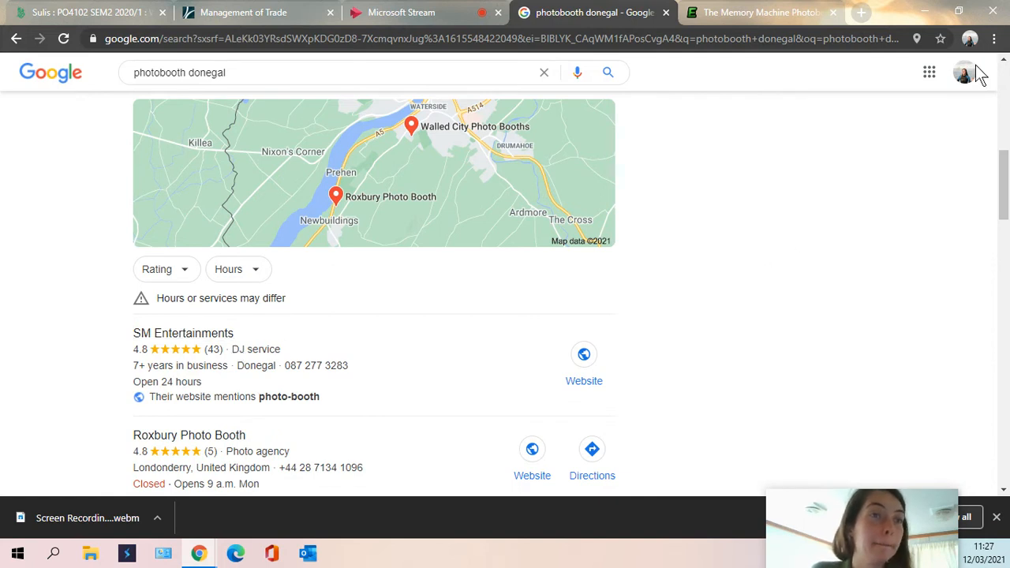
scroll("down", 3)
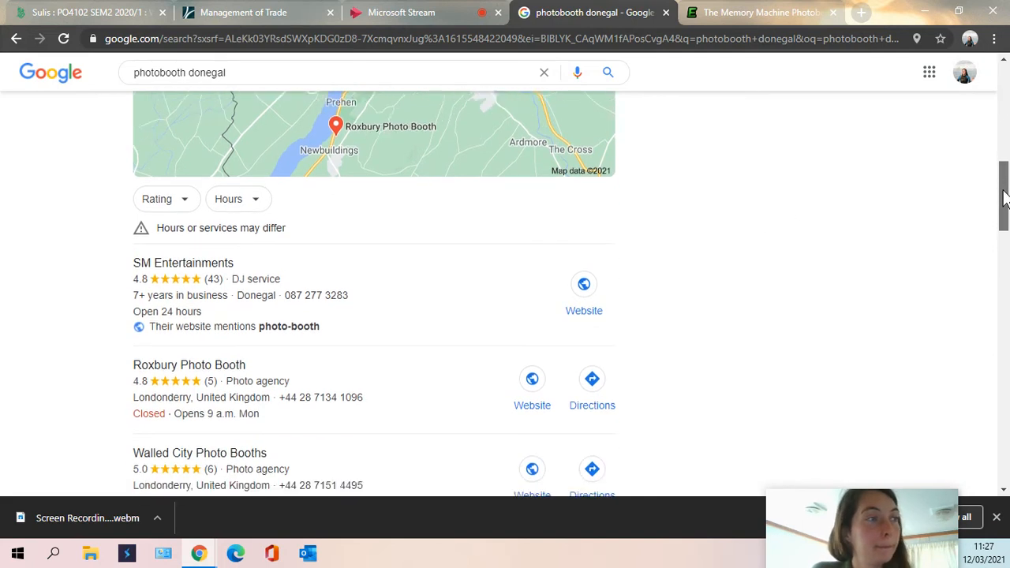
scroll("down", 3)
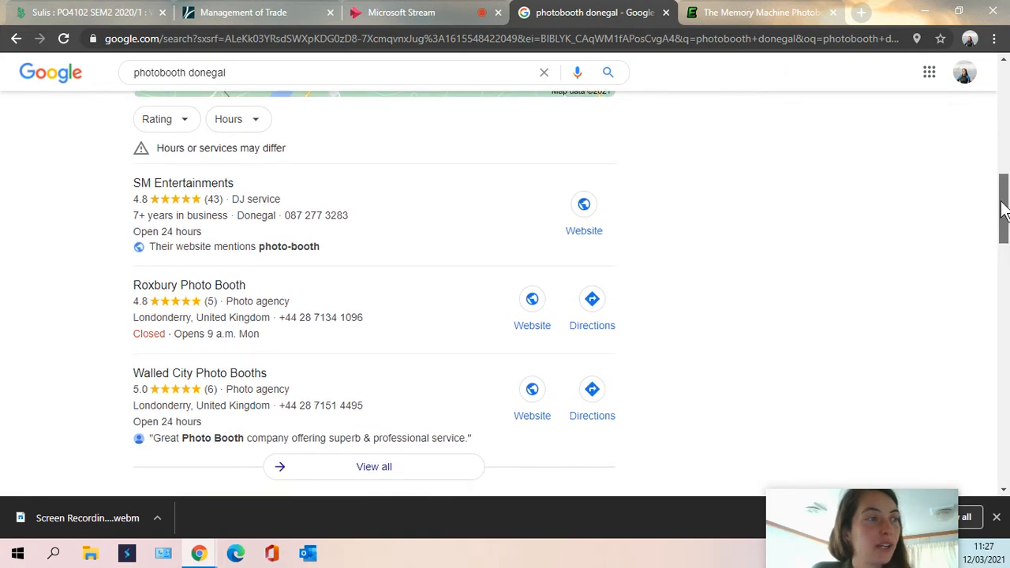
scroll("down", 3)
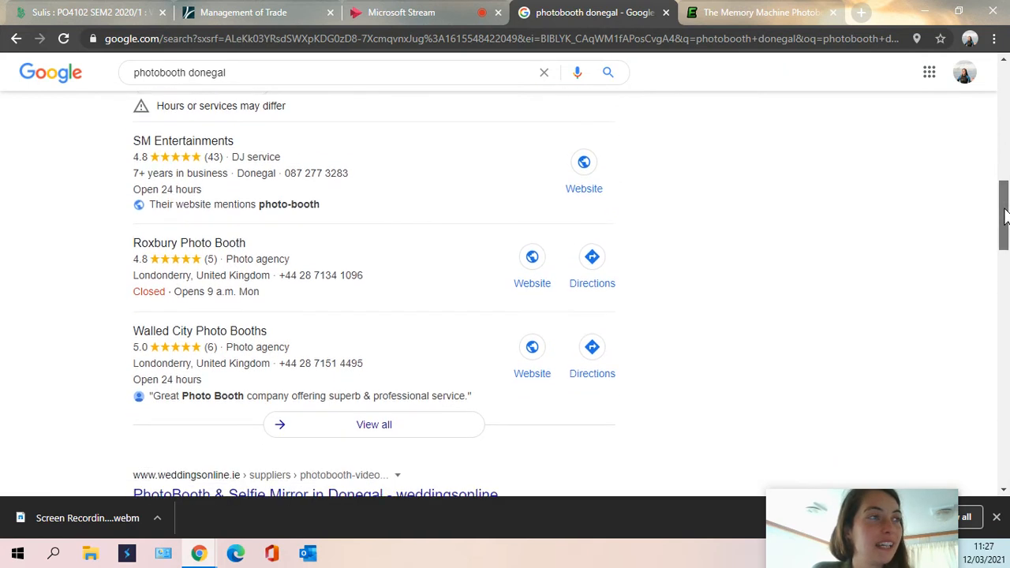
scroll("down", 3)
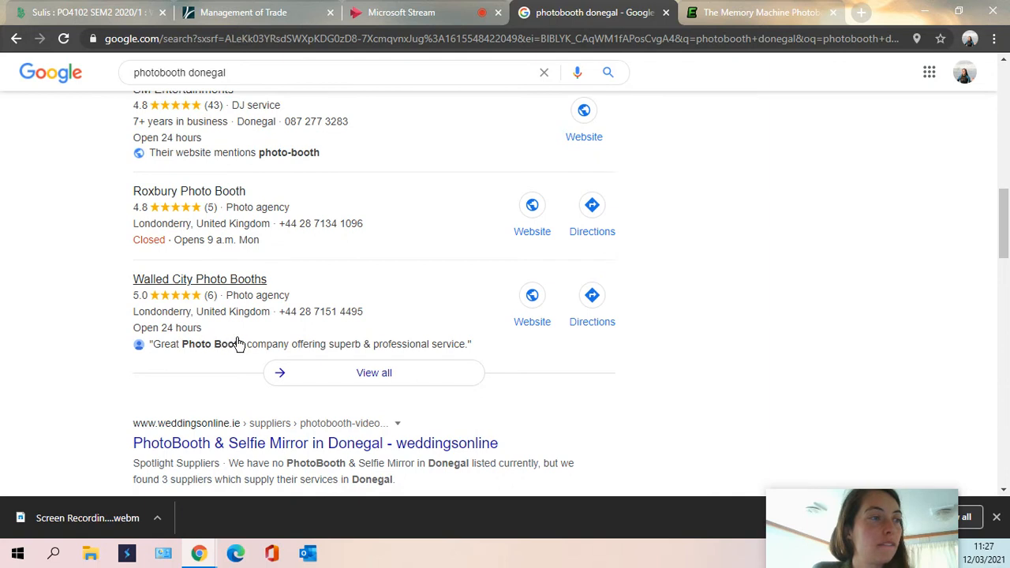
mouse_move(854, 249)
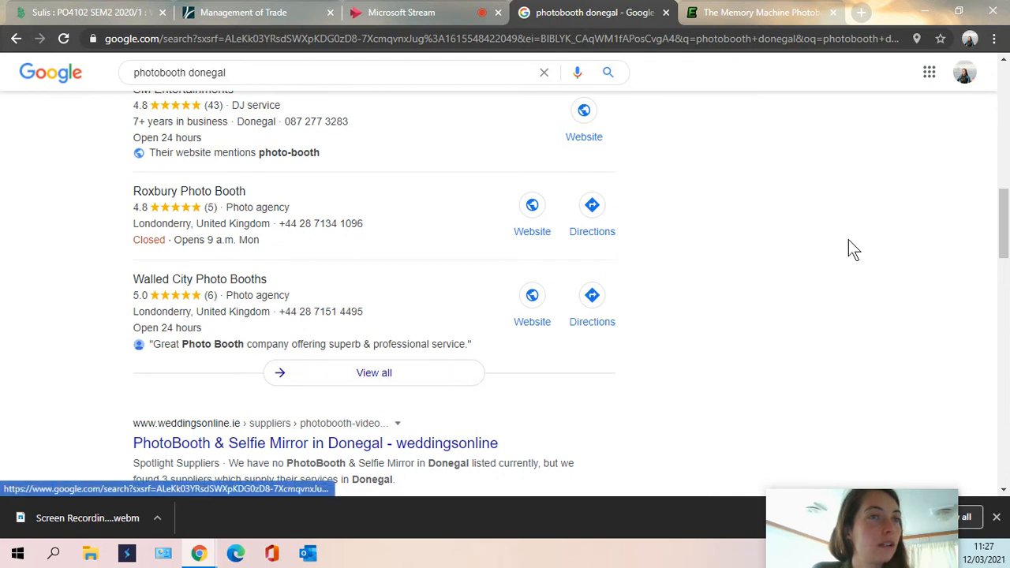
scroll("down", 3)
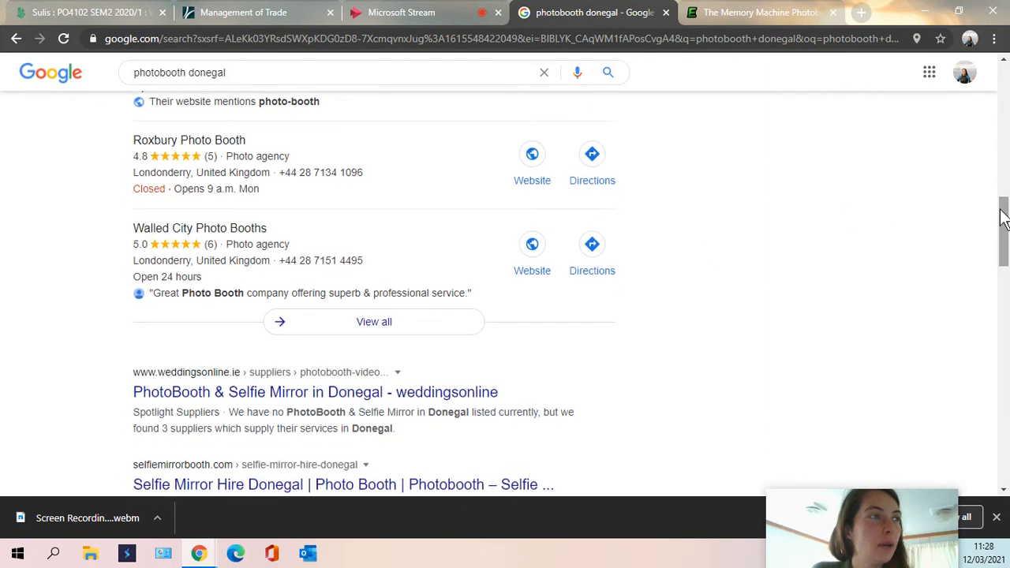
scroll("down", 3)
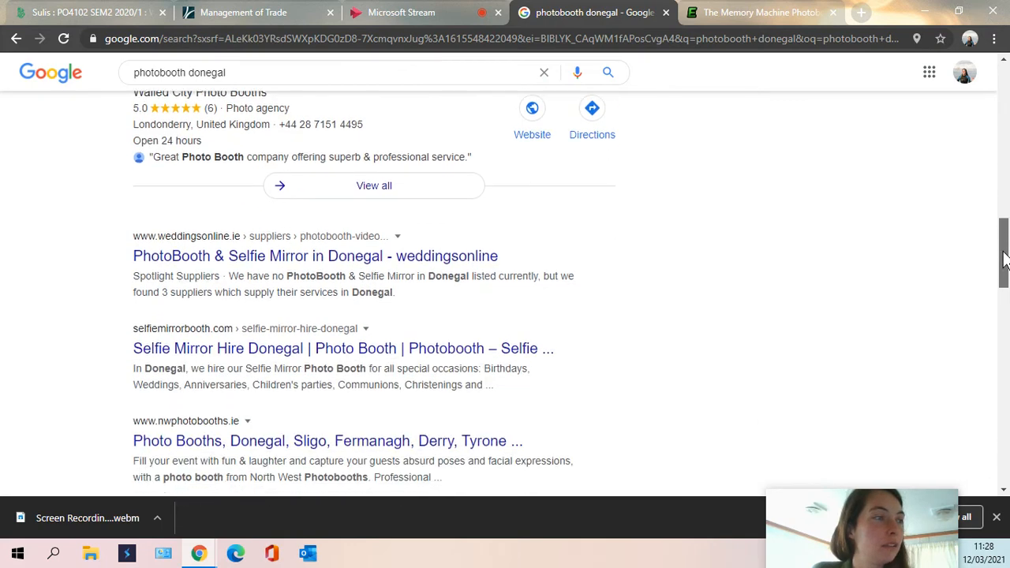
scroll("down", 3)
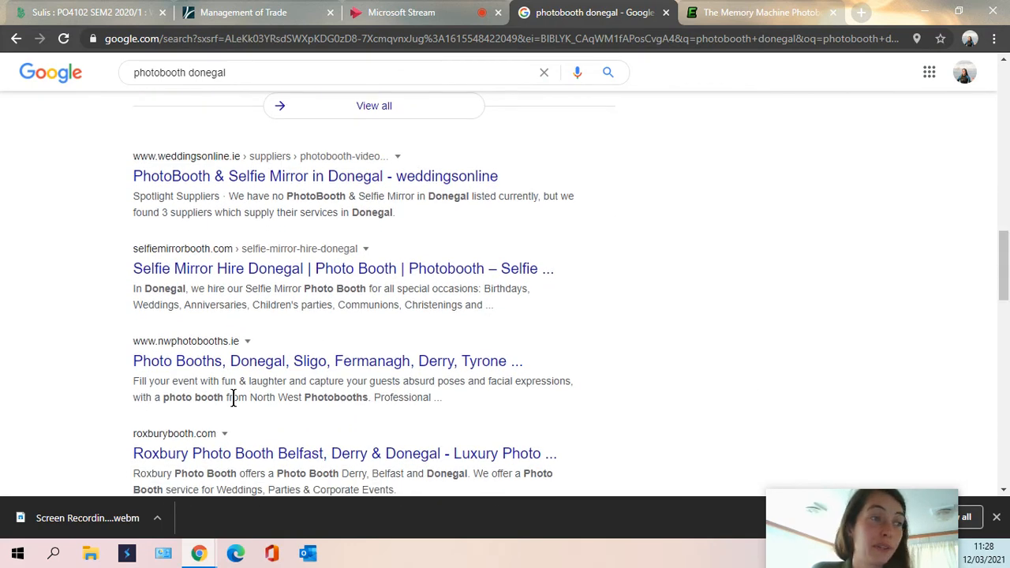
mouse_move(998, 260)
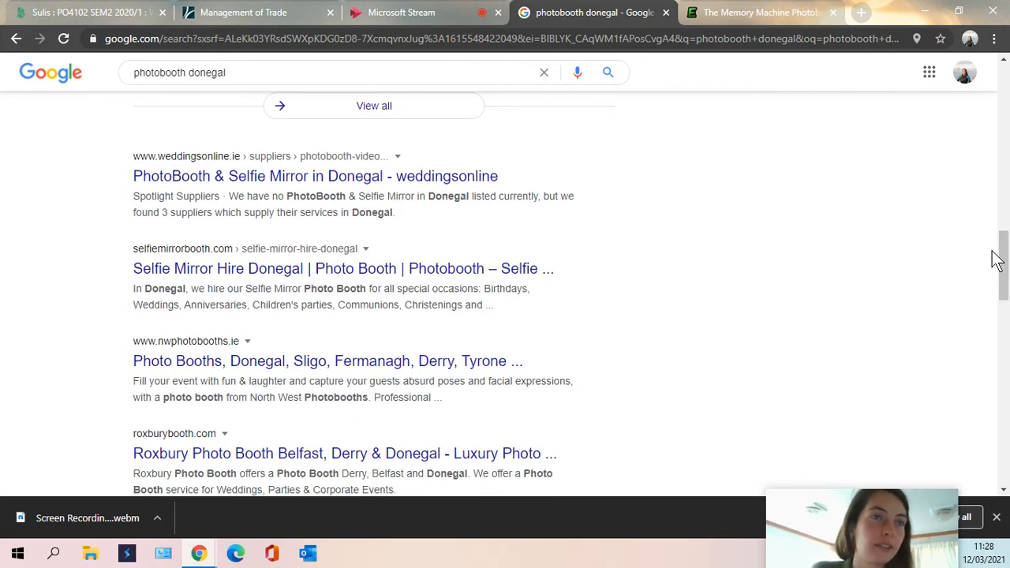
scroll("down", 3)
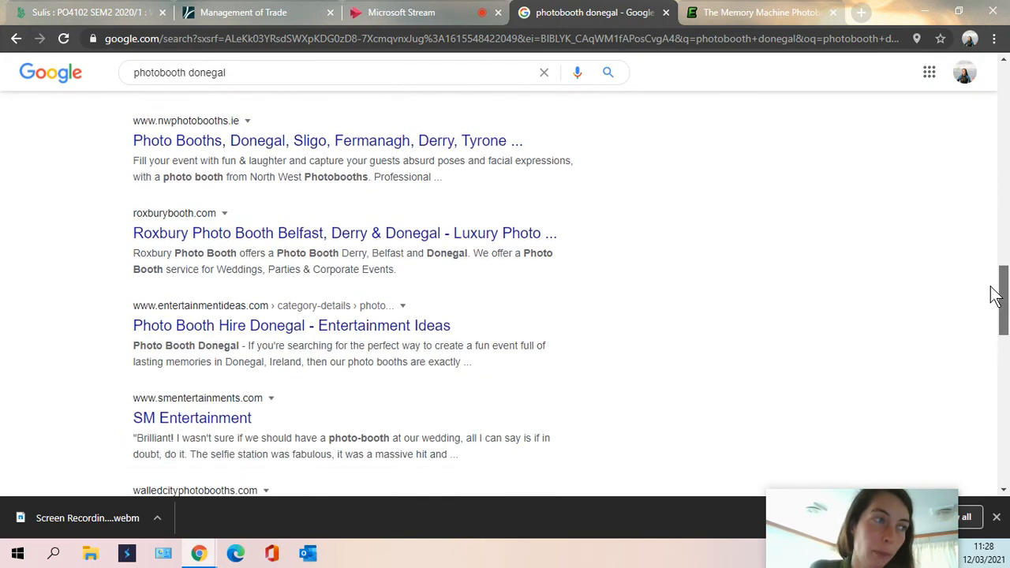
scroll("down", 3)
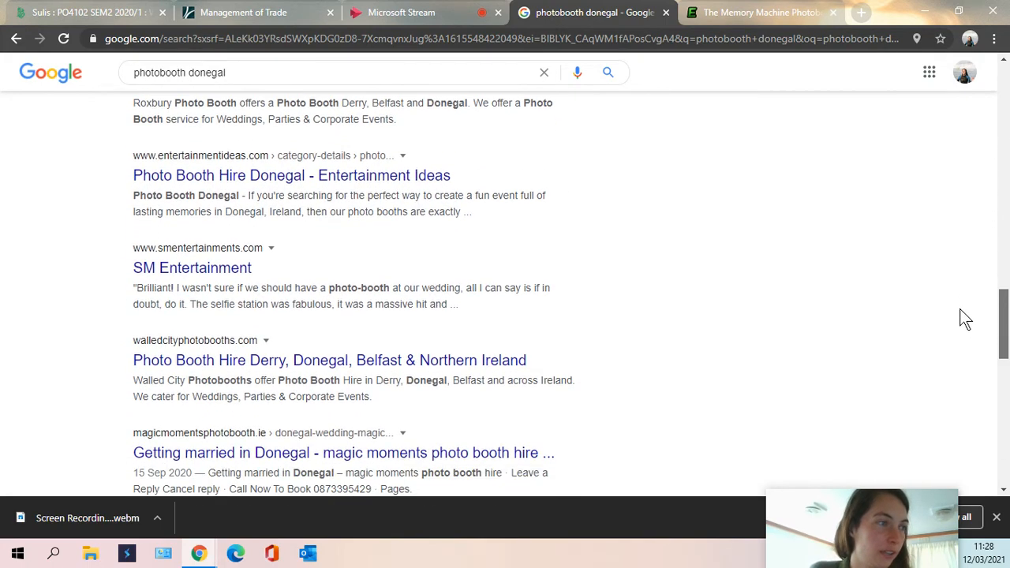
scroll("down", 3)
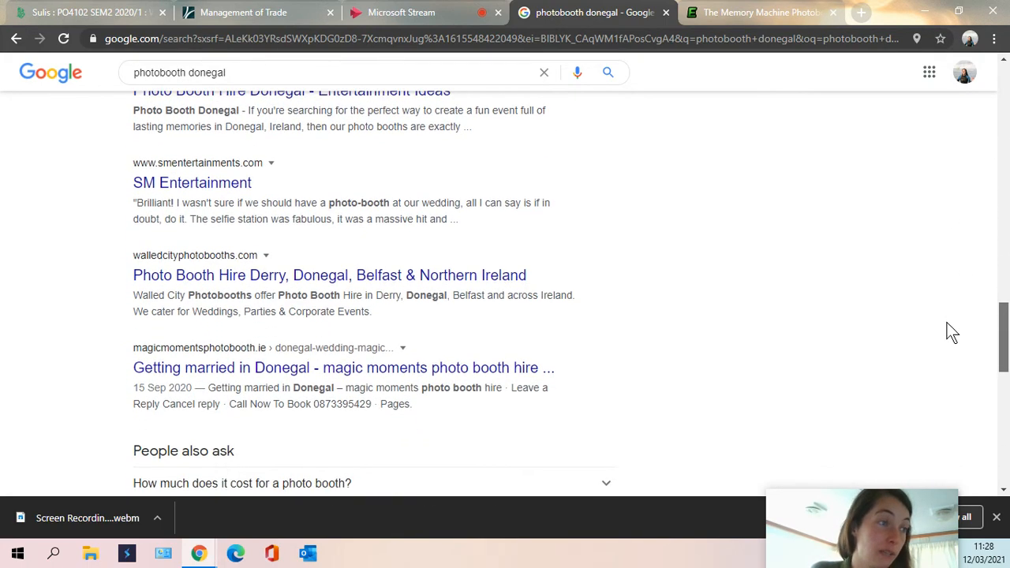
scroll("down", 3)
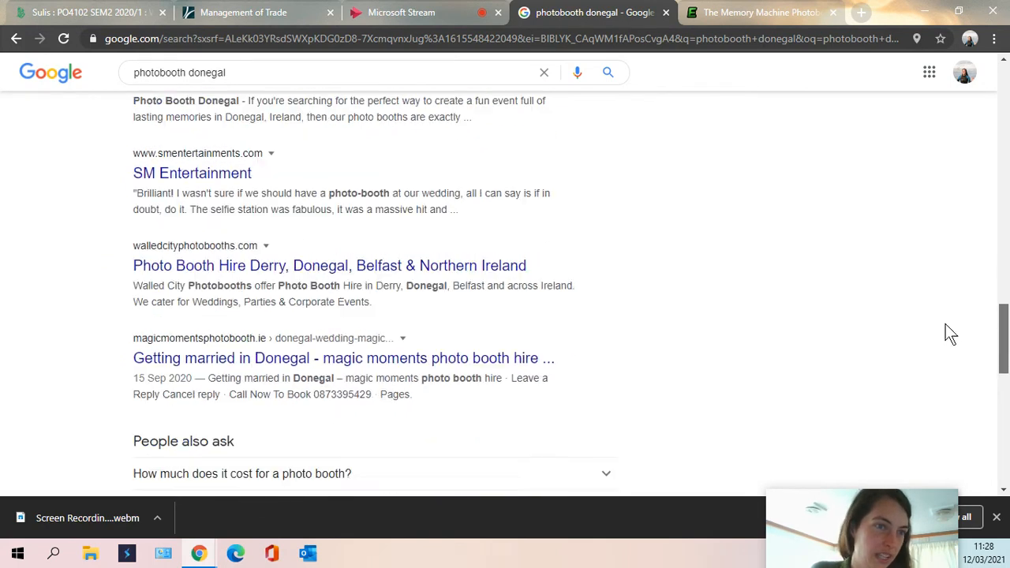
scroll("down", 3)
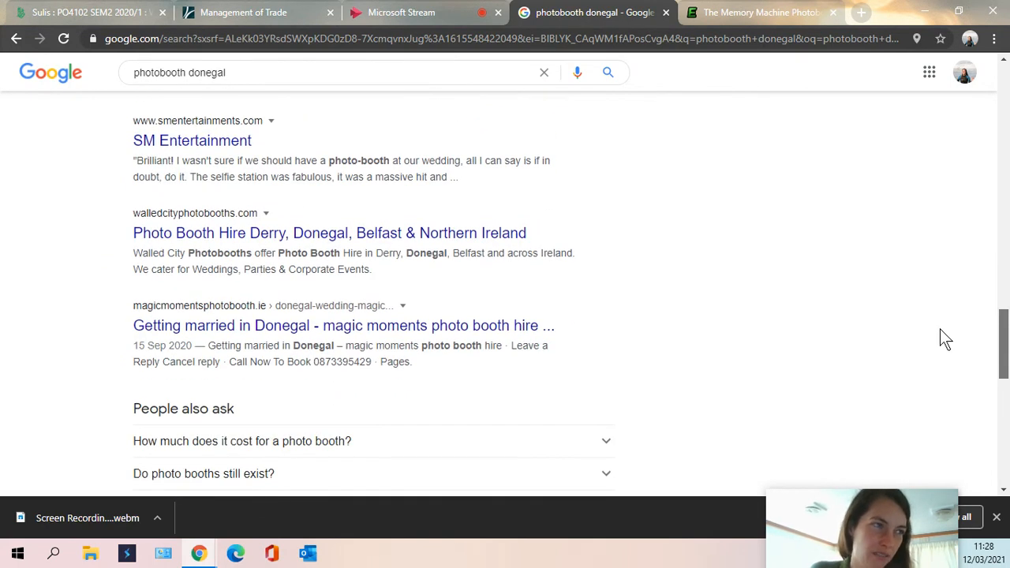
scroll("down", 3)
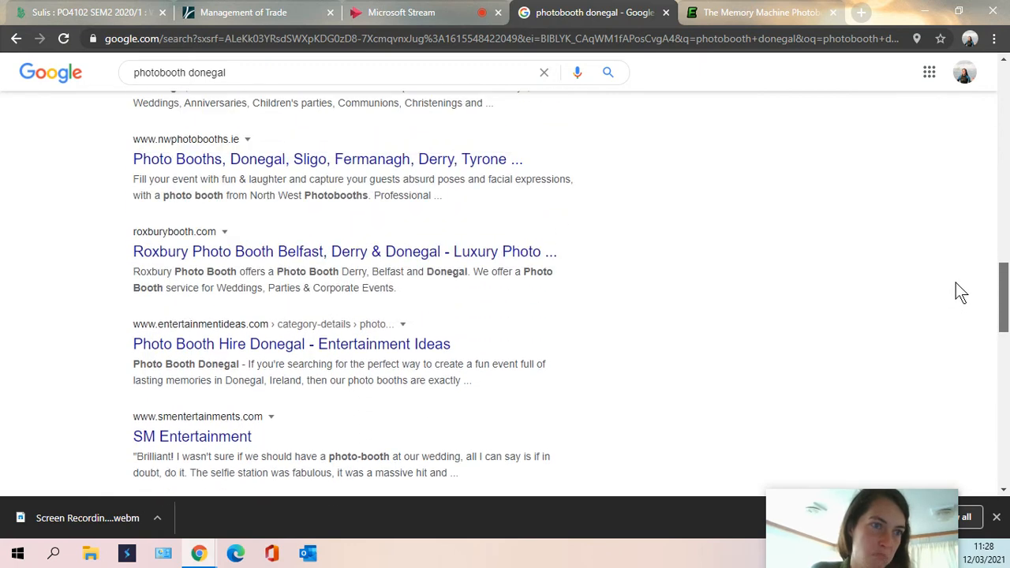
scroll("up", 3)
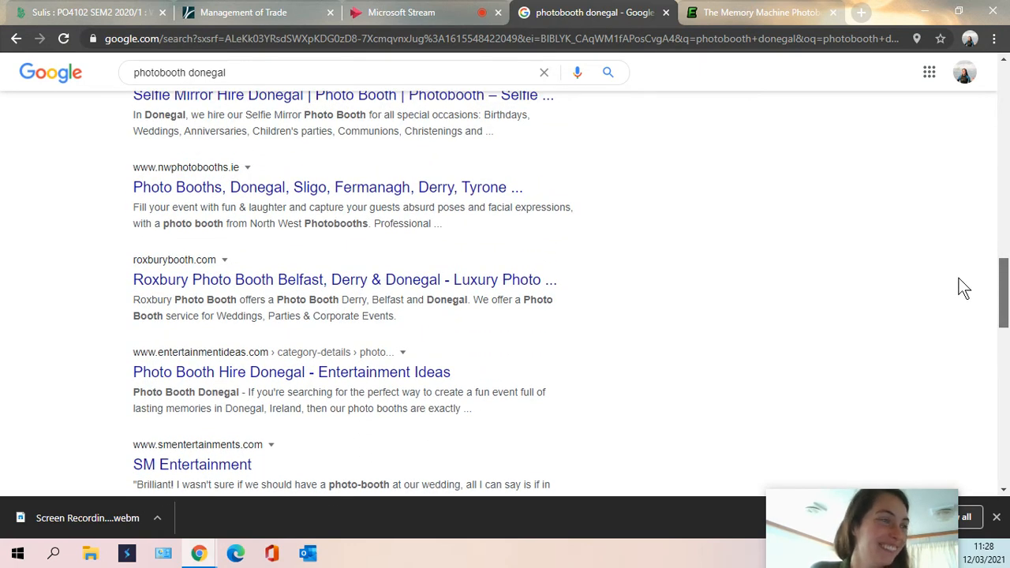
scroll("down", 3)
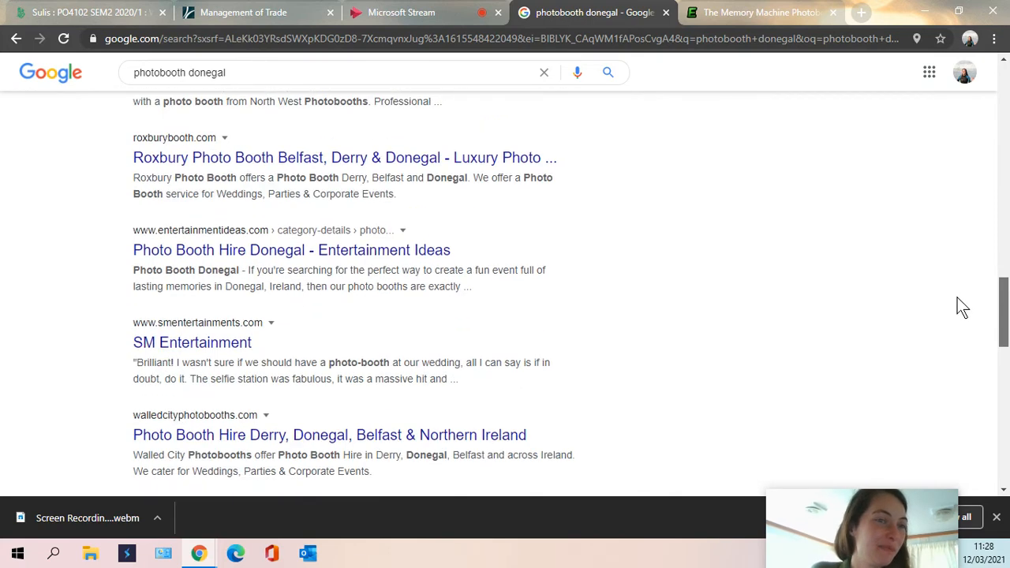
scroll("down", 3)
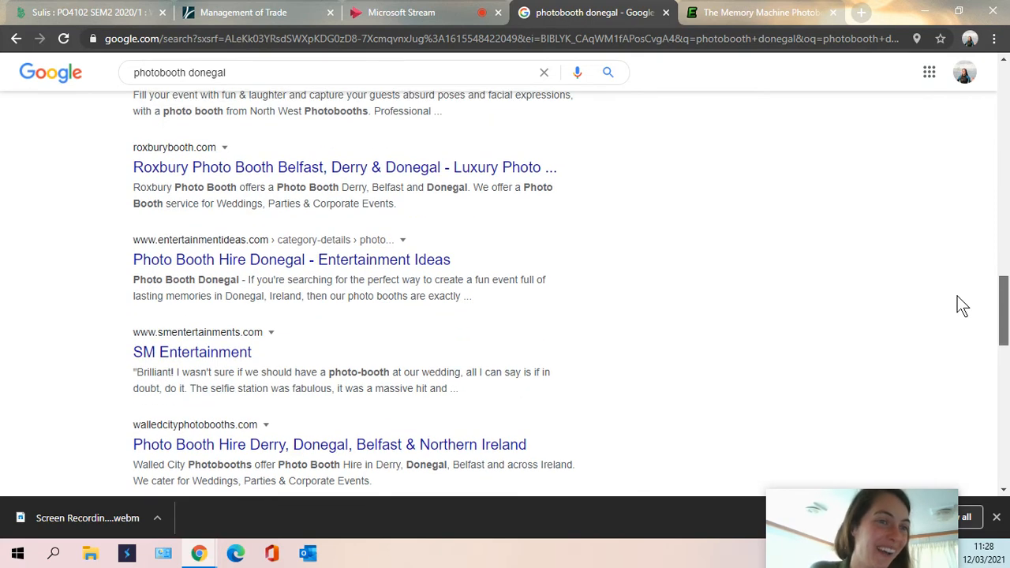
scroll("down", 3)
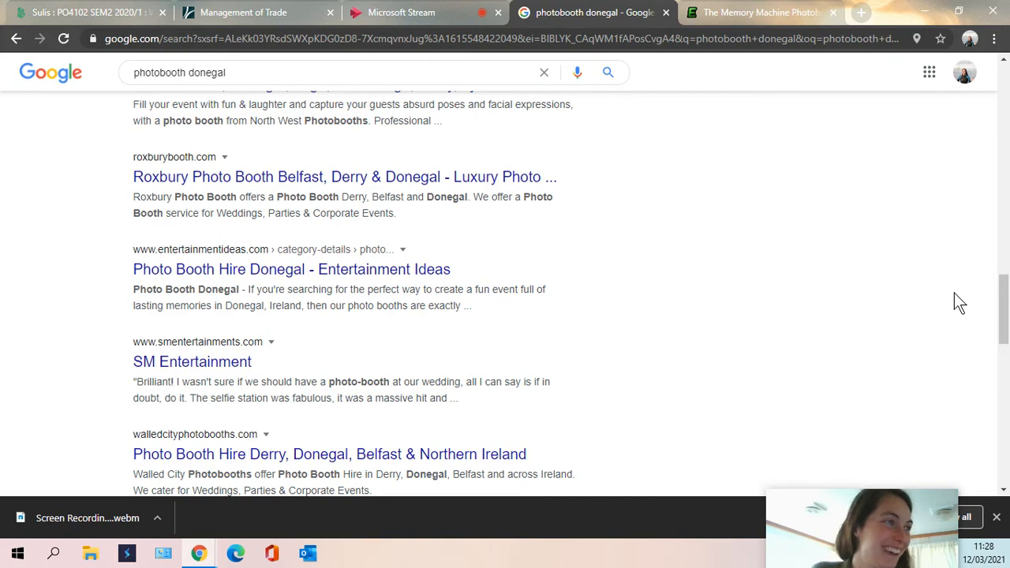
scroll("down", 3)
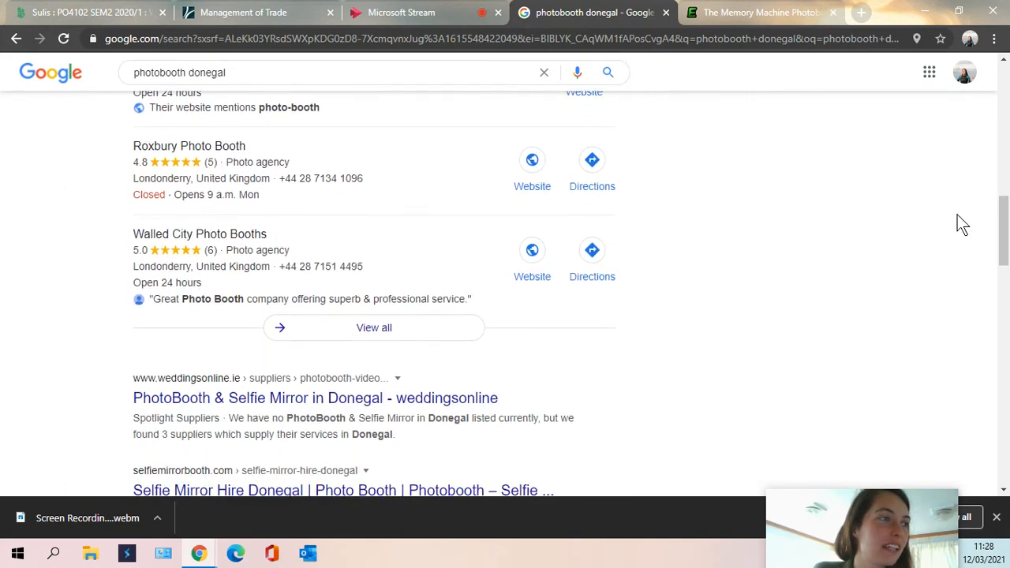
Open all 'photobooth donegal' local listings and scroll the businesses beside the Ireland map
left_click(373, 327)
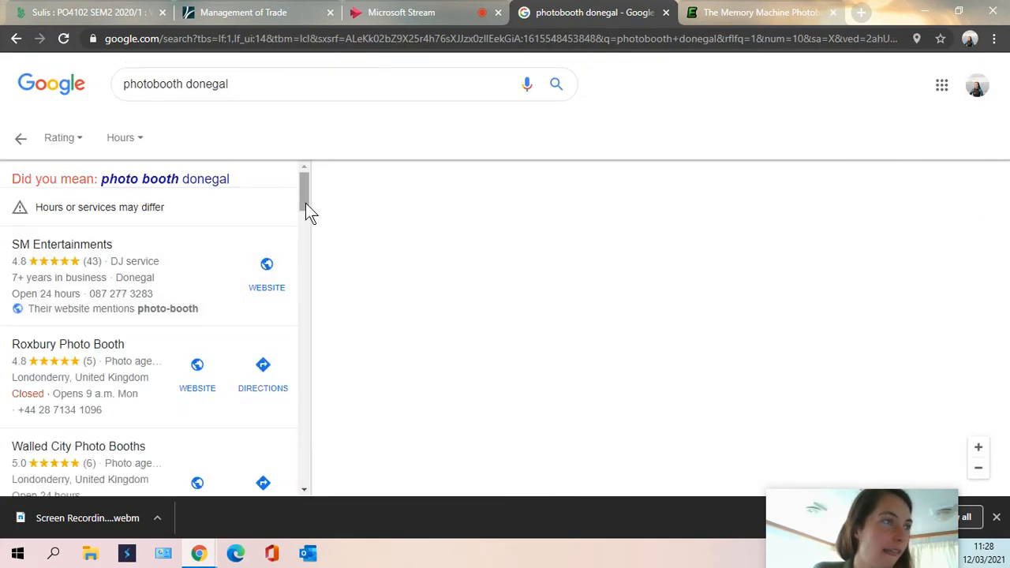
scroll("down", 3)
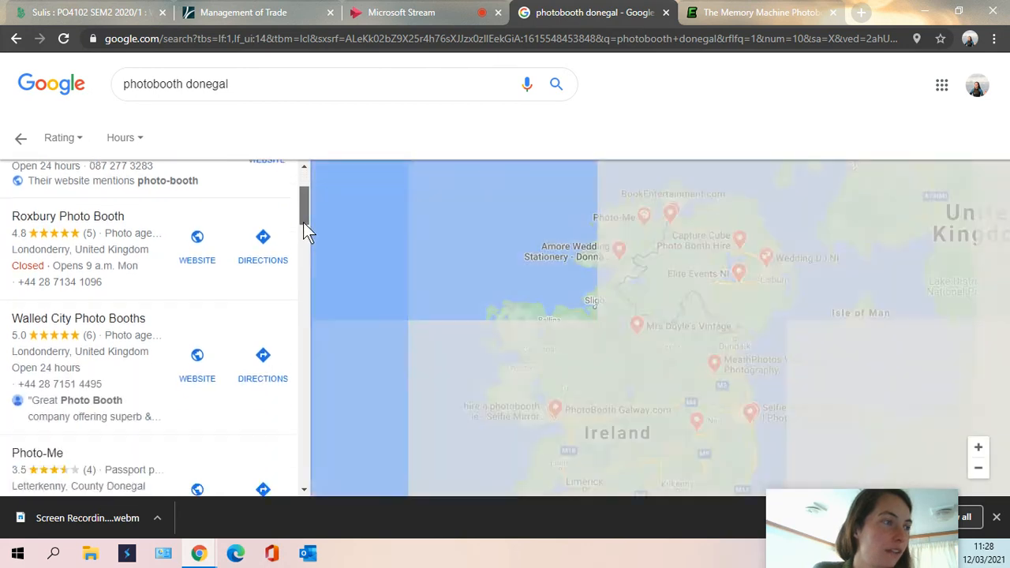
scroll("down", 3)
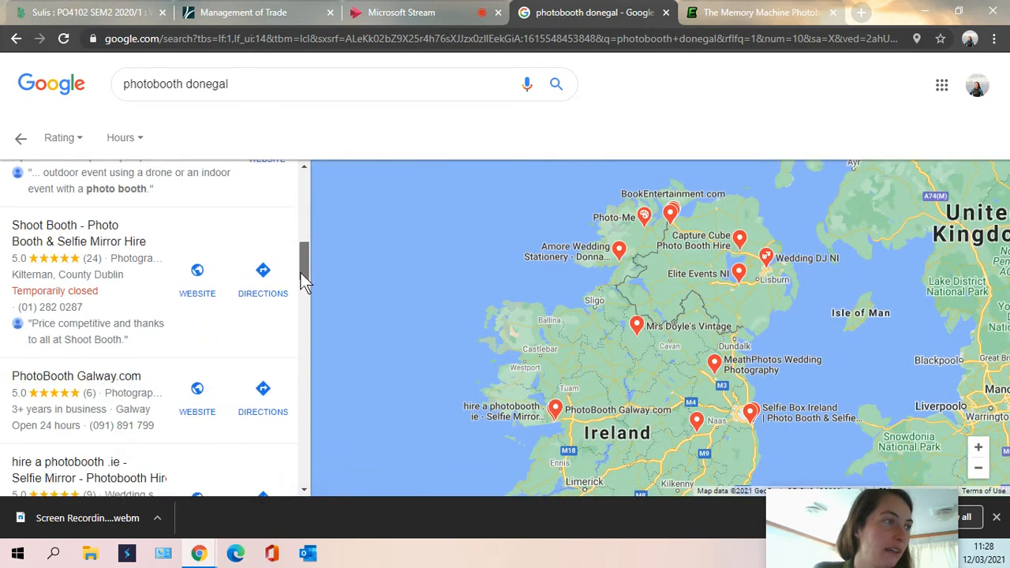
scroll("down", 3)
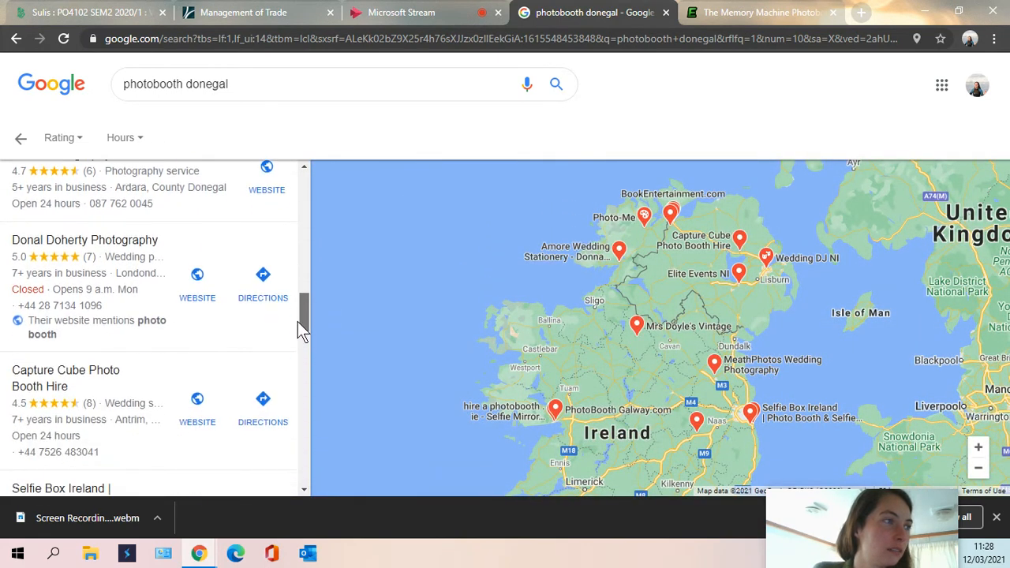
scroll("down", 3)
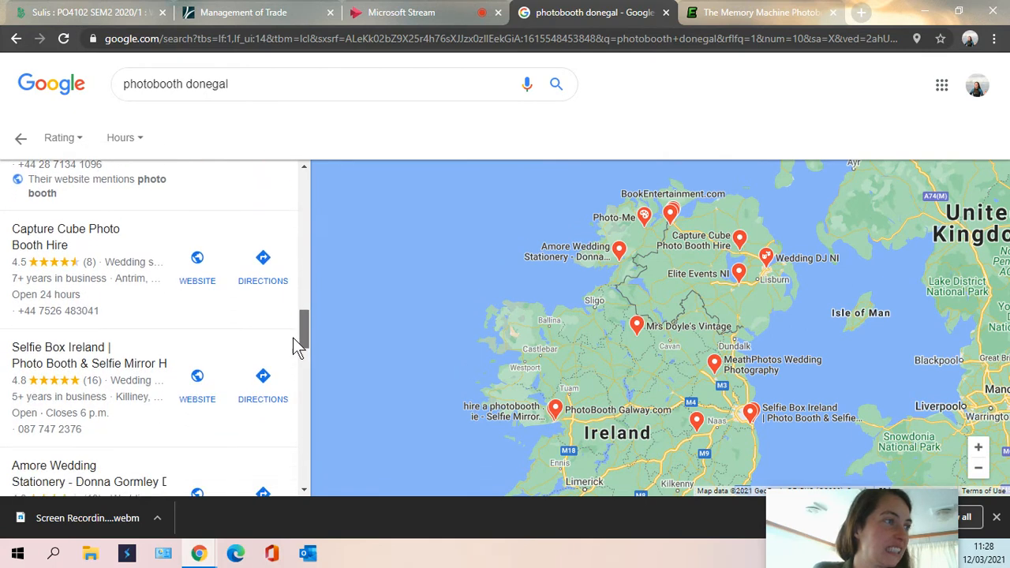
scroll("down", 3)
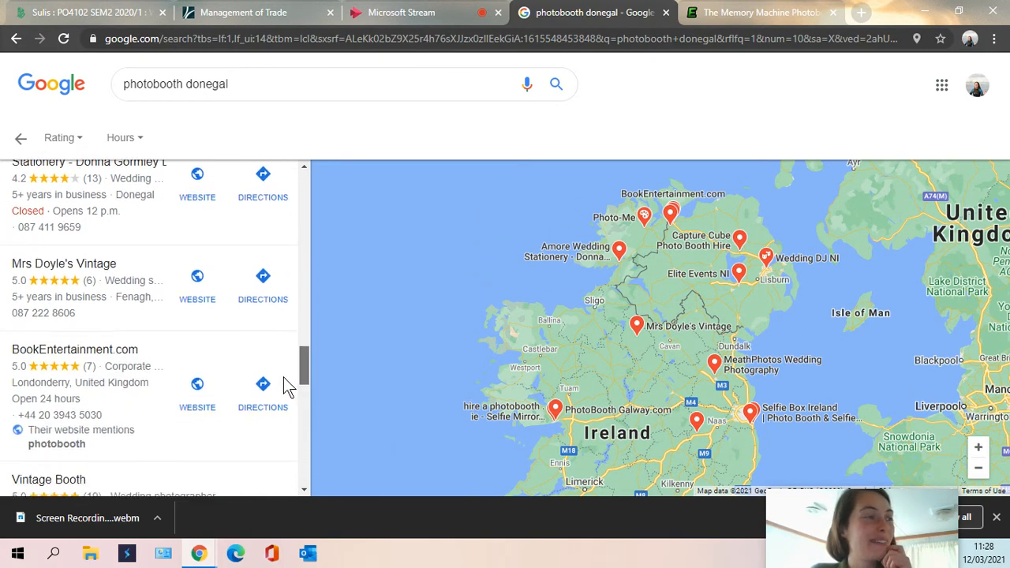
scroll("down", 3)
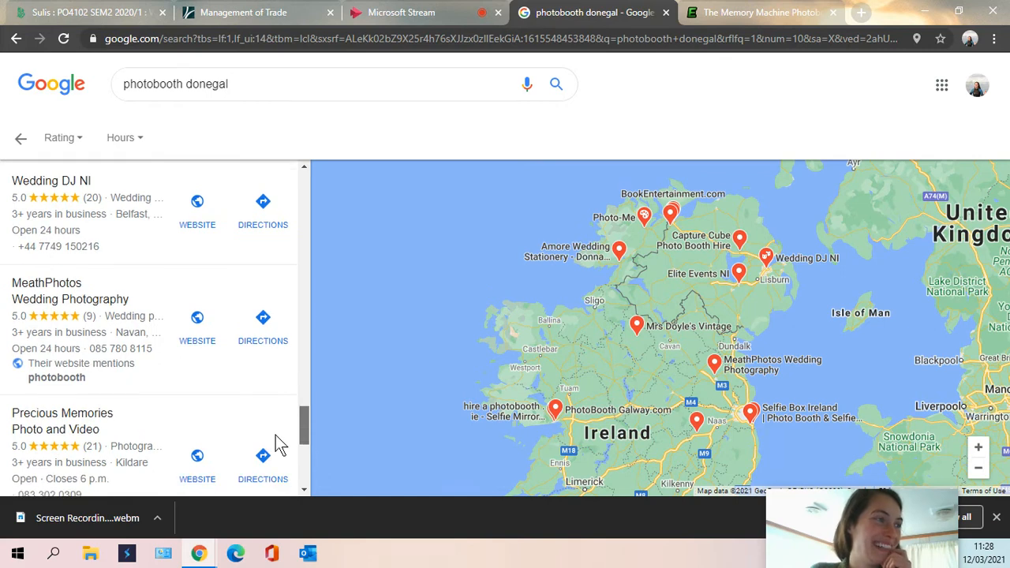
scroll("down", 3)
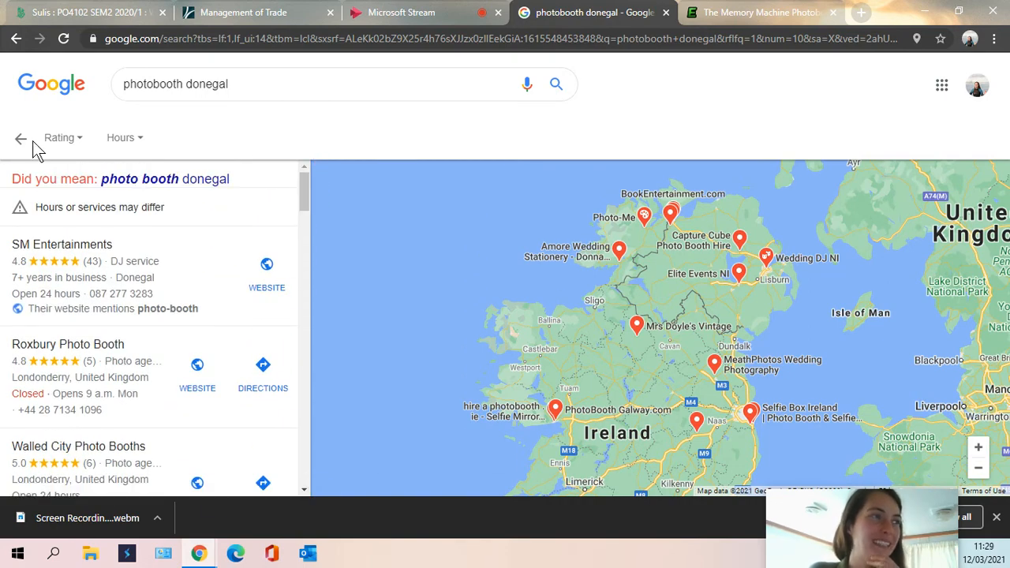
Back on main results, page the directory carousel twice to Findglocal and Globuya
left_click(20, 138)
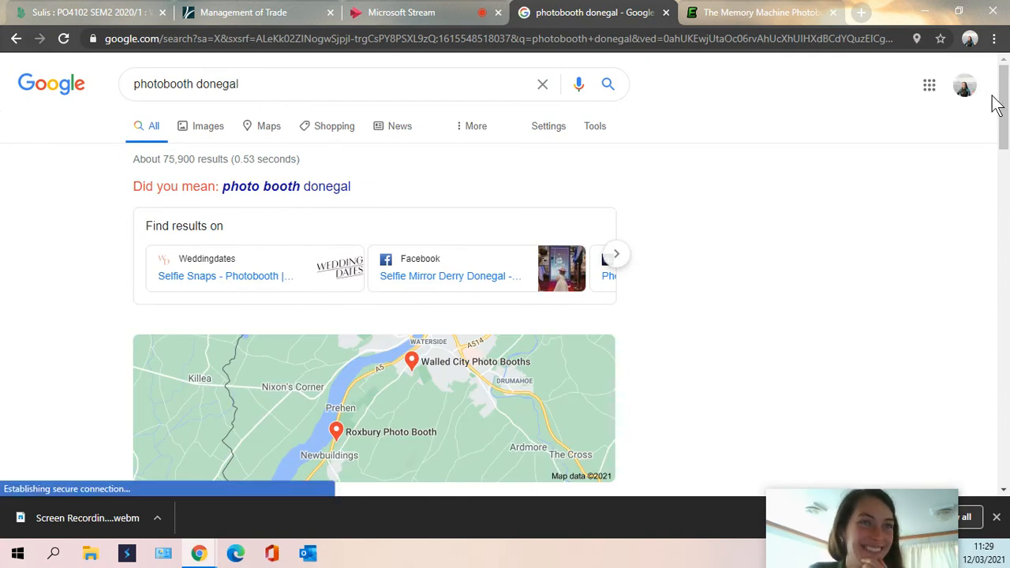
scroll("down", 3)
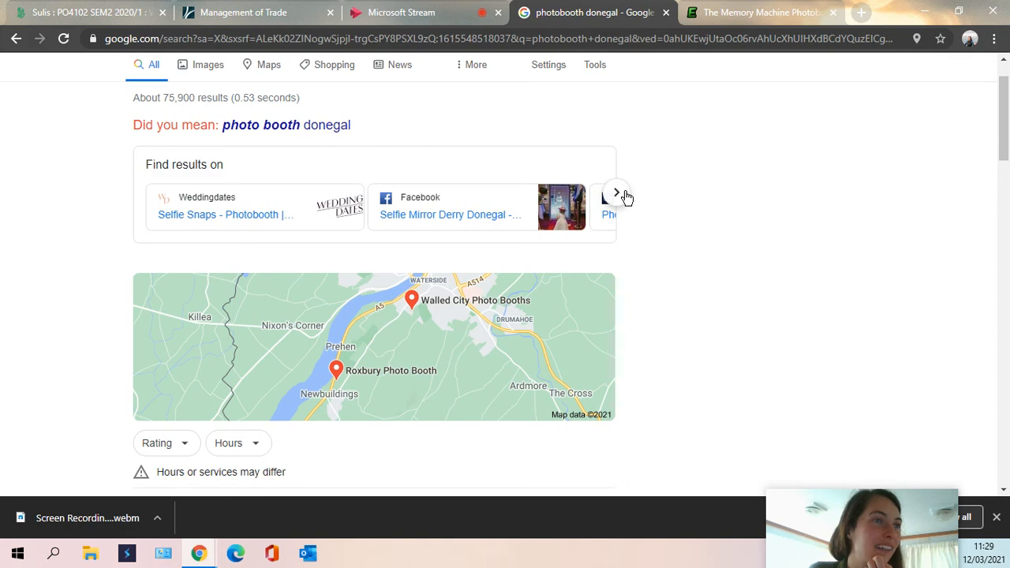
left_click(617, 191)
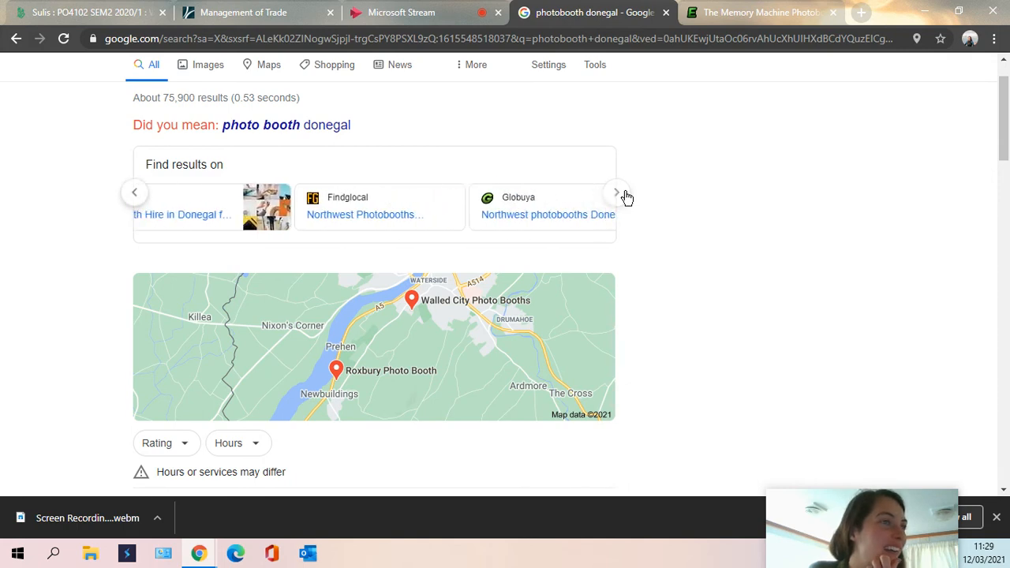
left_click(616, 191)
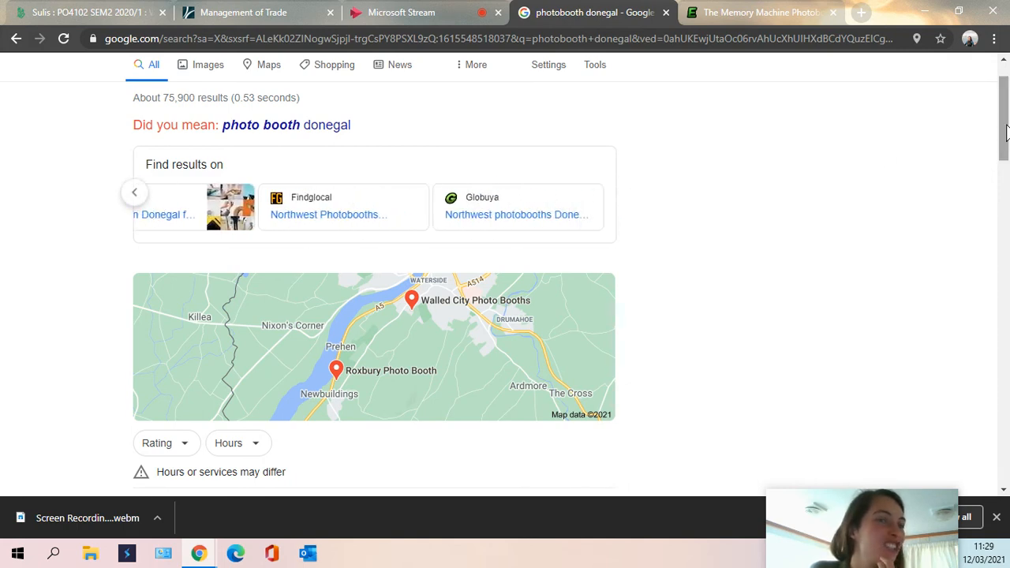
scroll("down", 3)
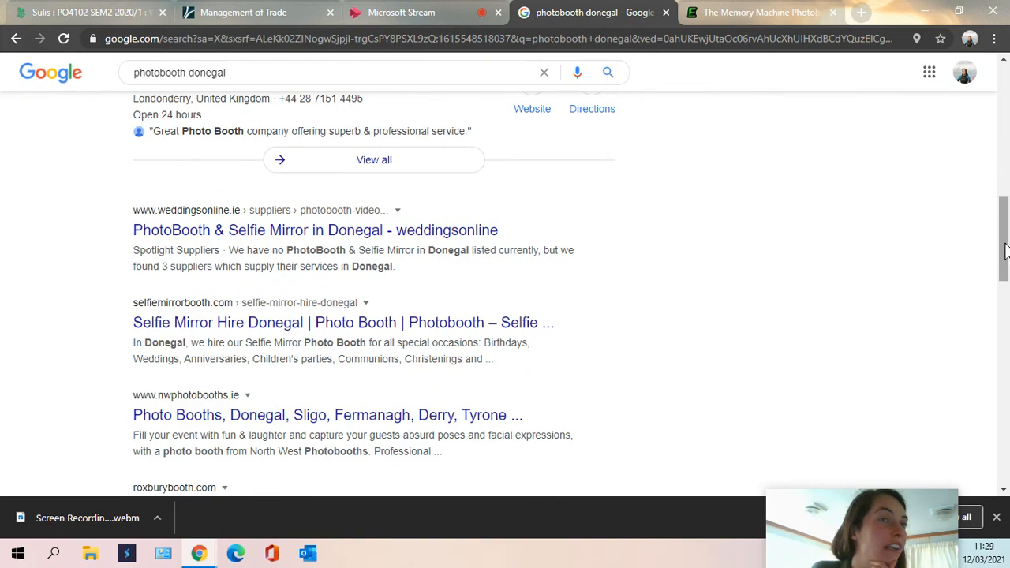
scroll("up", 3)
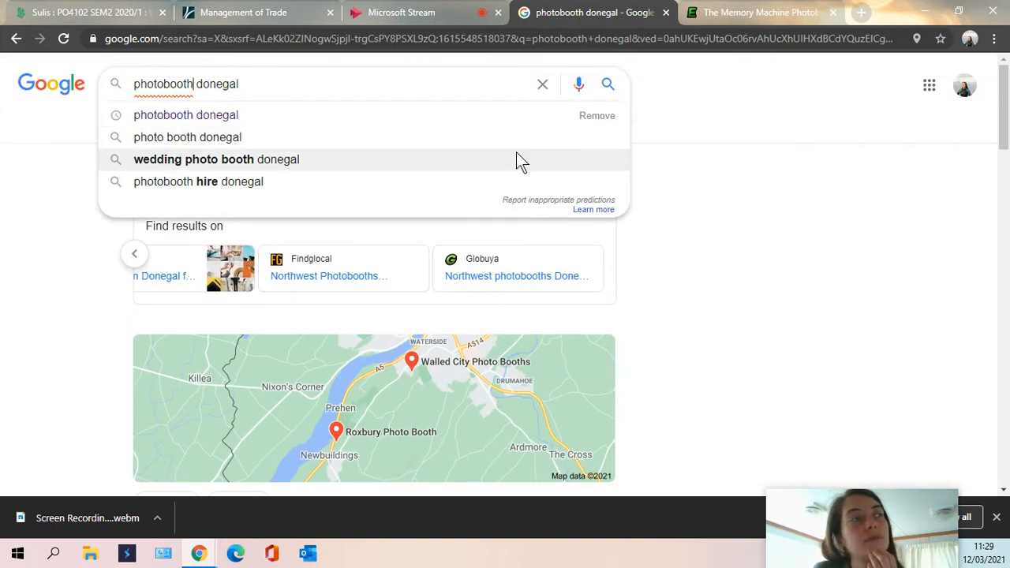
mouse_move(292, 79)
type(" hire")
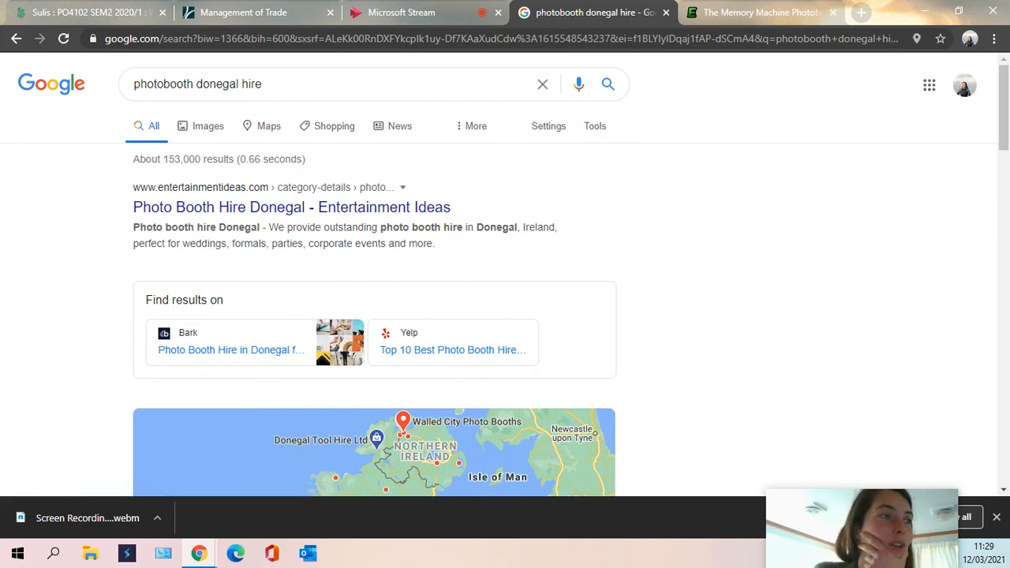
Scan the 'photobooth donegal hire' results for ranking local businesses, then return to the search box
scroll("down", 3)
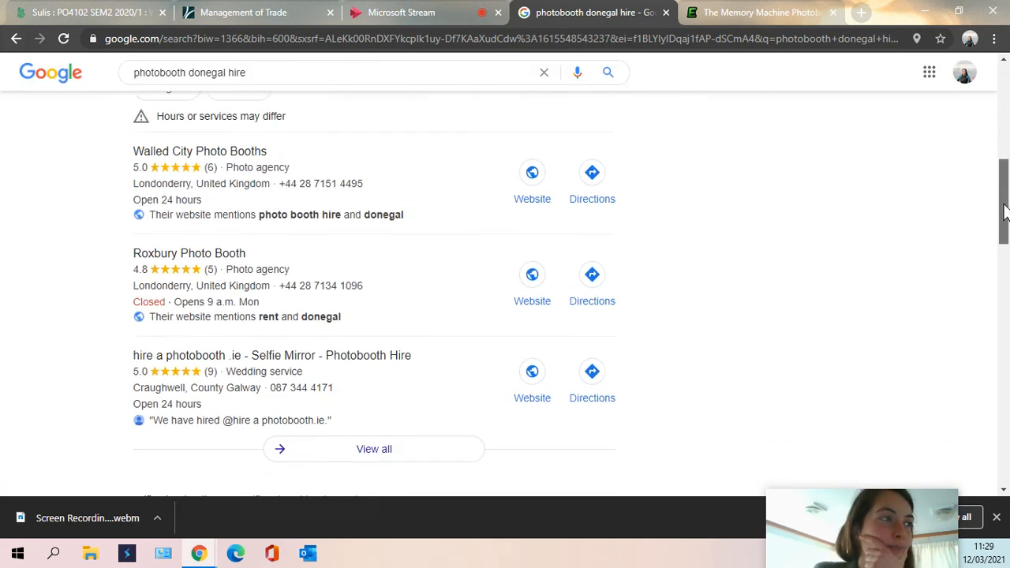
scroll("down", 3)
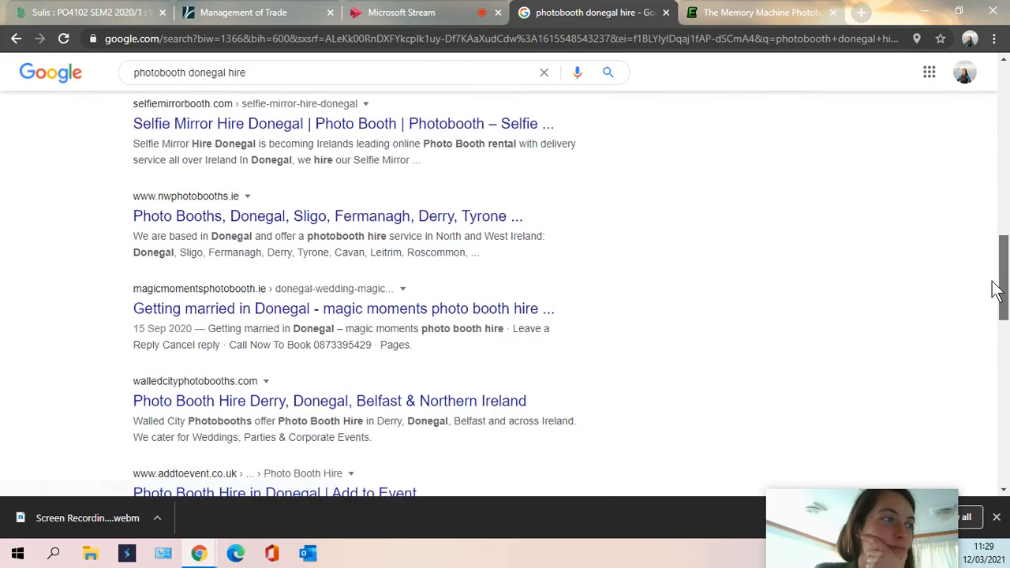
scroll("down", 3)
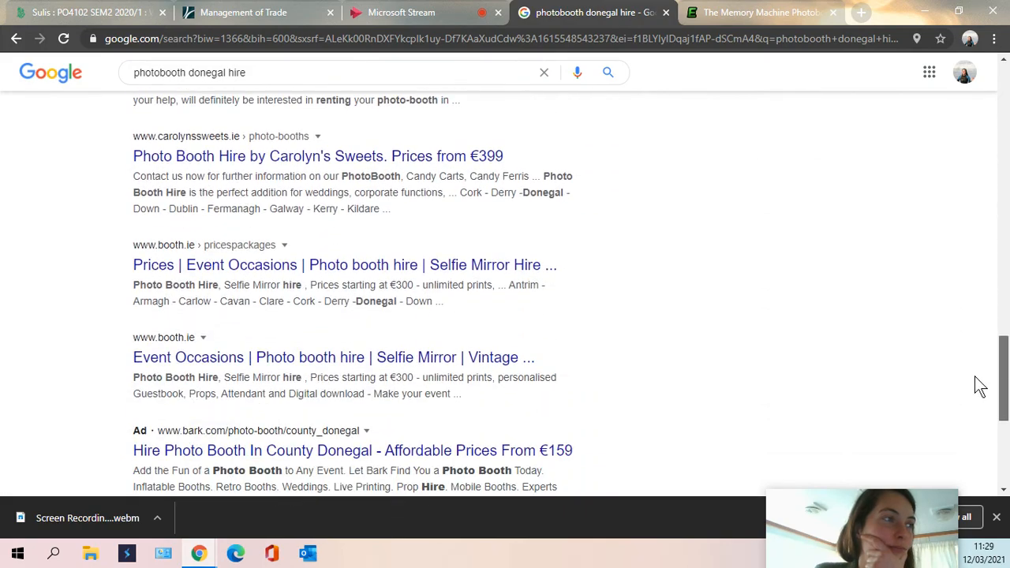
scroll("down", 3)
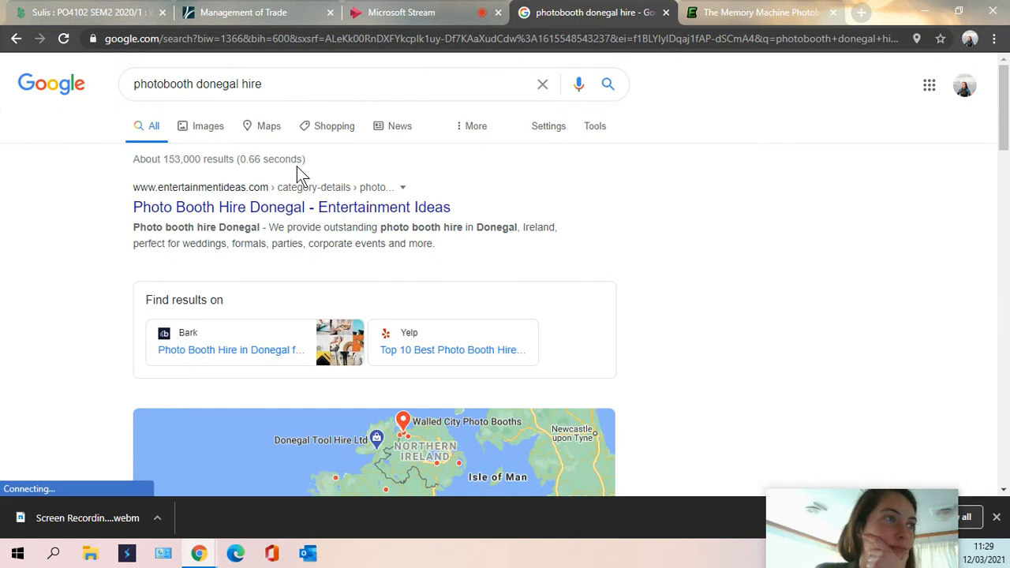
left_click(316, 83)
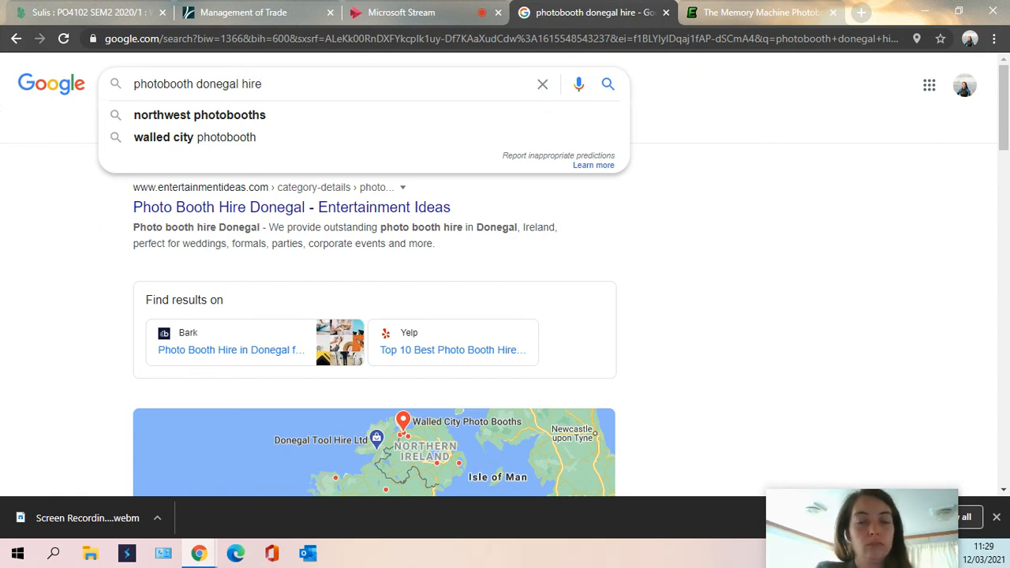
Refine the search to 'photobooth donegal hire near me'
type("north")
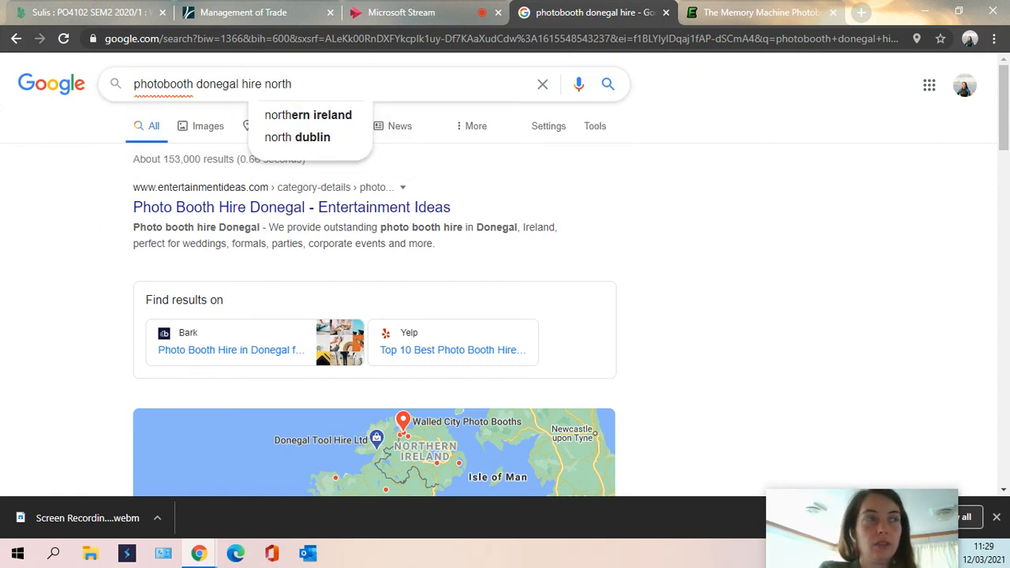
type("near")
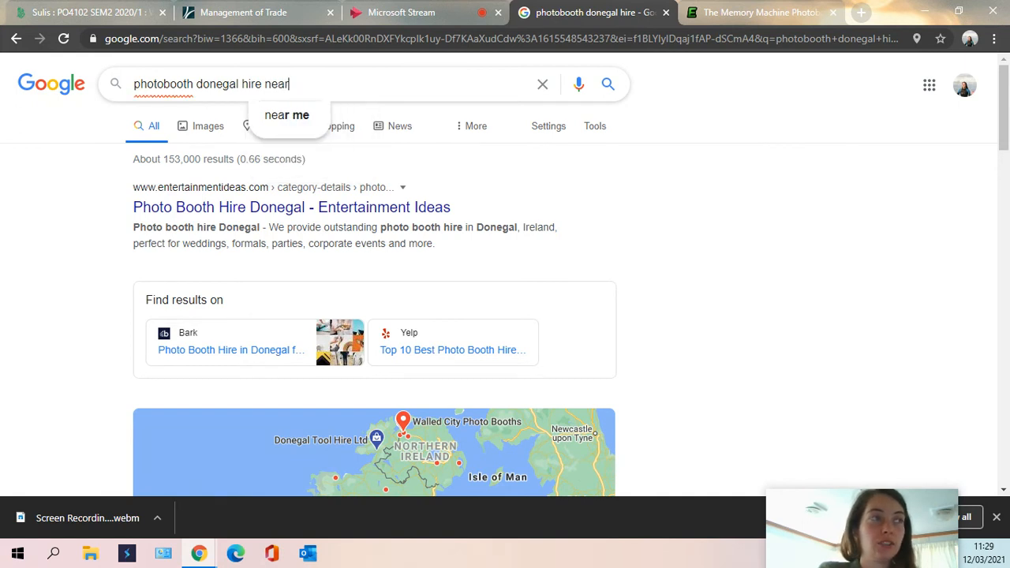
left_click(286, 114)
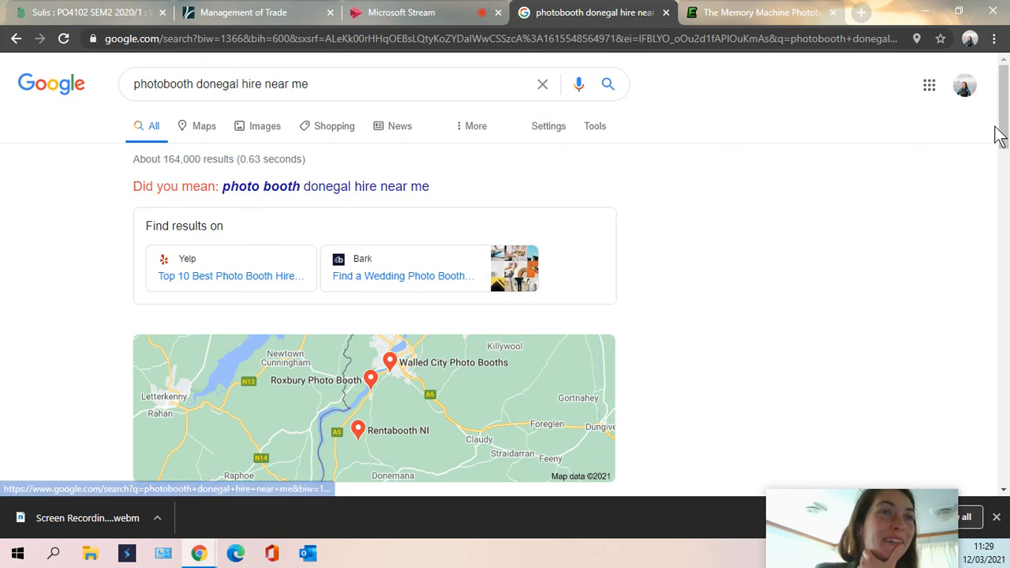
Scroll through the near-me results, checking Yelp, Bark and the Rentabooth NI map listing
scroll("down", 3)
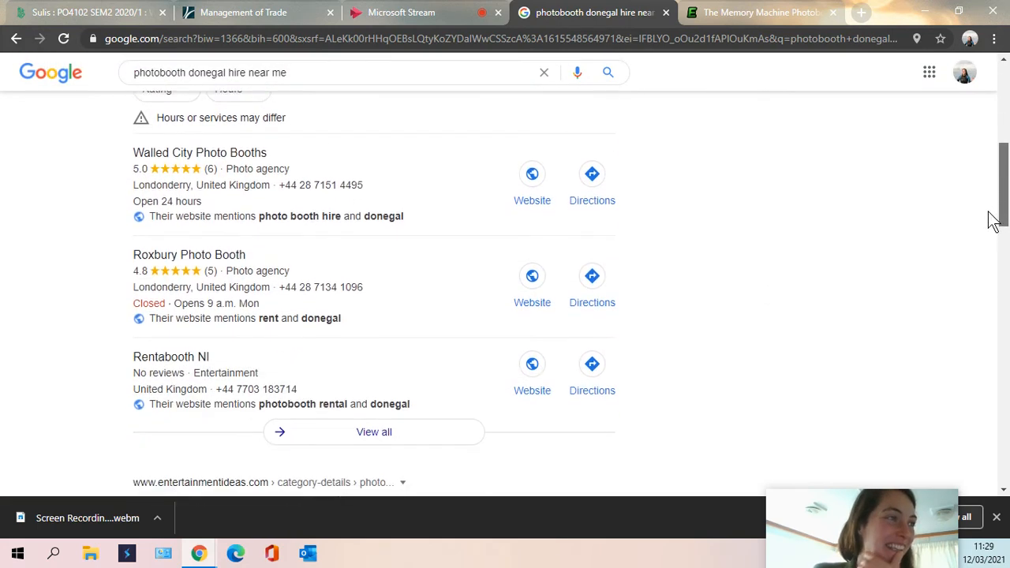
scroll("down", 3)
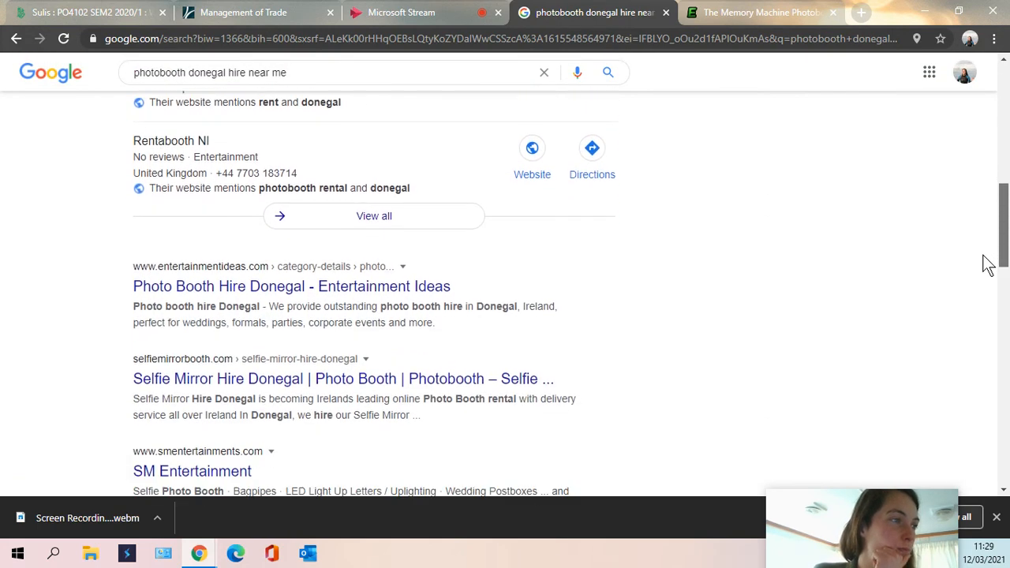
scroll("down", 3)
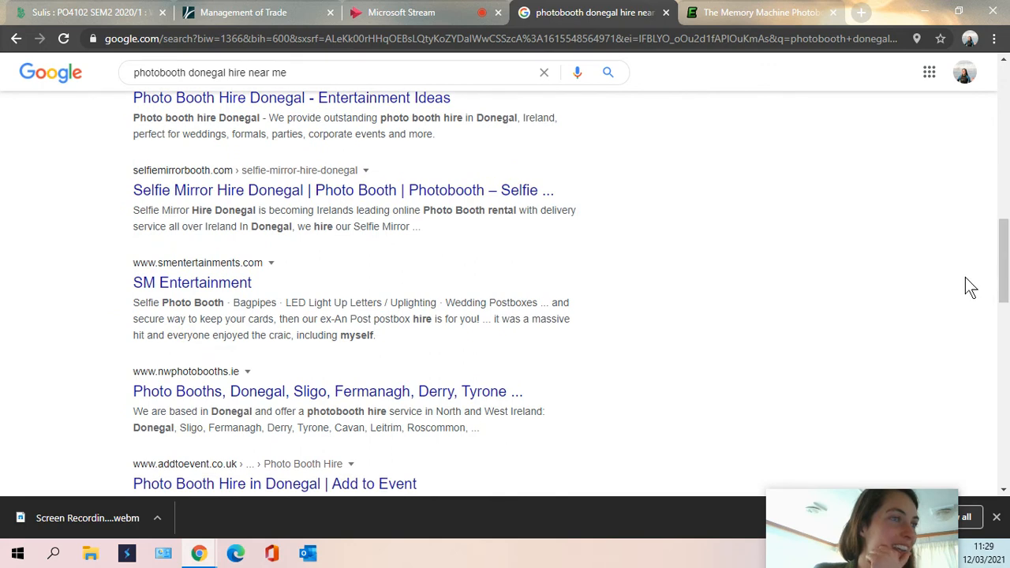
scroll("down", 3)
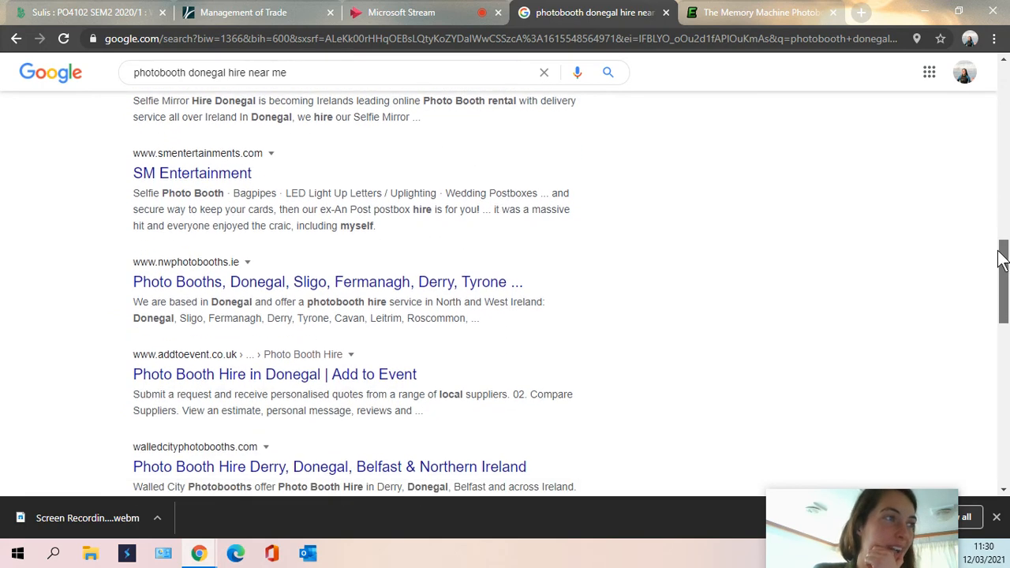
scroll("up", 3)
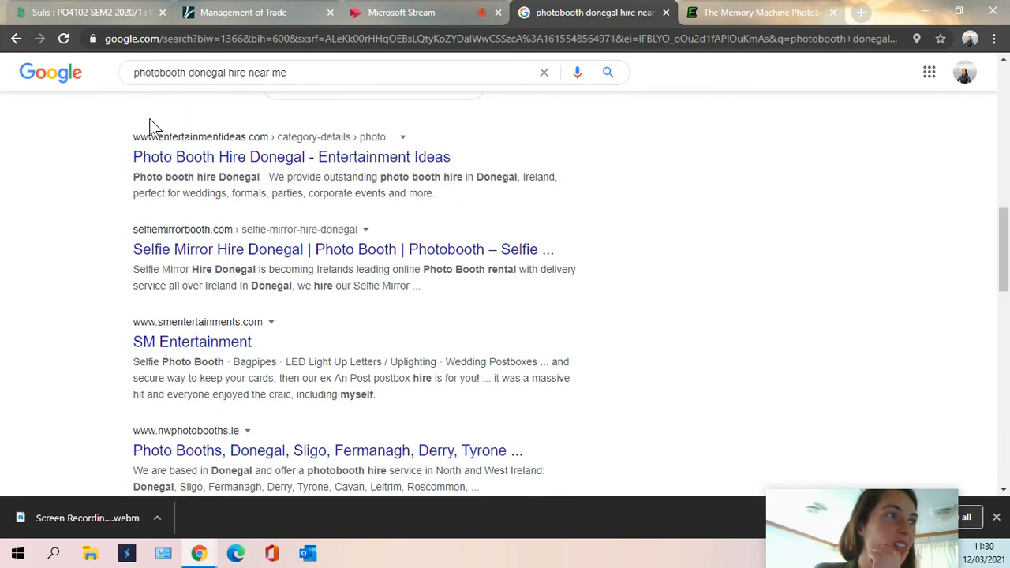
mouse_move(957, 216)
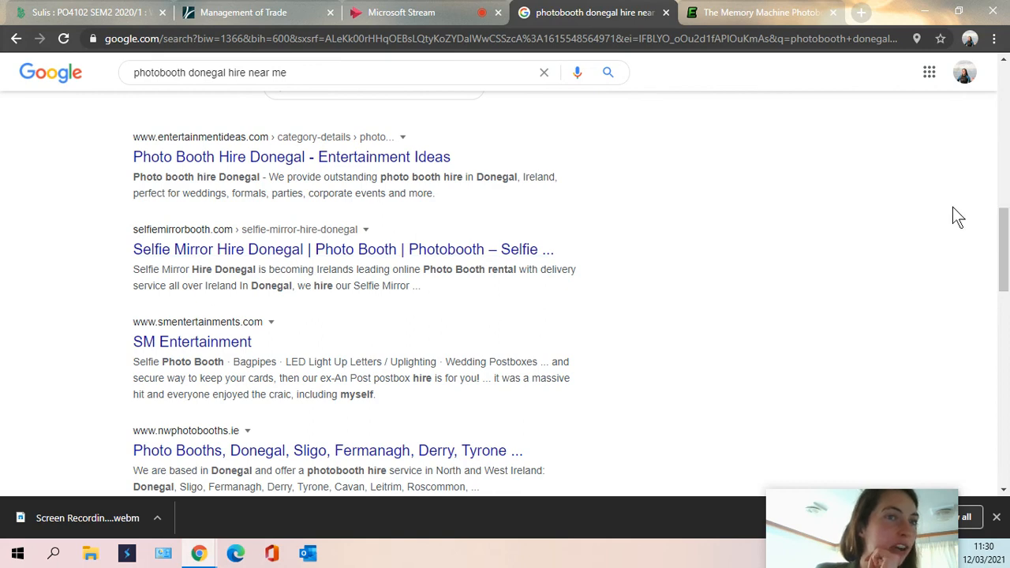
scroll("down", 3)
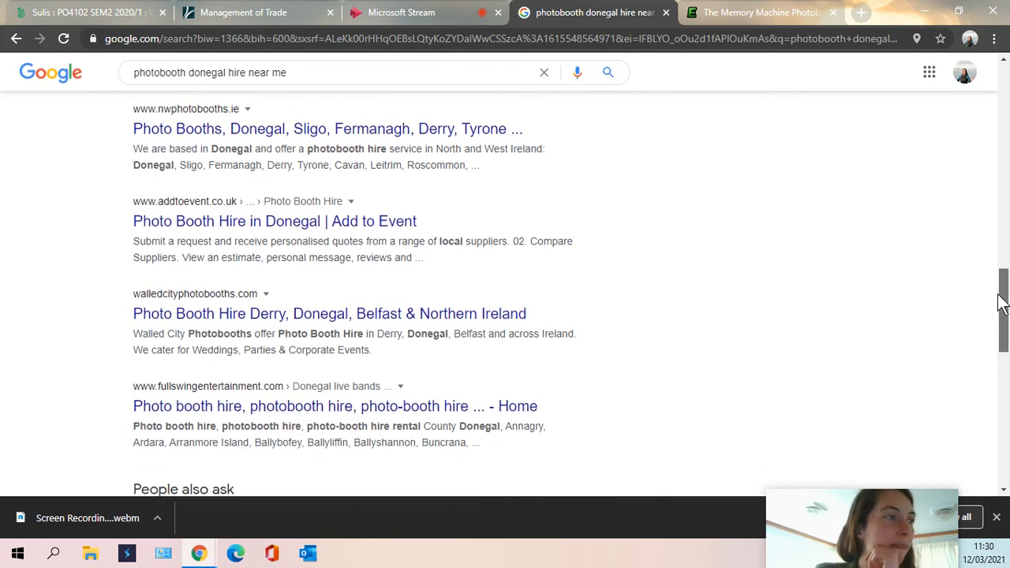
scroll("down", 3)
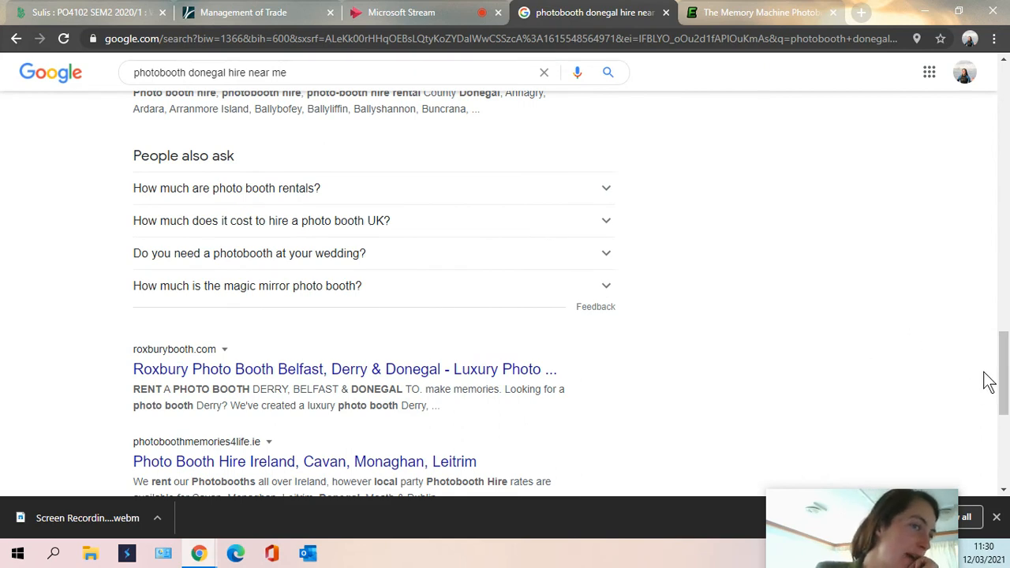
scroll("down", 3)
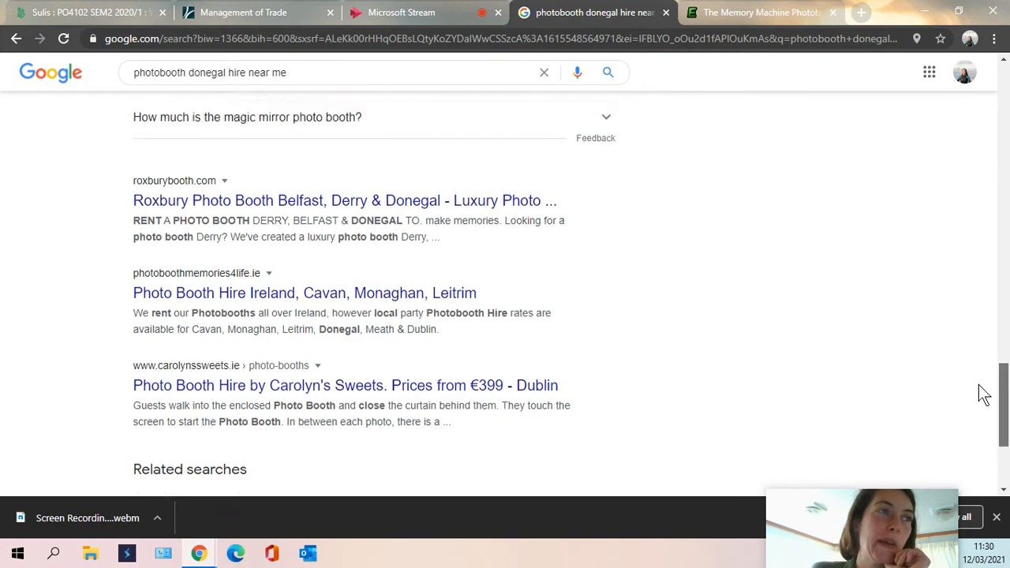
scroll("up", 3)
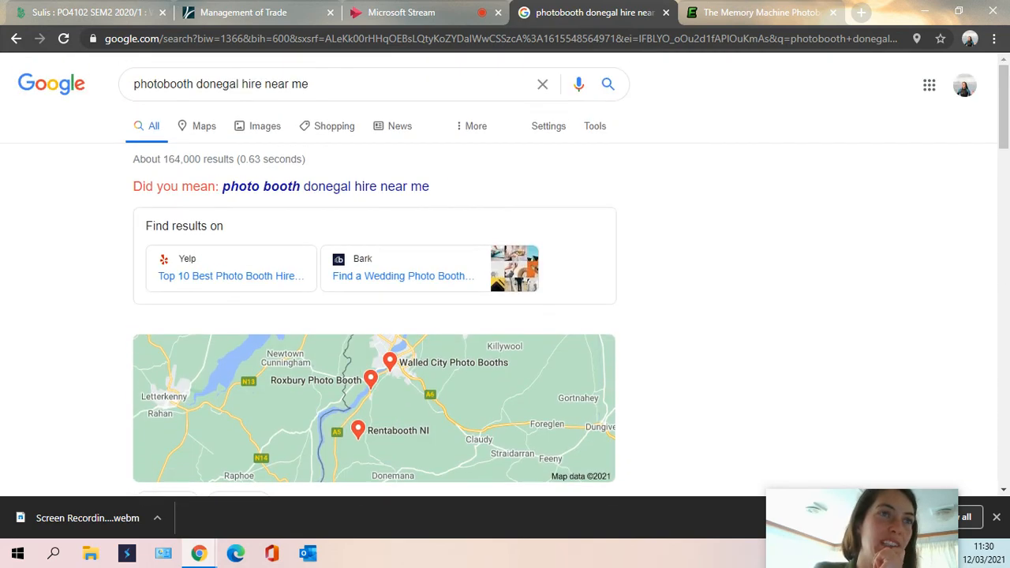
mouse_move(993, 120)
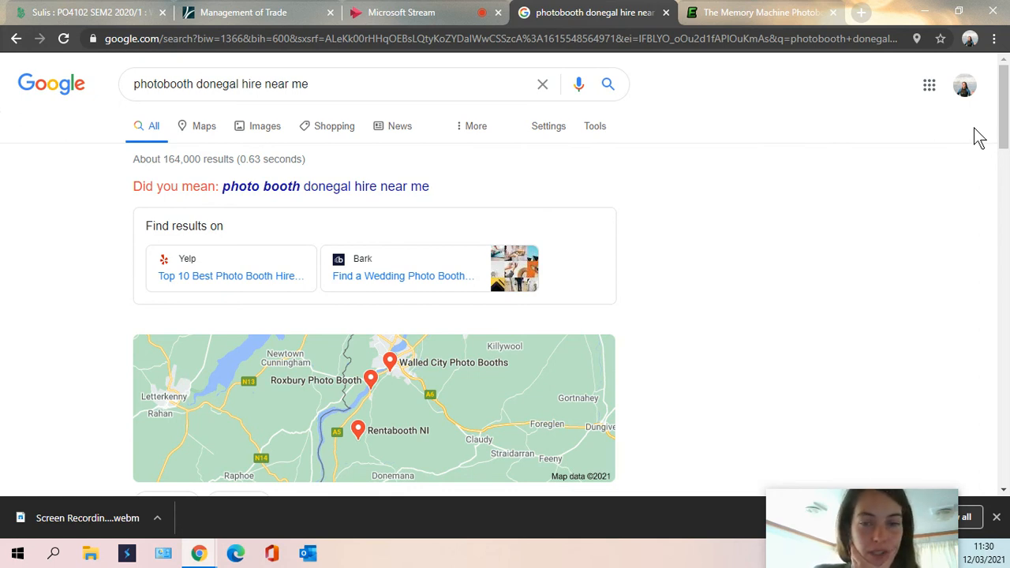
mouse_move(650, 278)
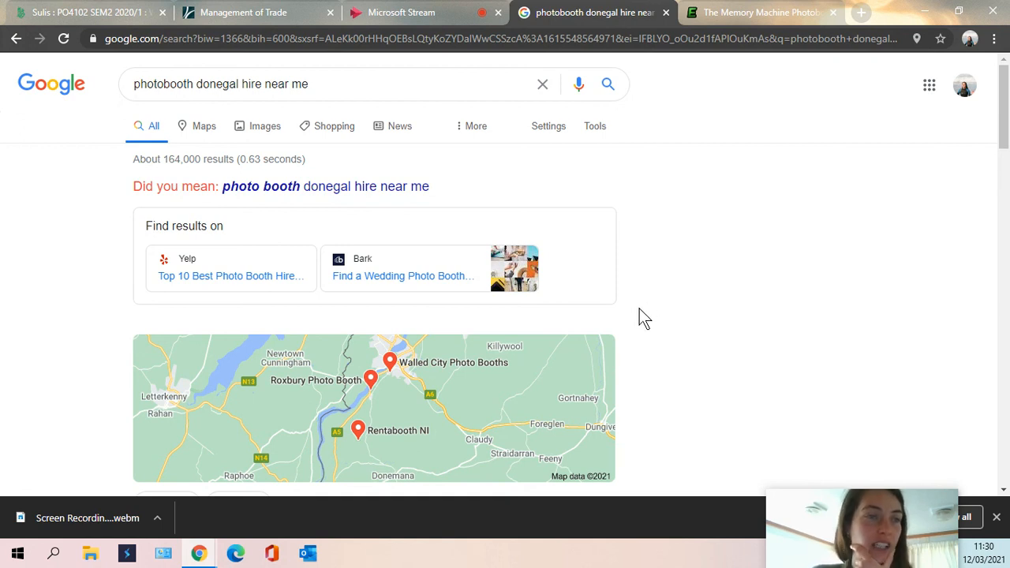
mouse_move(634, 327)
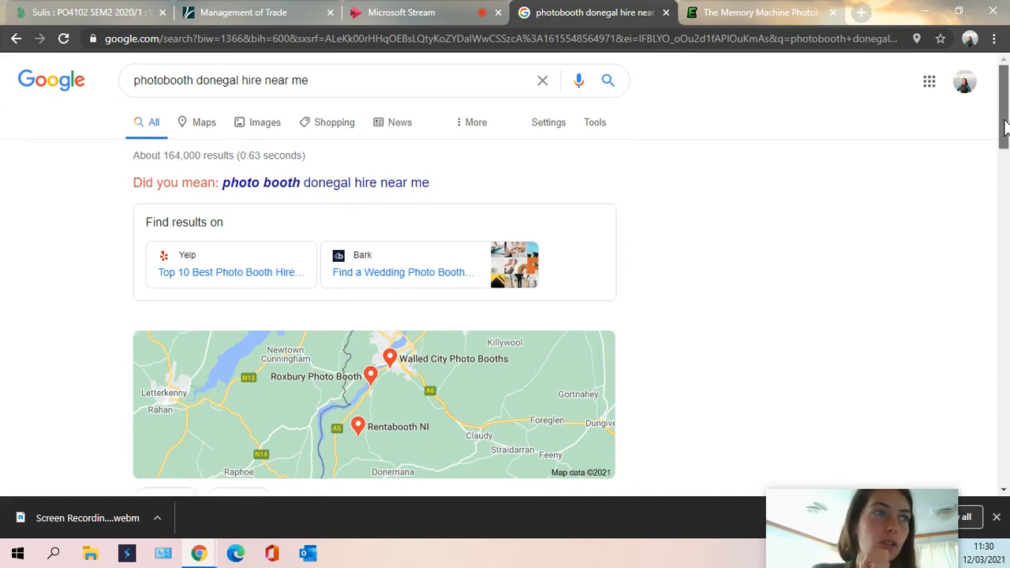
Scan past Entertainment Ideas and NW Photobooths, then return to the Microsoft Stream recording
scroll("down", 3)
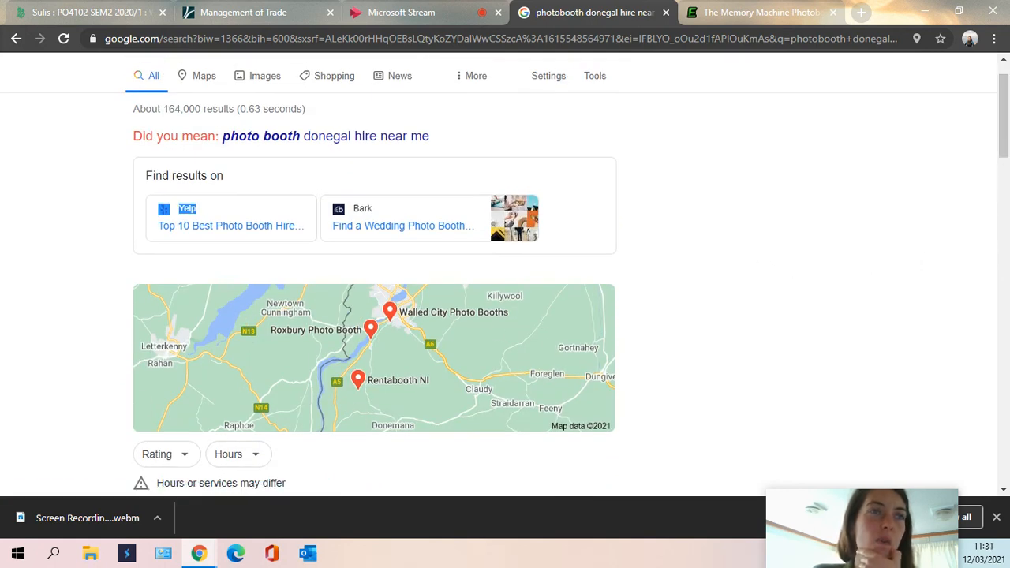
scroll("down", 3)
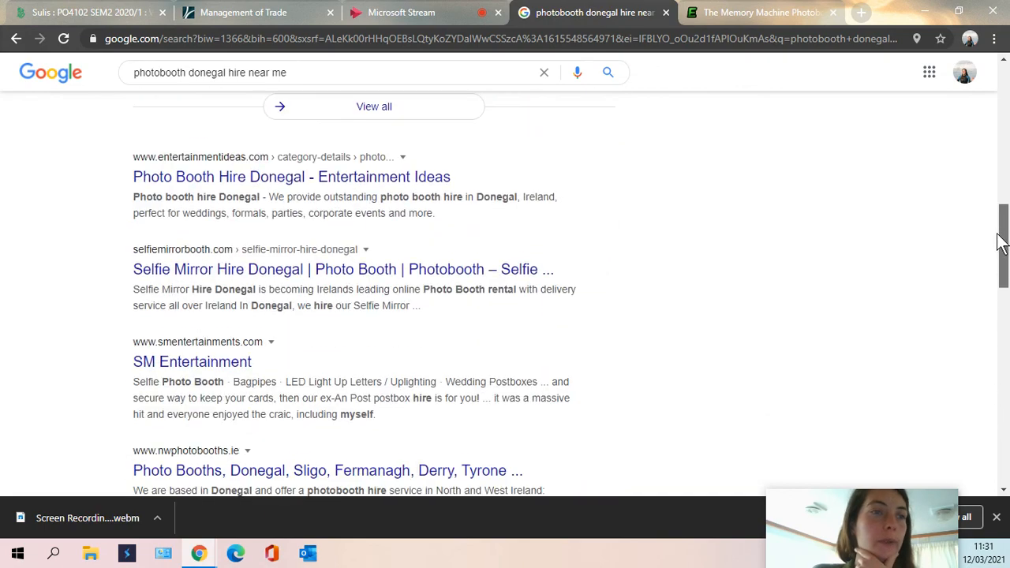
scroll("down", 3)
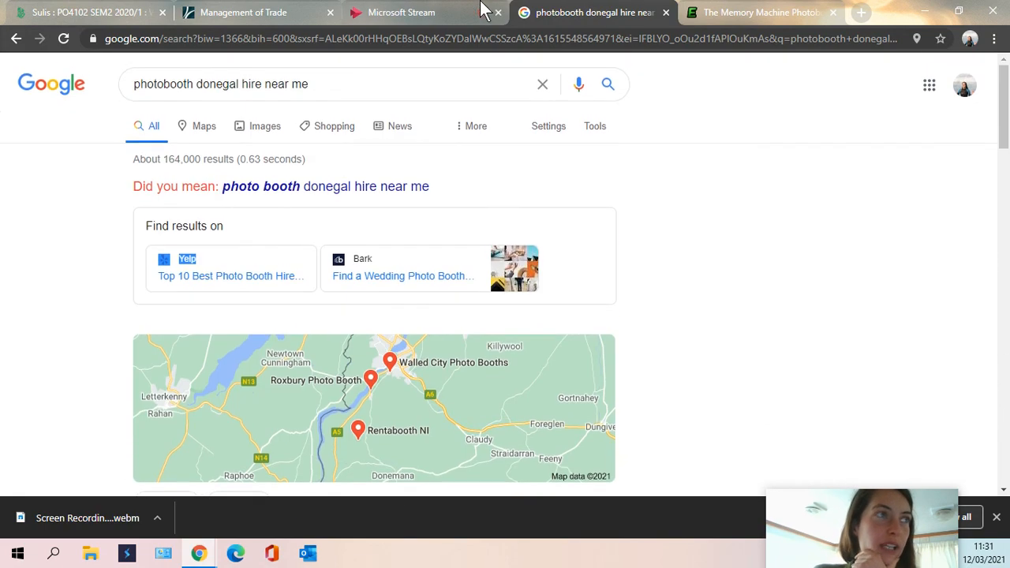
left_click(401, 12)
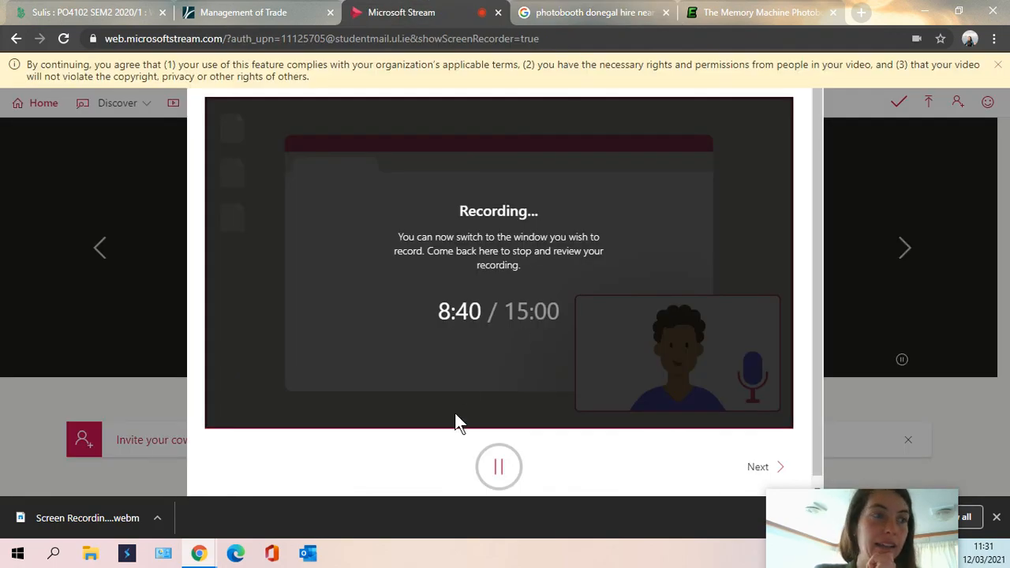